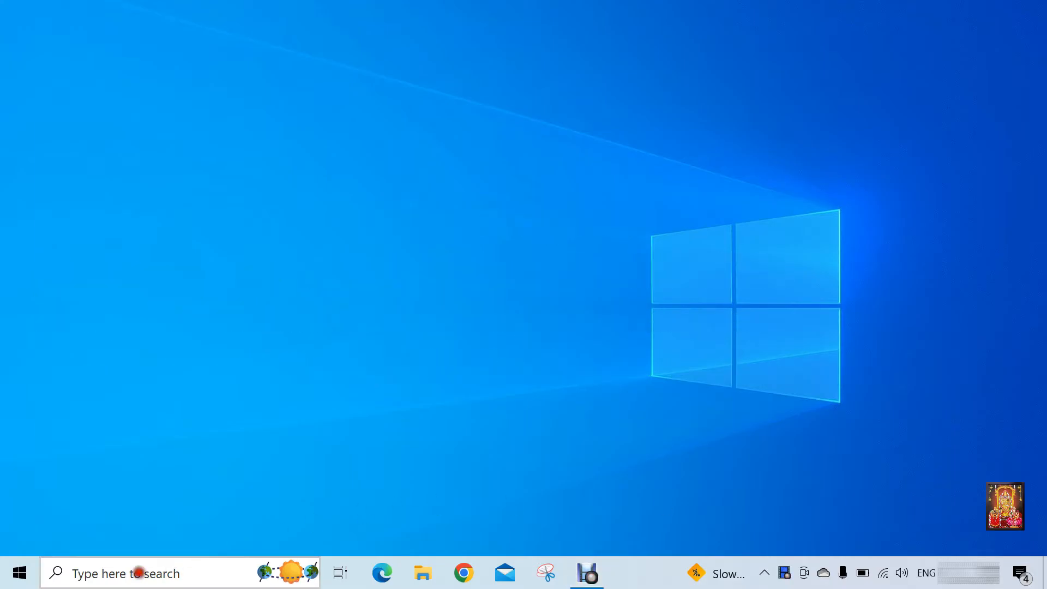
Launch VMware Workstation from the taskbar search using 'vm'
type("vm")
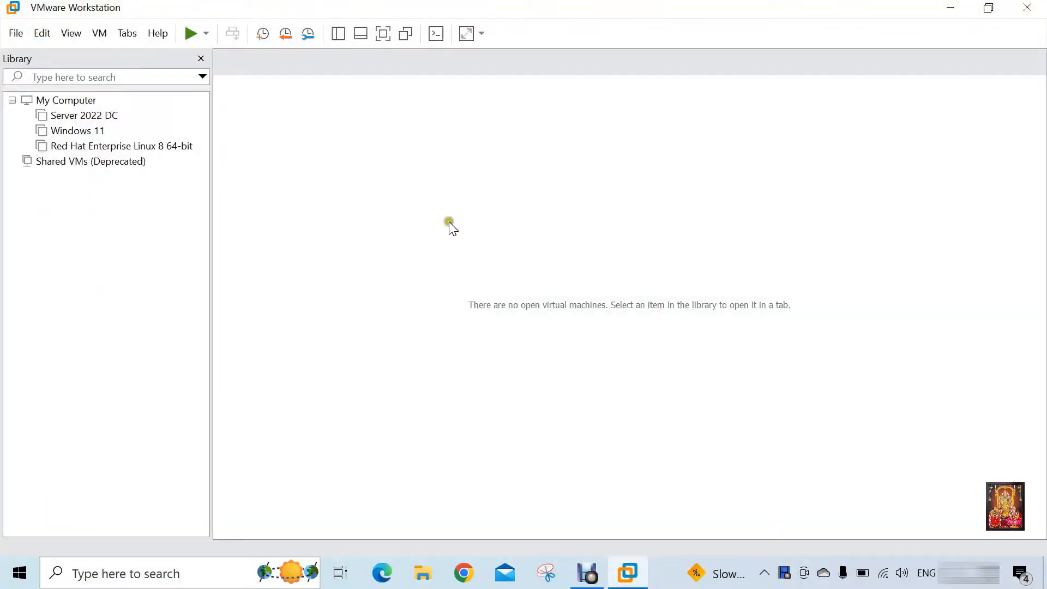
mouse_move(268, 179)
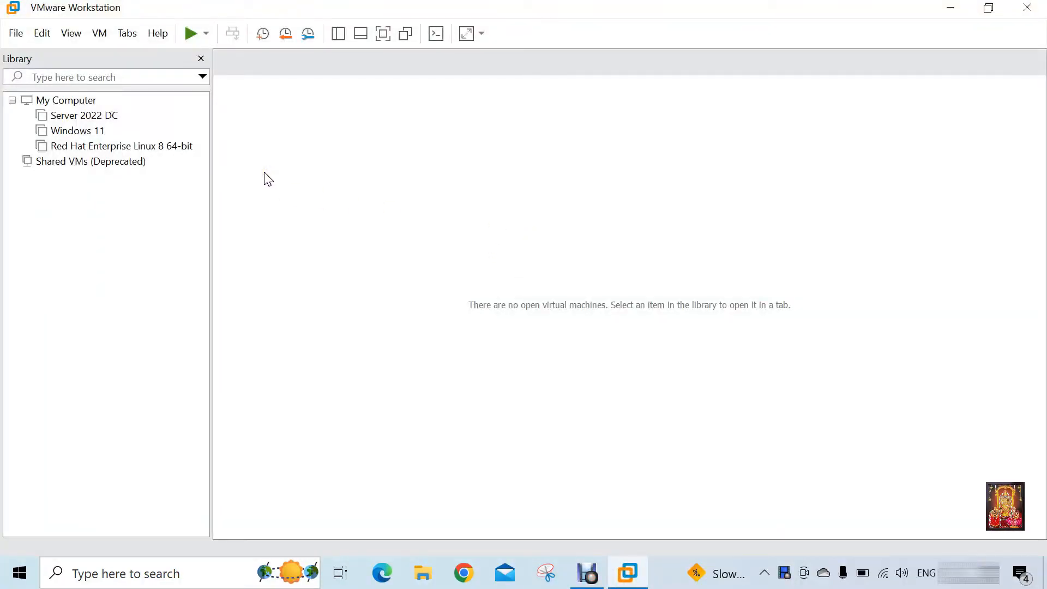
Start a Typical new virtual machine with OS install deferred and guest VMware ESXi 7 and later
left_click(14, 33)
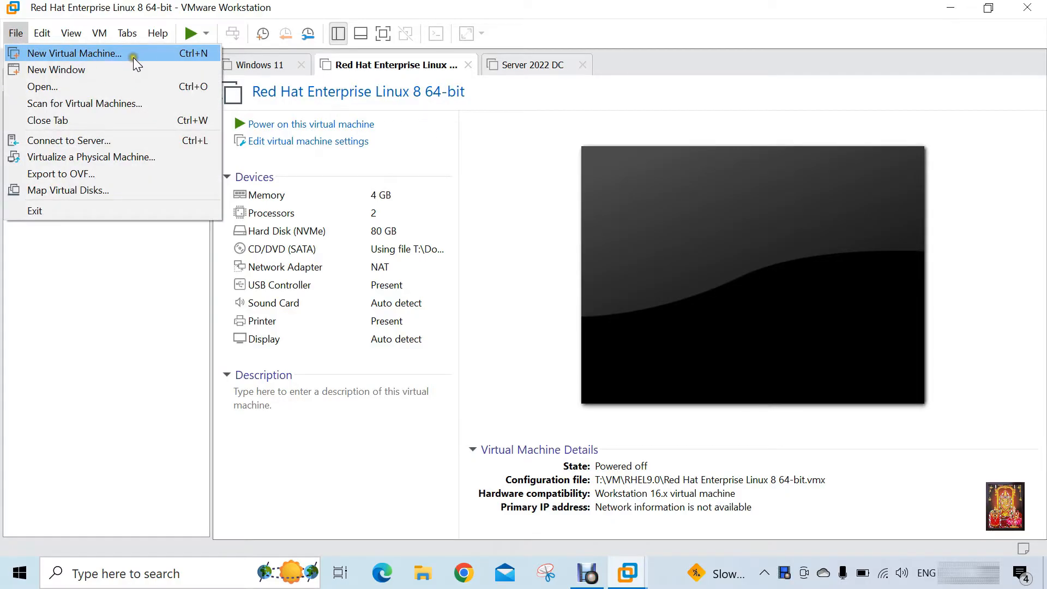
left_click(73, 53)
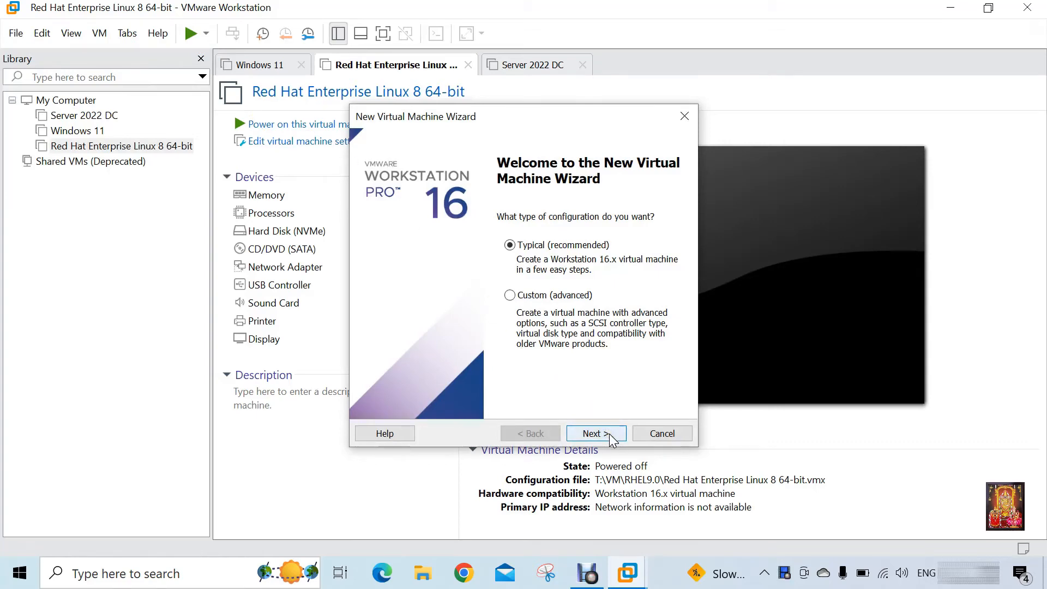
left_click(596, 433)
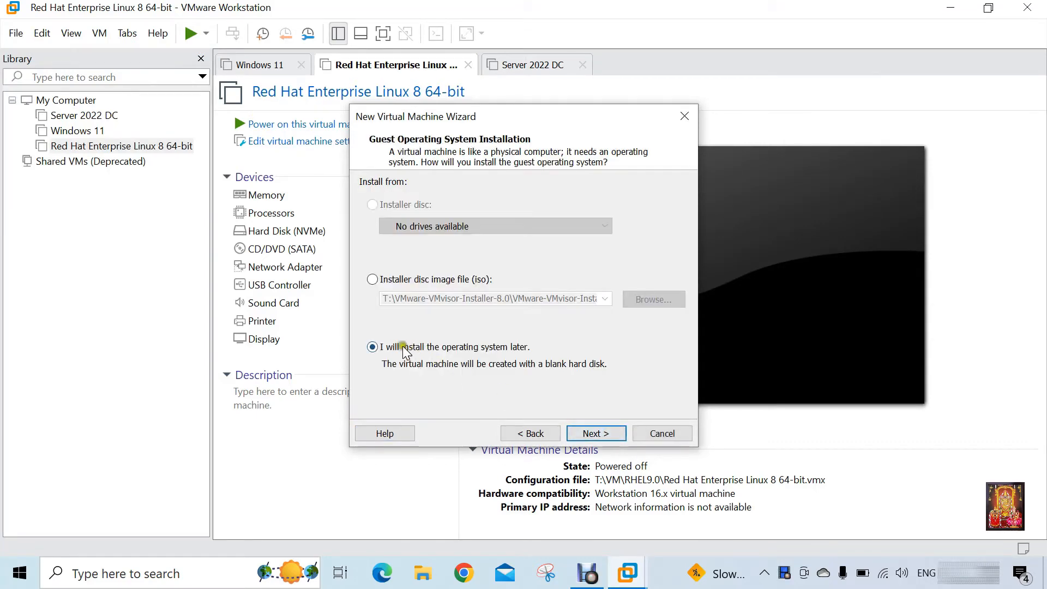
mouse_move(594, 433)
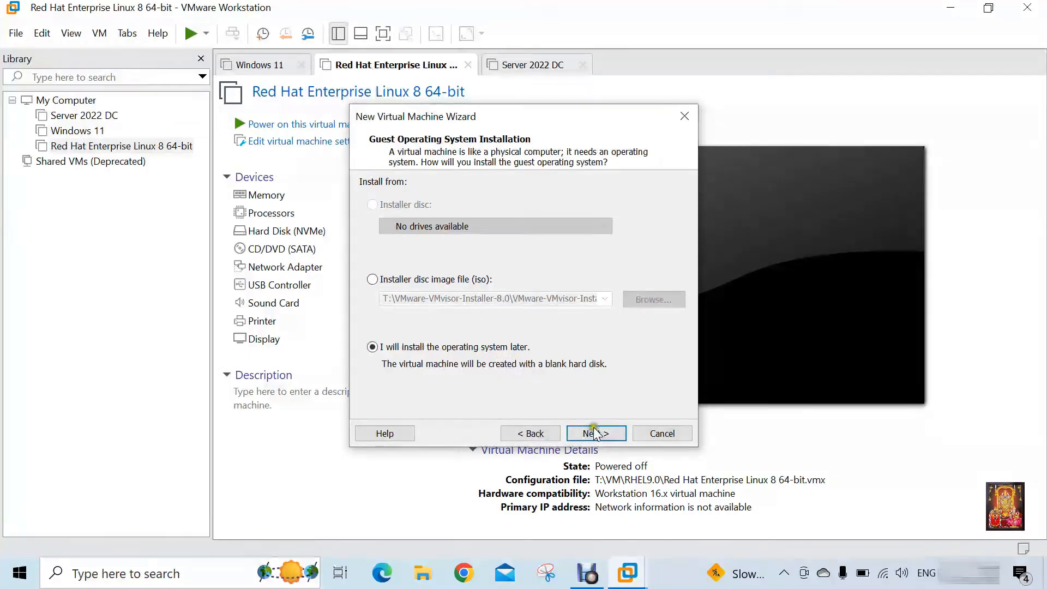
left_click(595, 433)
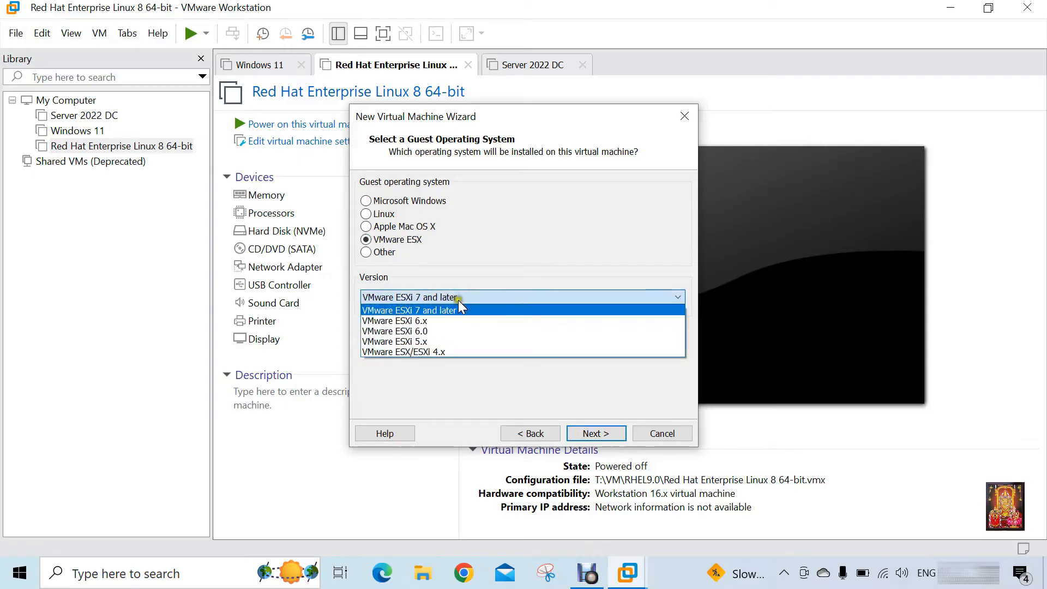
mouse_move(462, 316)
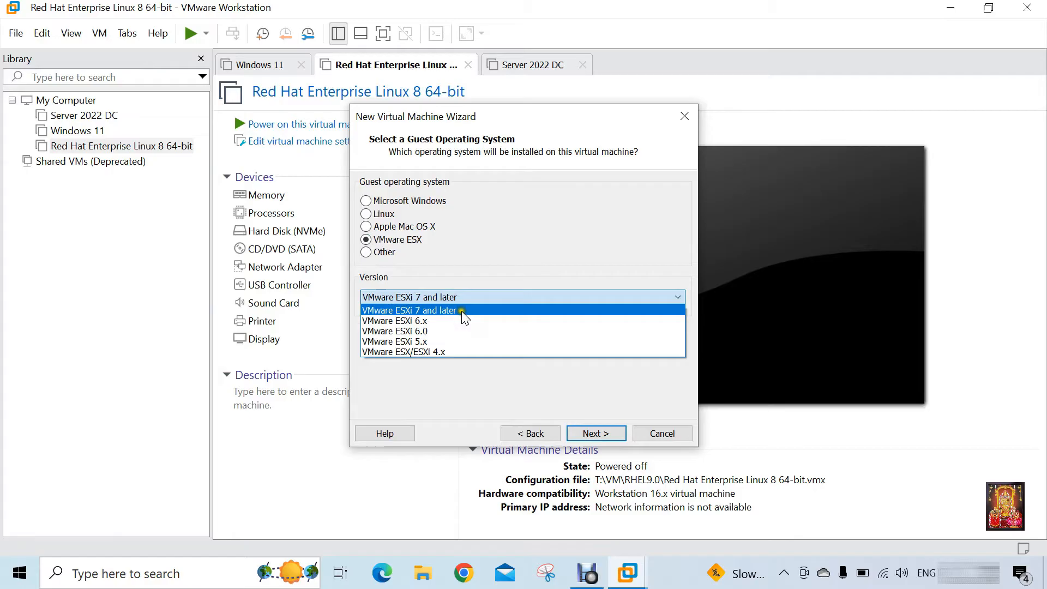
left_click(410, 310)
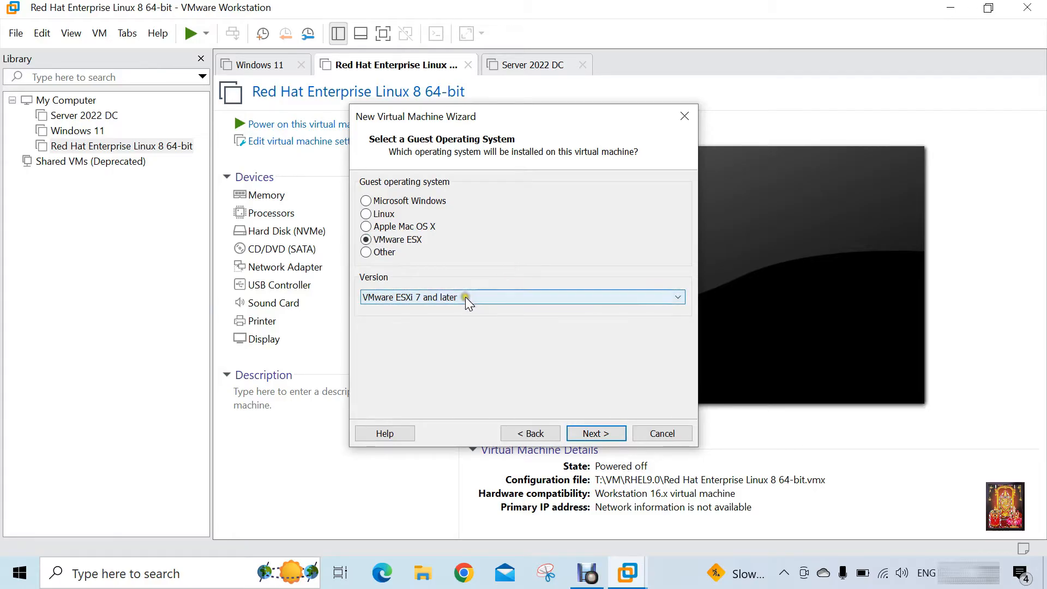
Store the machine in a new folder 'Vmware E' created under T:\VM
left_click(596, 433)
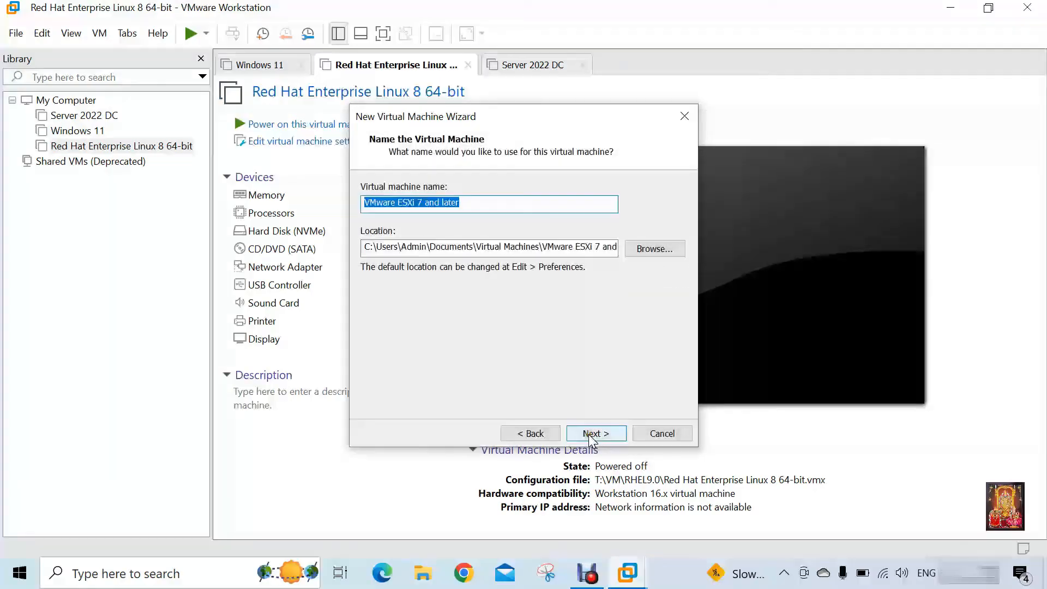
mouse_move(655, 248)
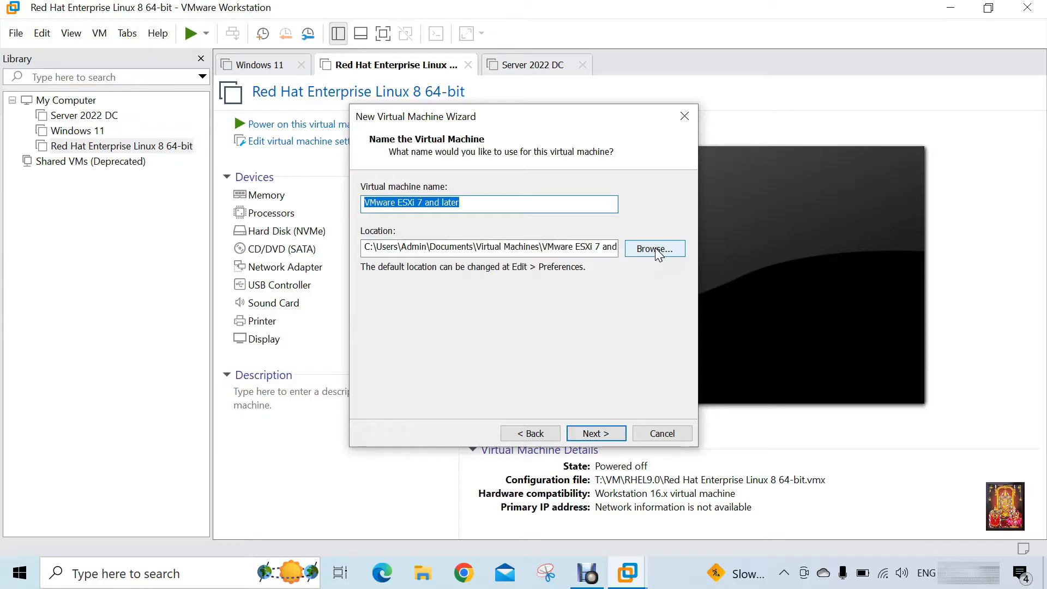
left_click(655, 249)
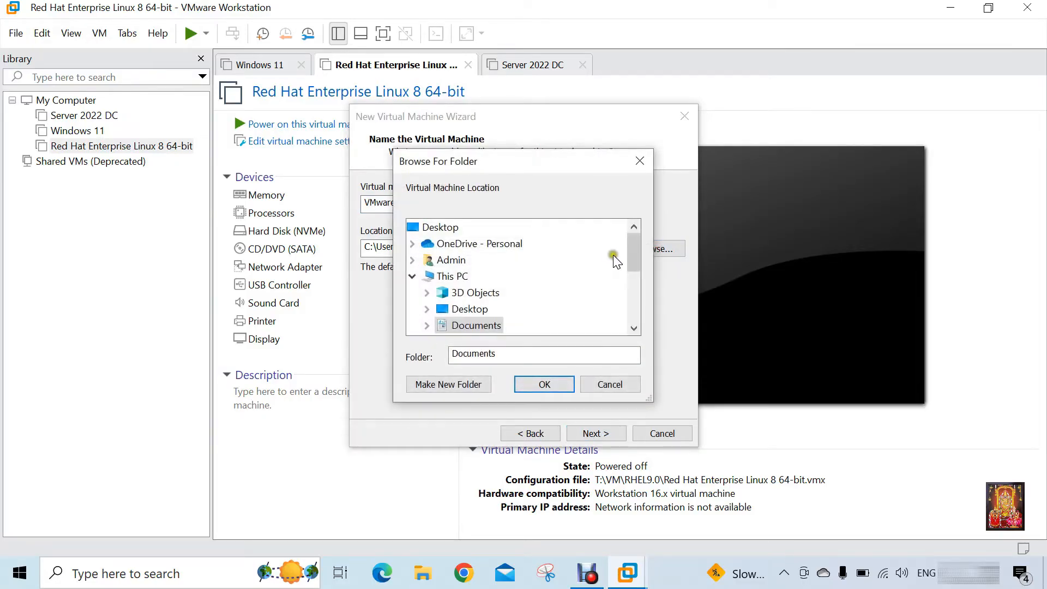
scroll("down", 3)
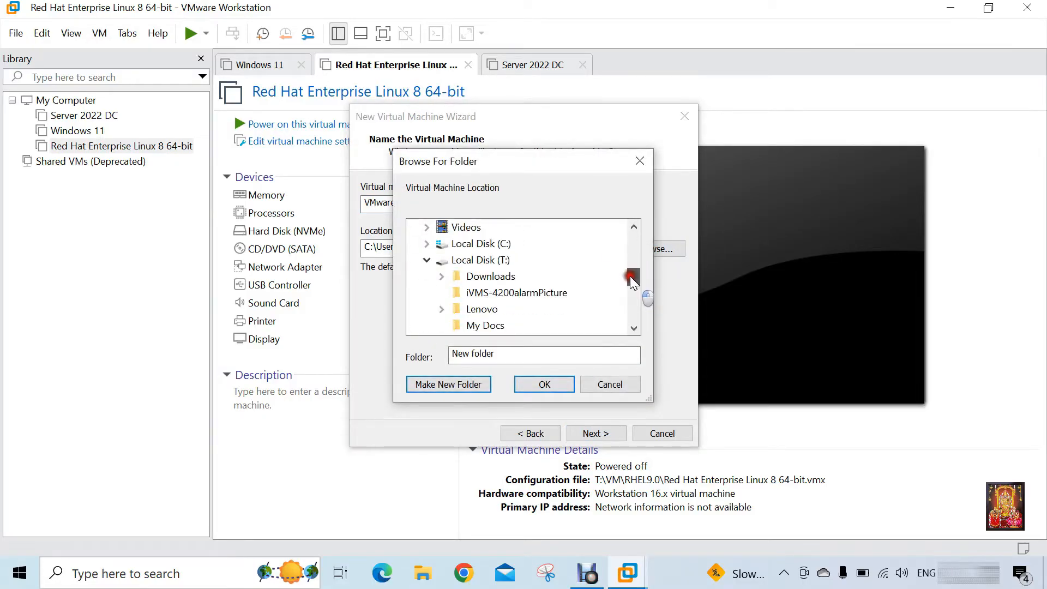
scroll("down", 3)
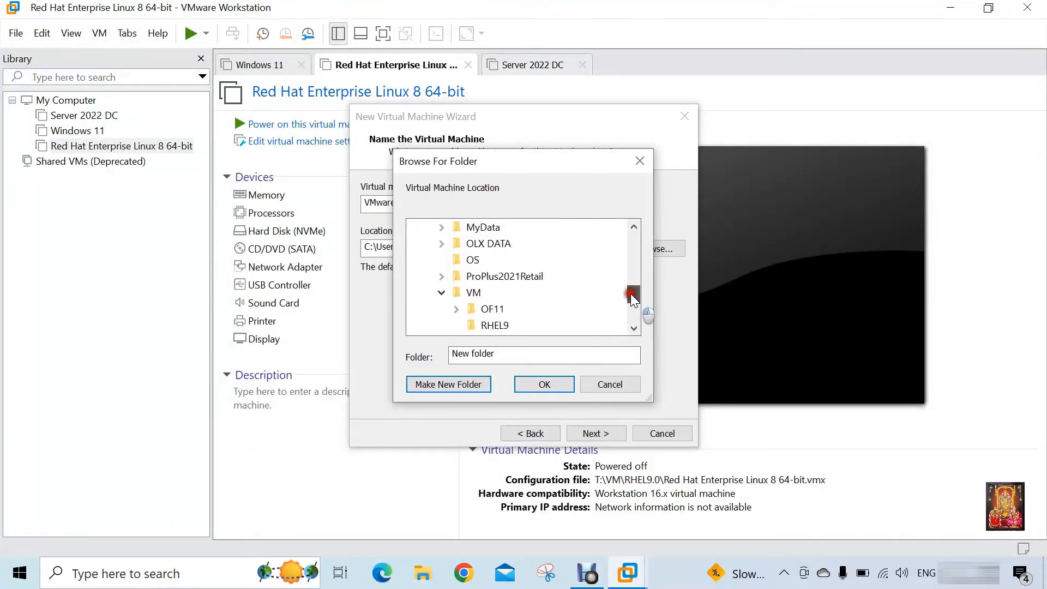
left_click(472, 292)
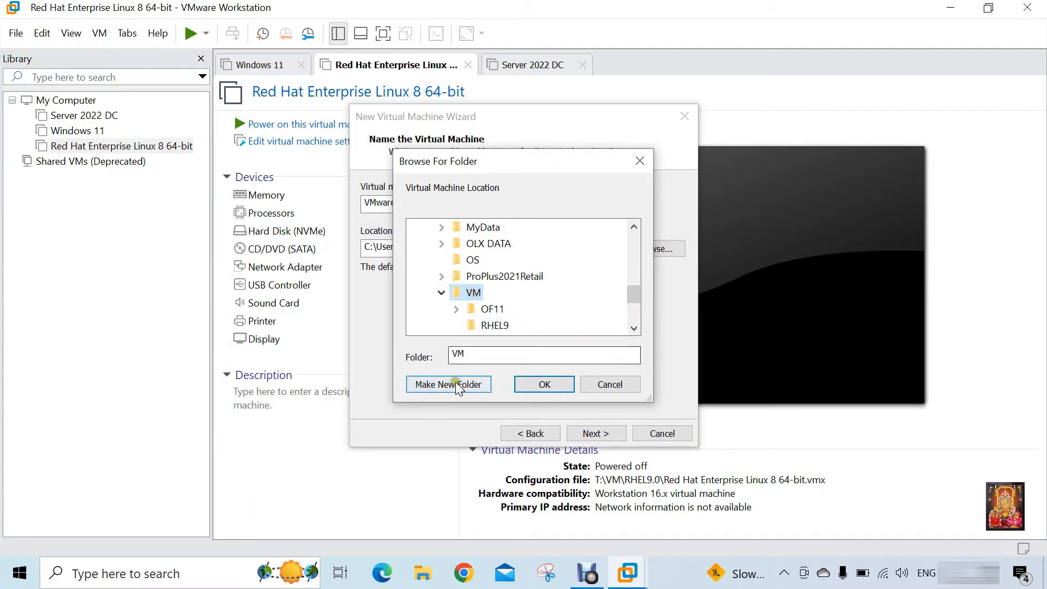
left_click(447, 384)
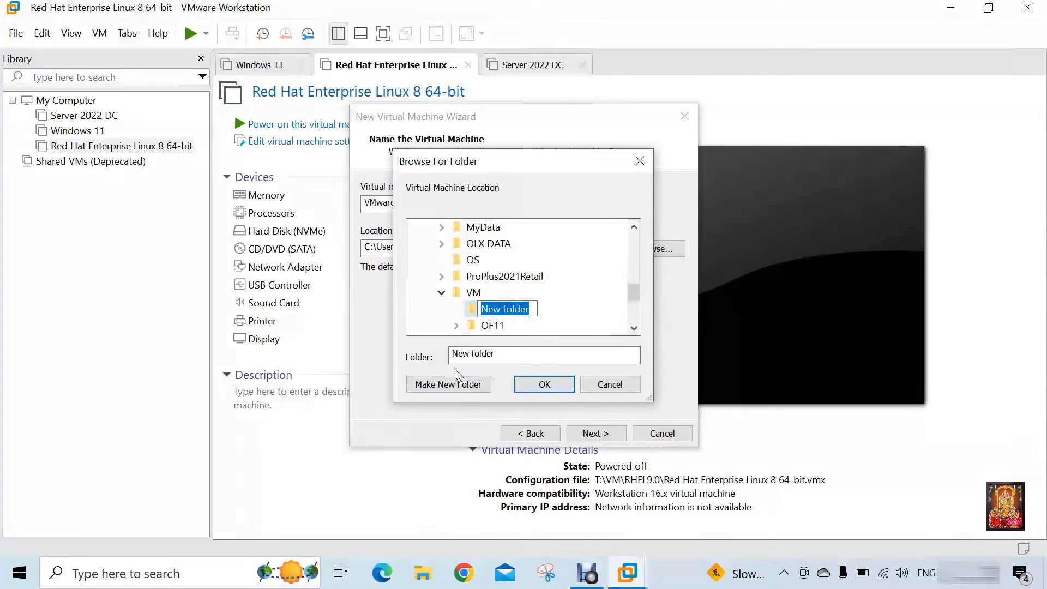
type("V")
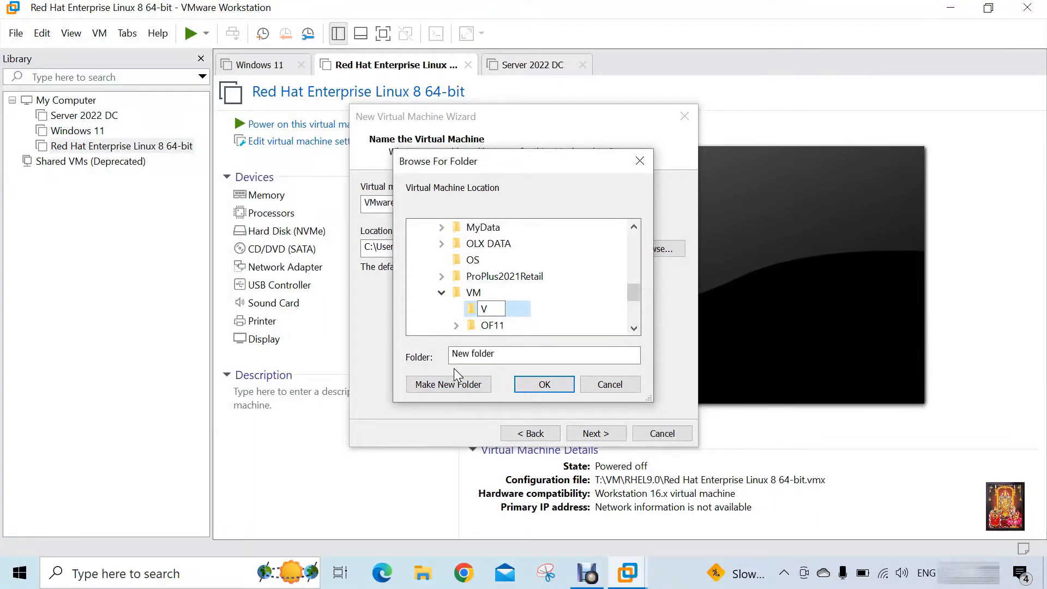
type("mwa")
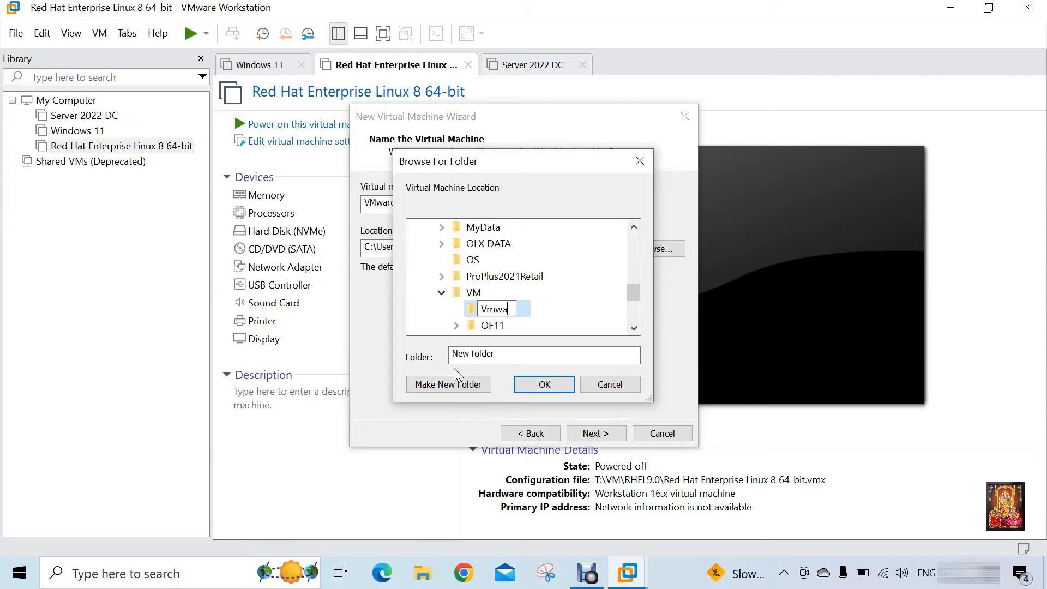
type("re")
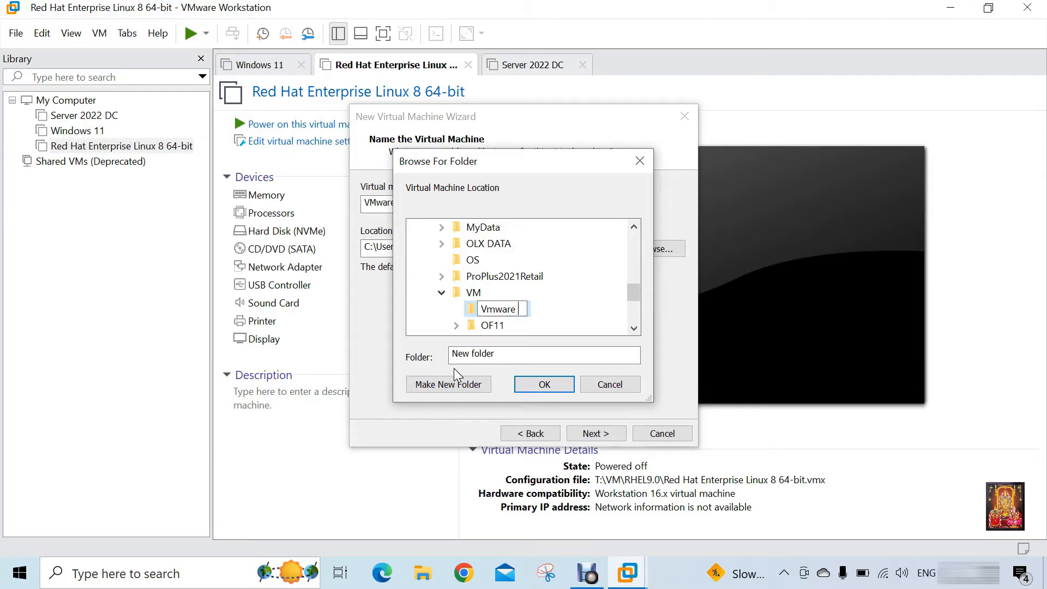
type("E")
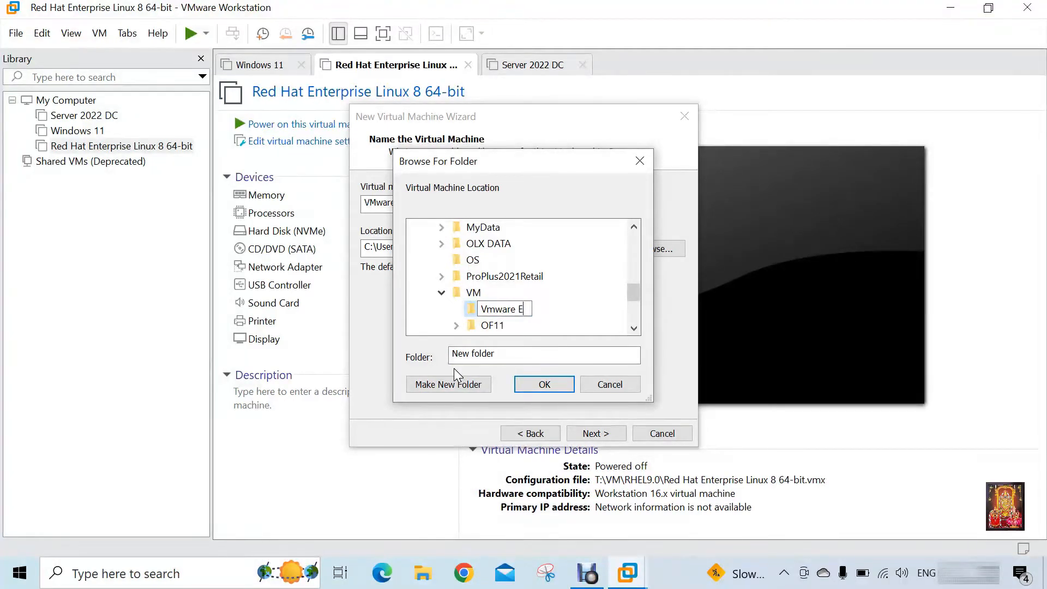
mouse_move(564, 322)
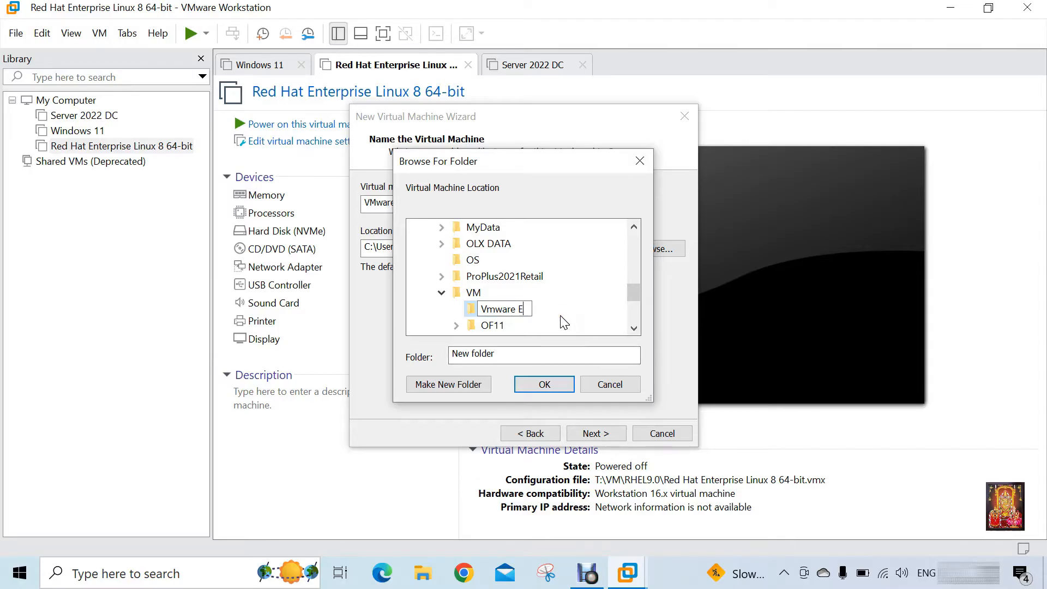
left_click(543, 384)
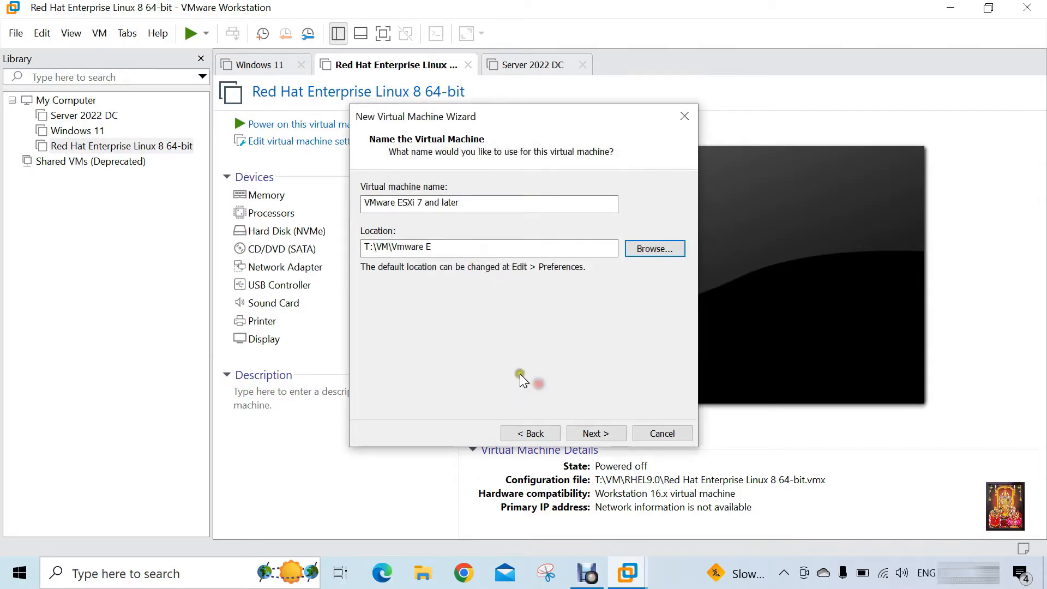
mouse_move(541, 380)
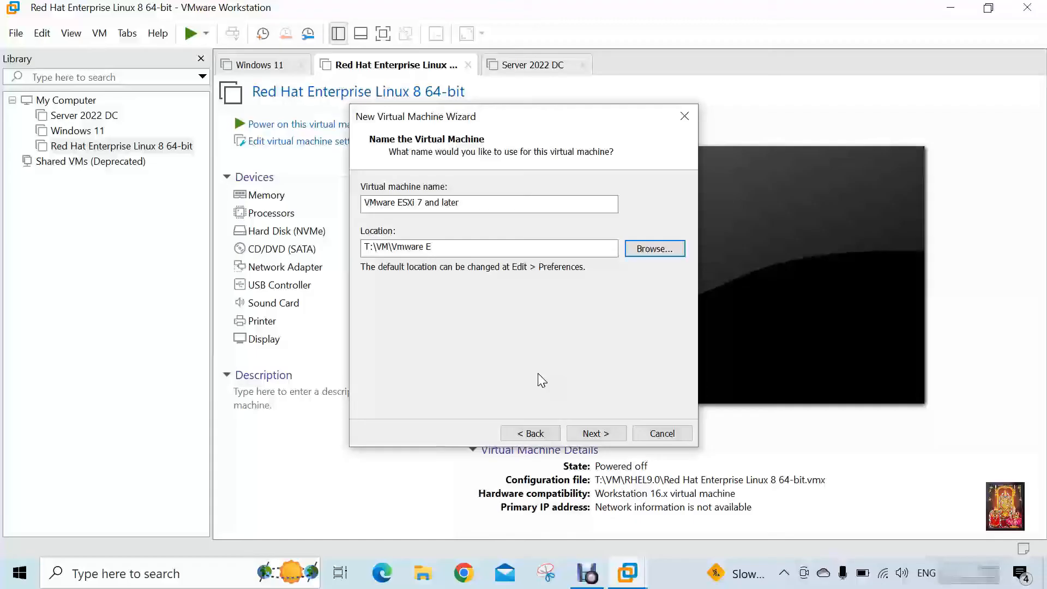
mouse_move(596, 433)
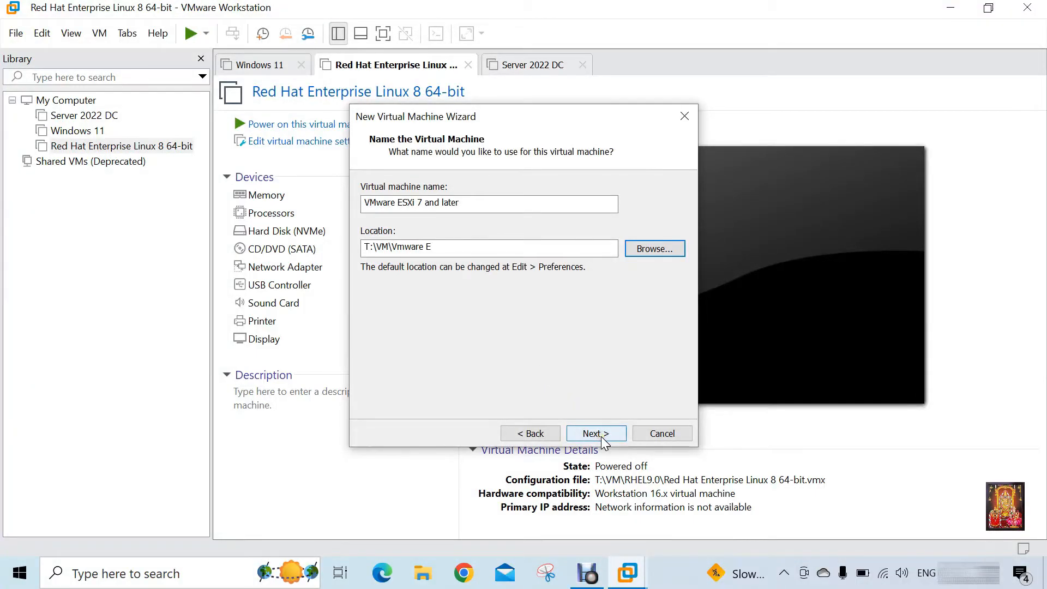
Set the maximum disk size to 80 GB split into multiple files and reach the summary
left_click(596, 433)
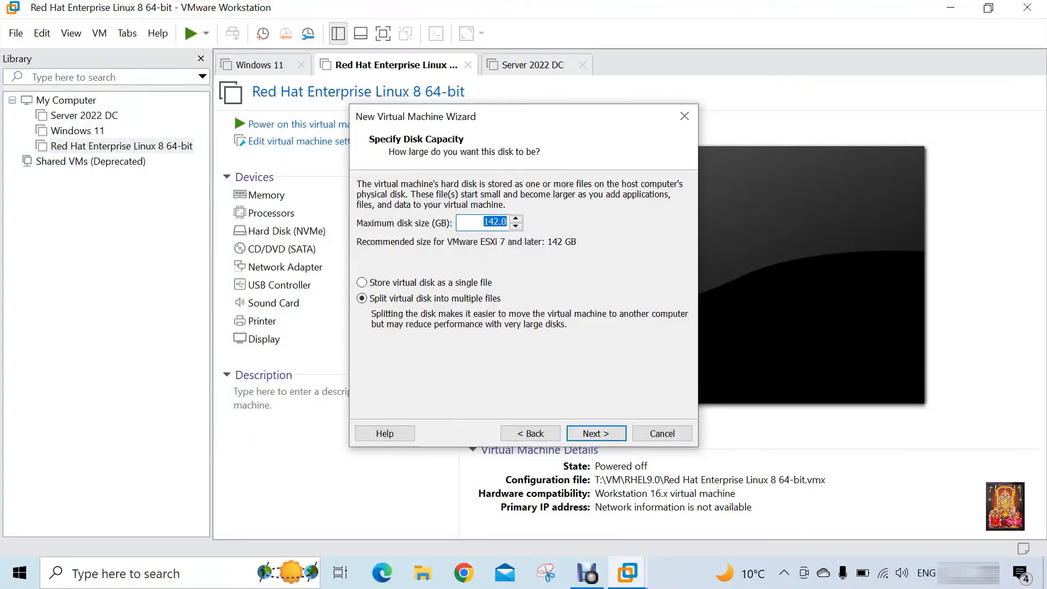
type("80")
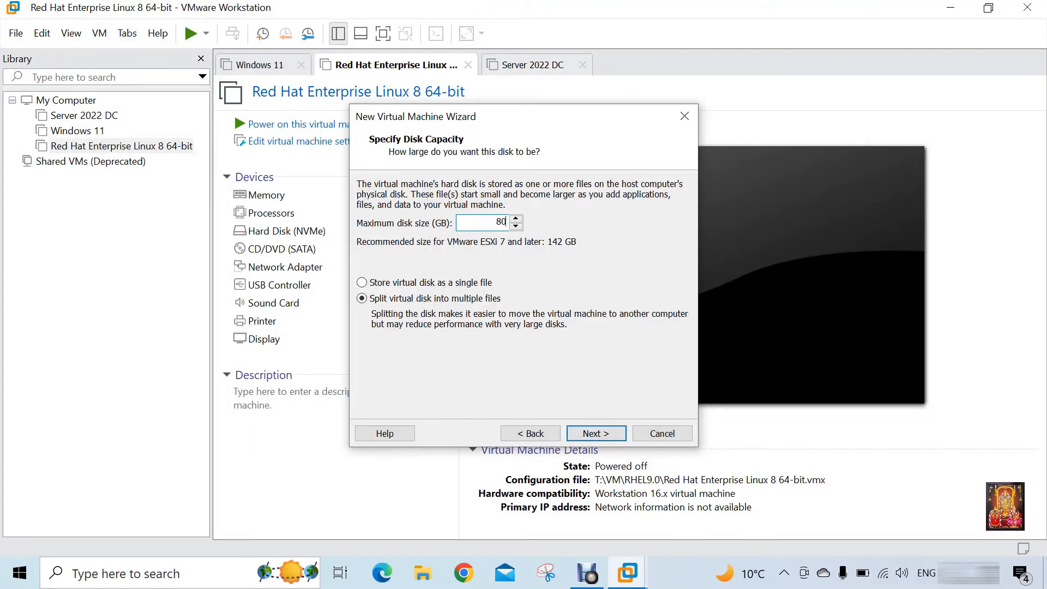
mouse_move(563, 390)
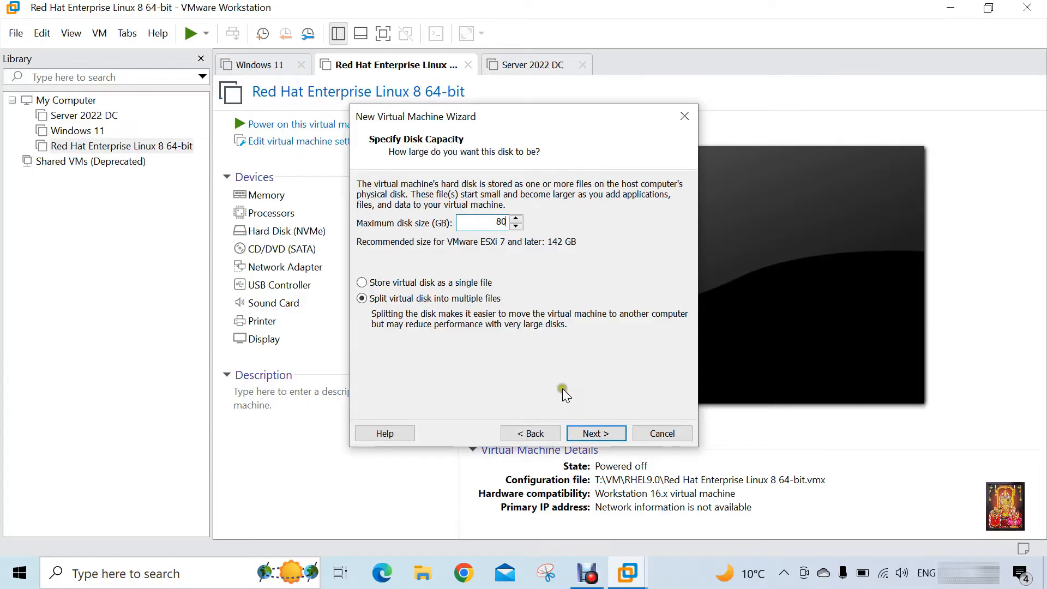
left_click(596, 433)
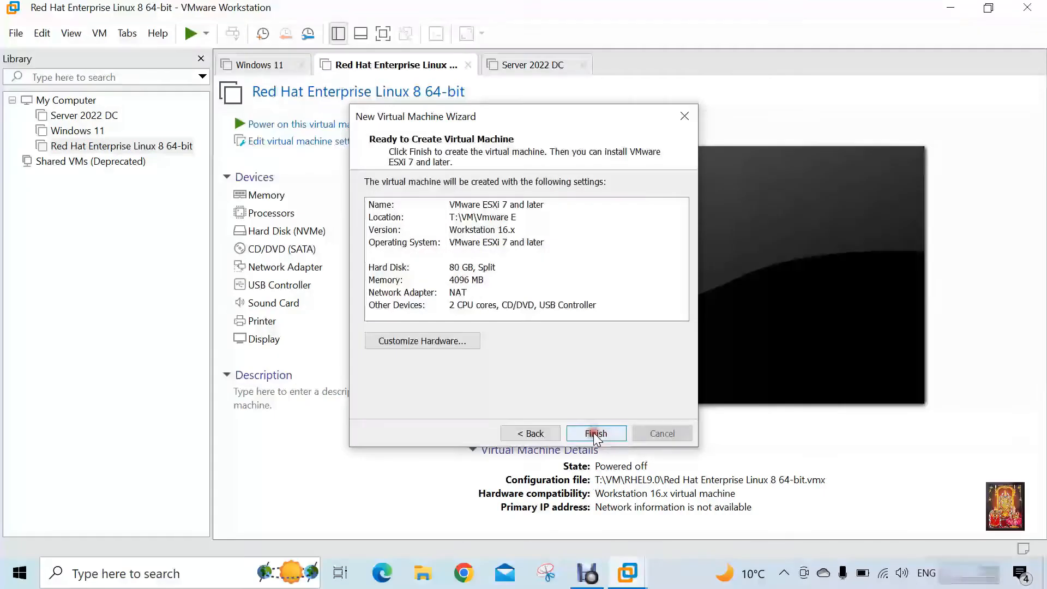
mouse_move(422, 340)
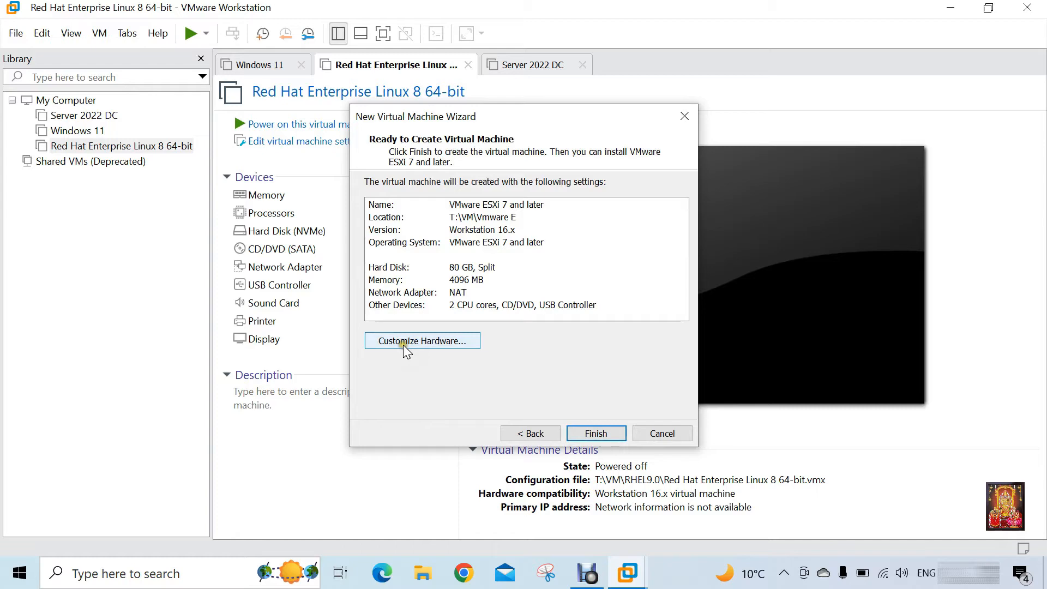
Customize hardware to 1 processor with 3 cores and 8192 MB memory
left_click(422, 340)
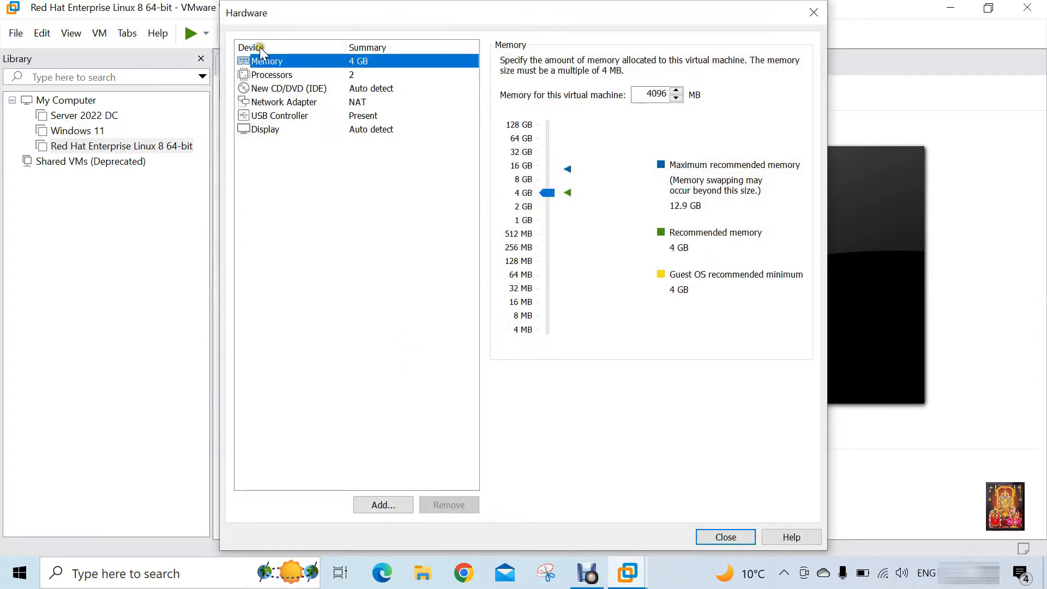
left_click(272, 74)
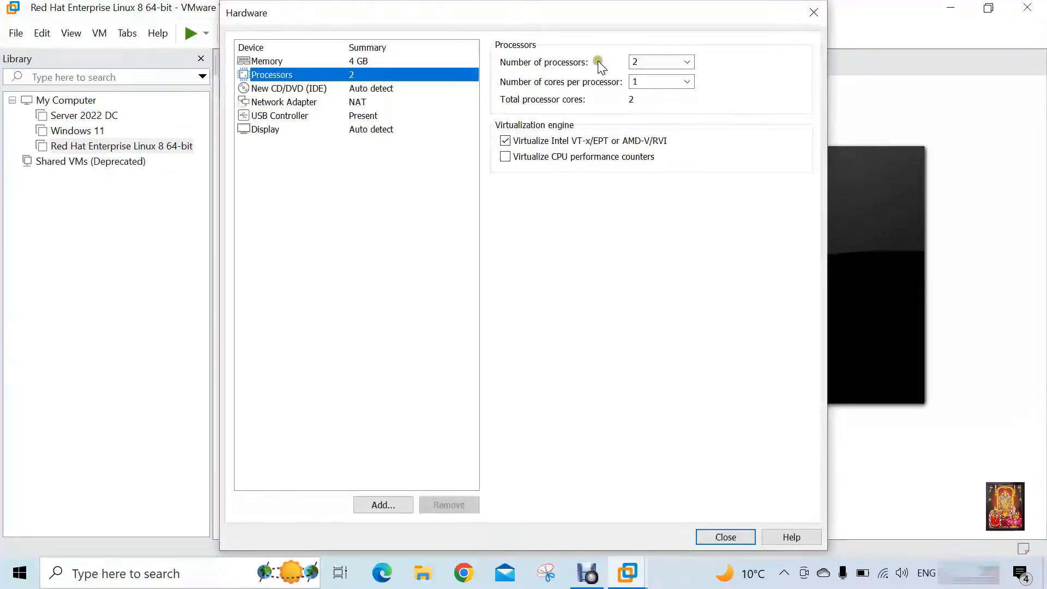
left_click(686, 61)
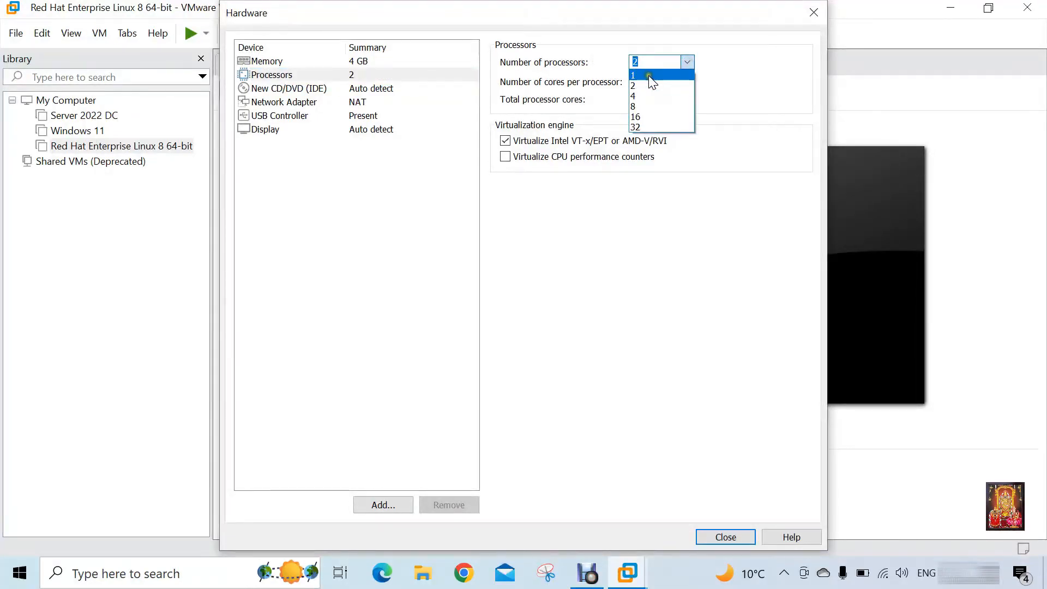
left_click(633, 74)
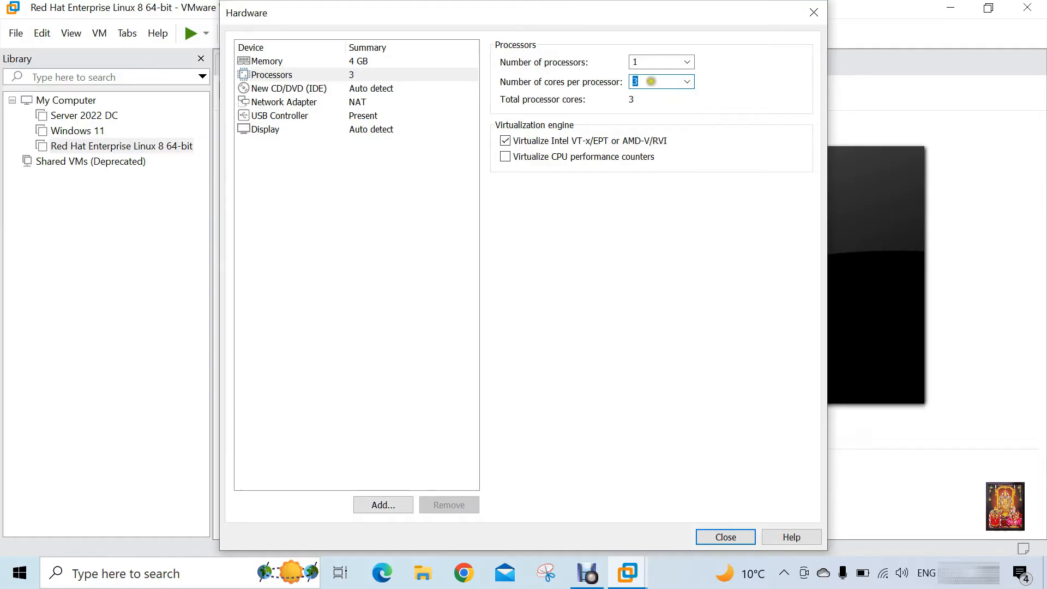
mouse_move(632, 111)
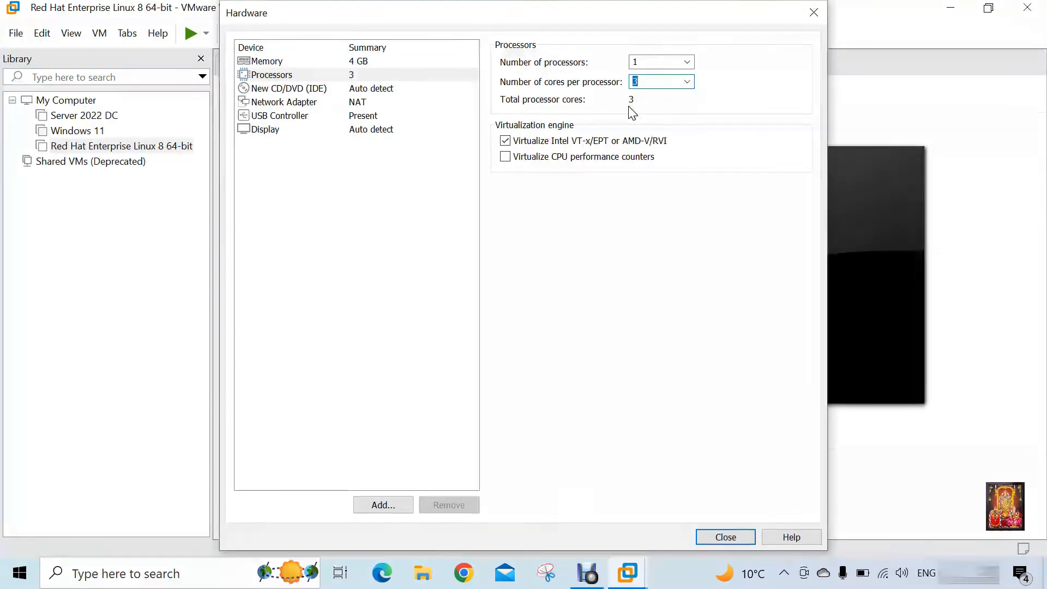
mouse_move(589, 109)
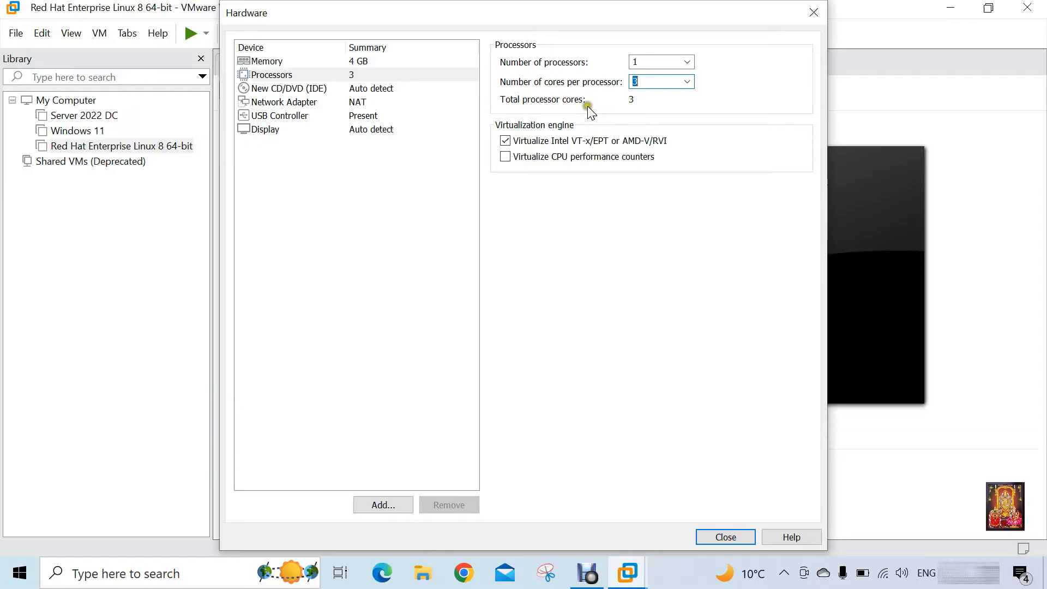
mouse_move(309, 87)
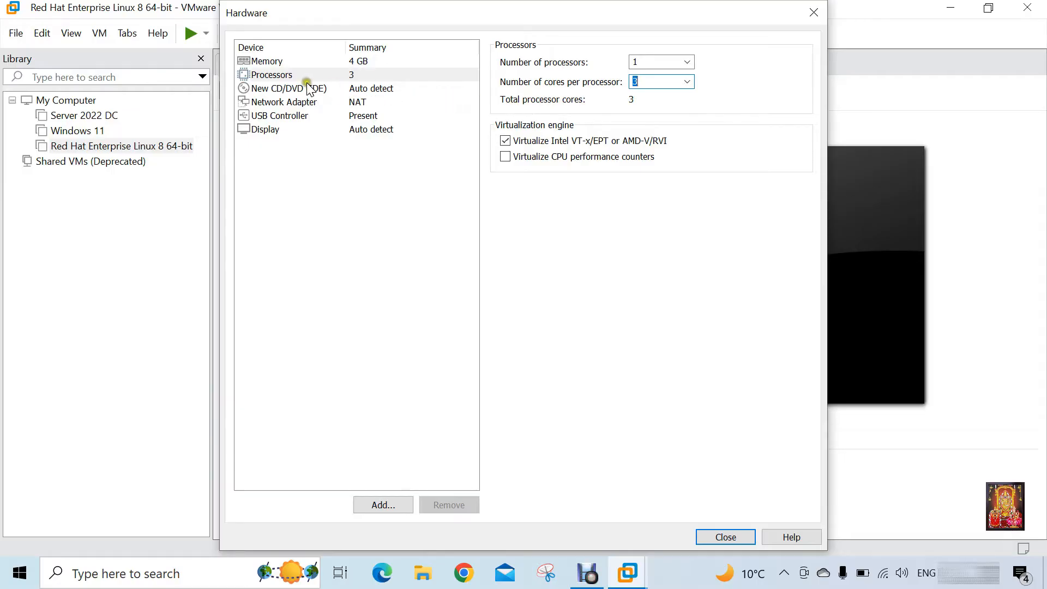
left_click(268, 61)
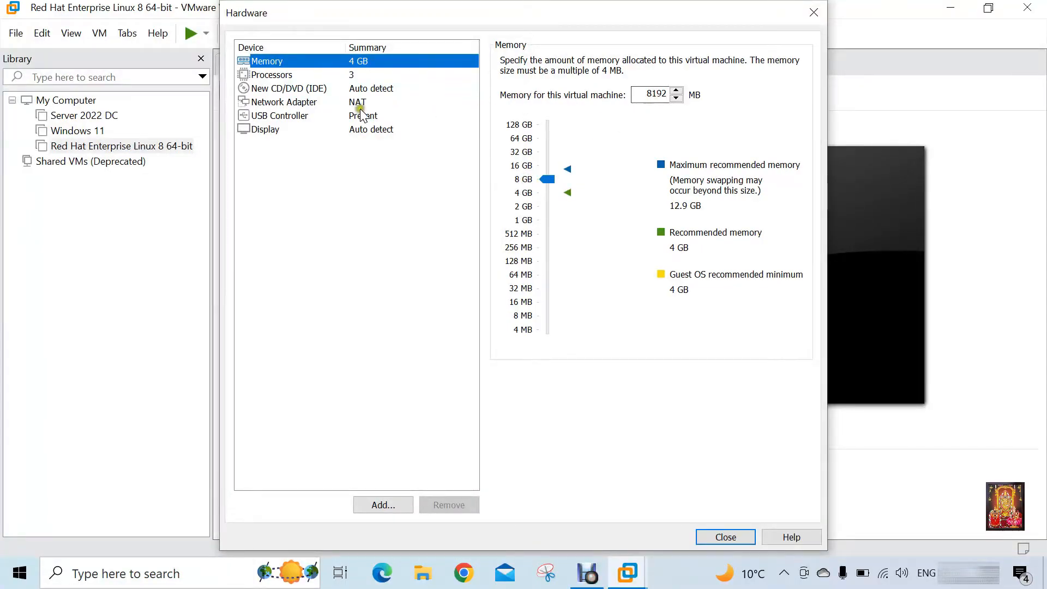
Attach the ESXi 8.0 VMvisor installer ISO from drive T to the CD/DVD drive
left_click(288, 88)
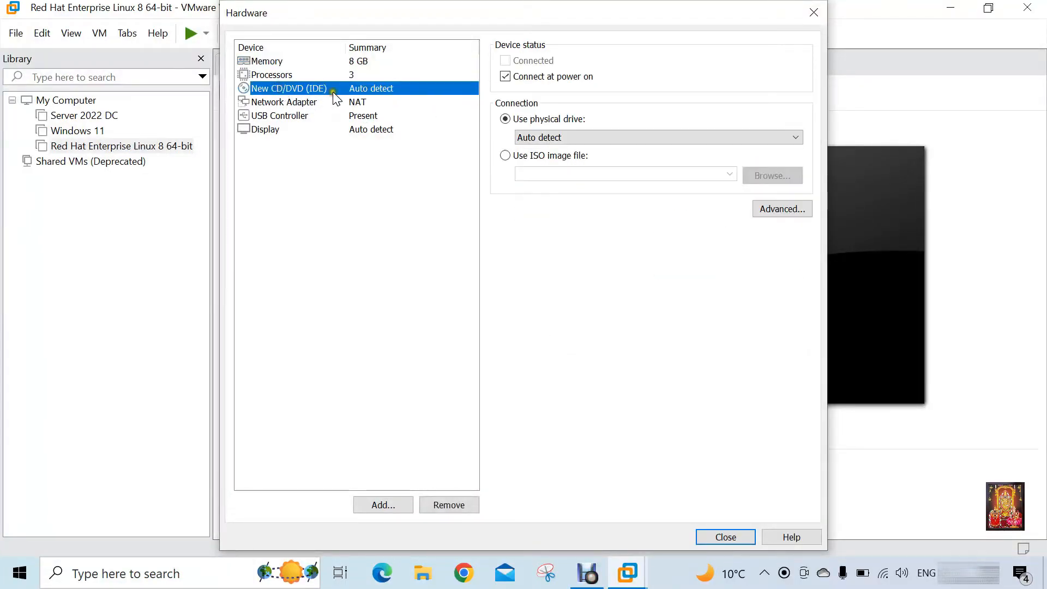
left_click(505, 155)
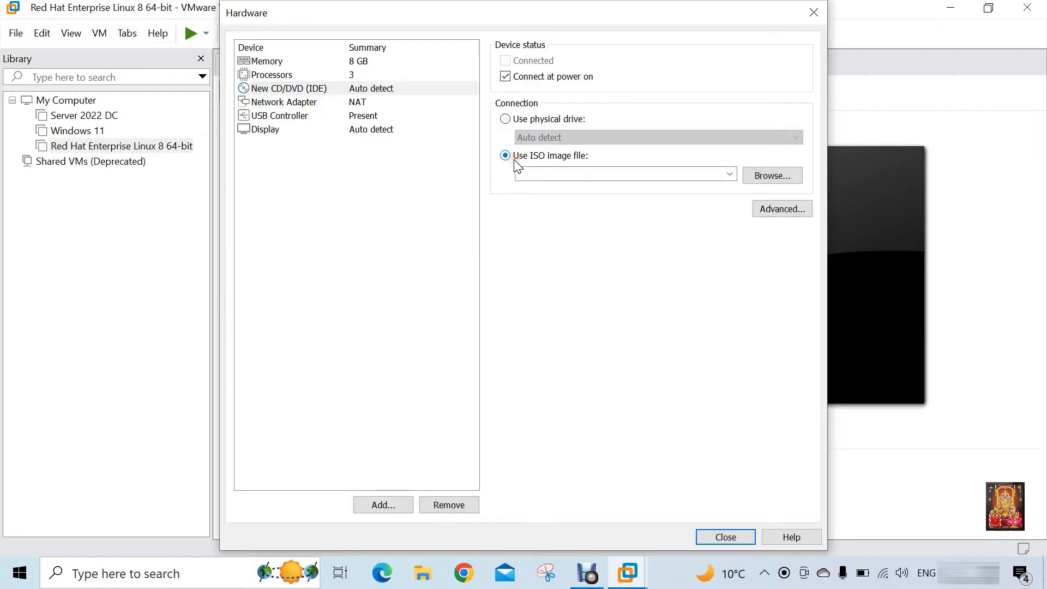
mouse_move(684, 165)
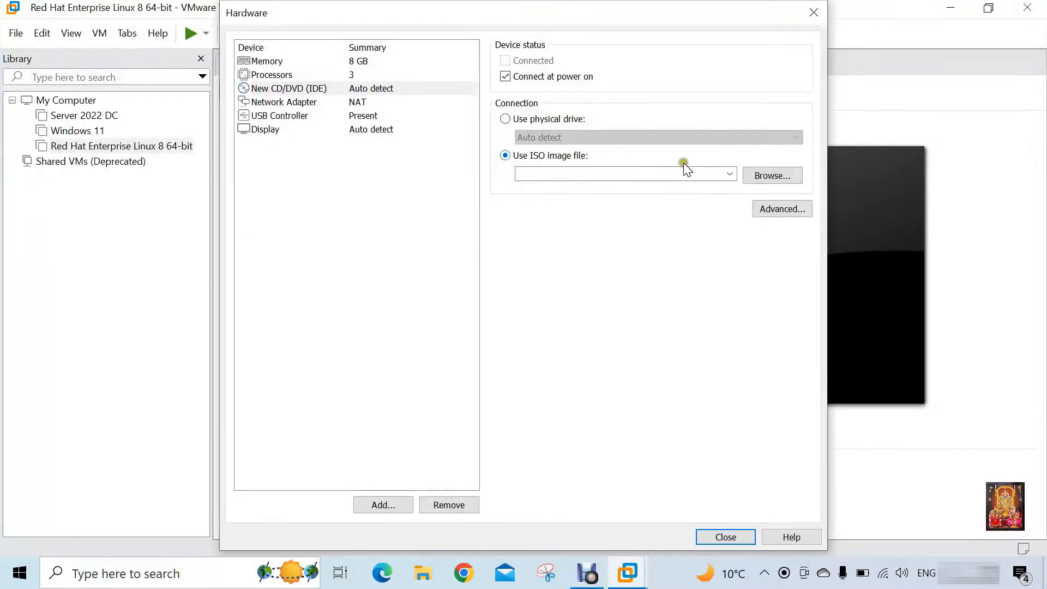
left_click(771, 175)
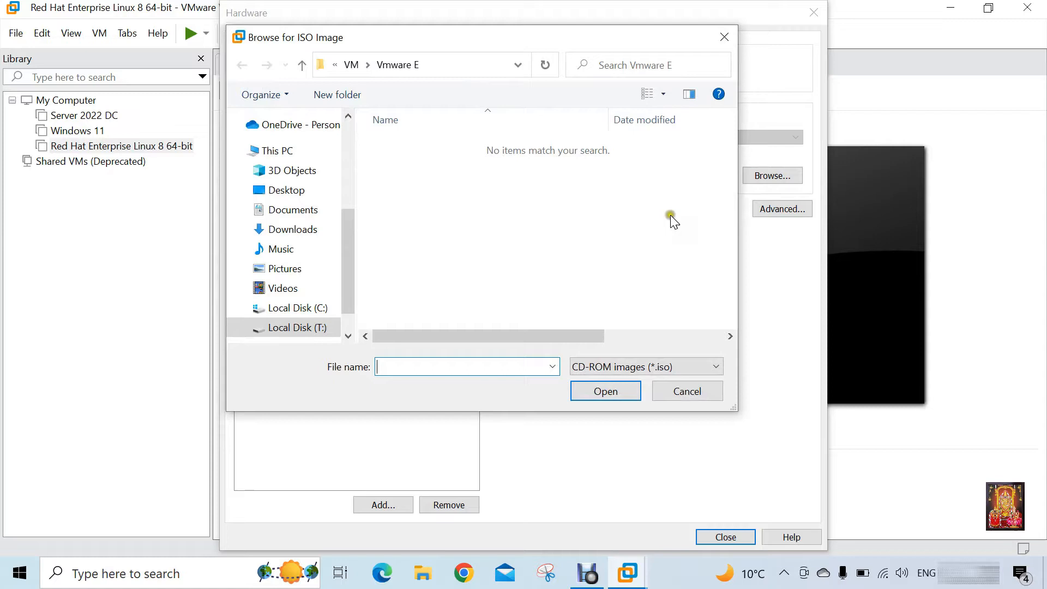
left_click(299, 327)
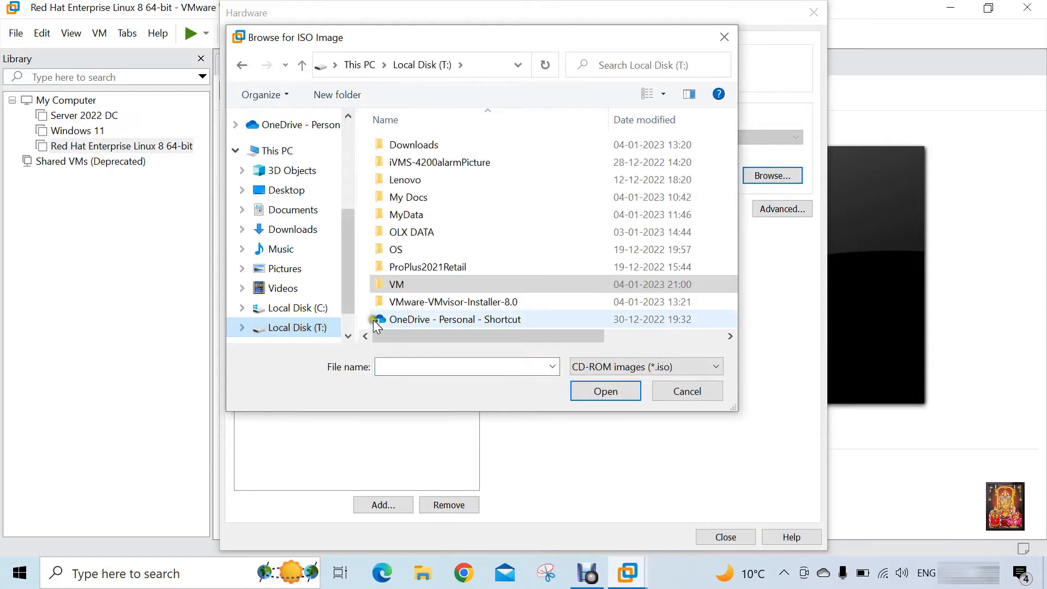
double_click(454, 301)
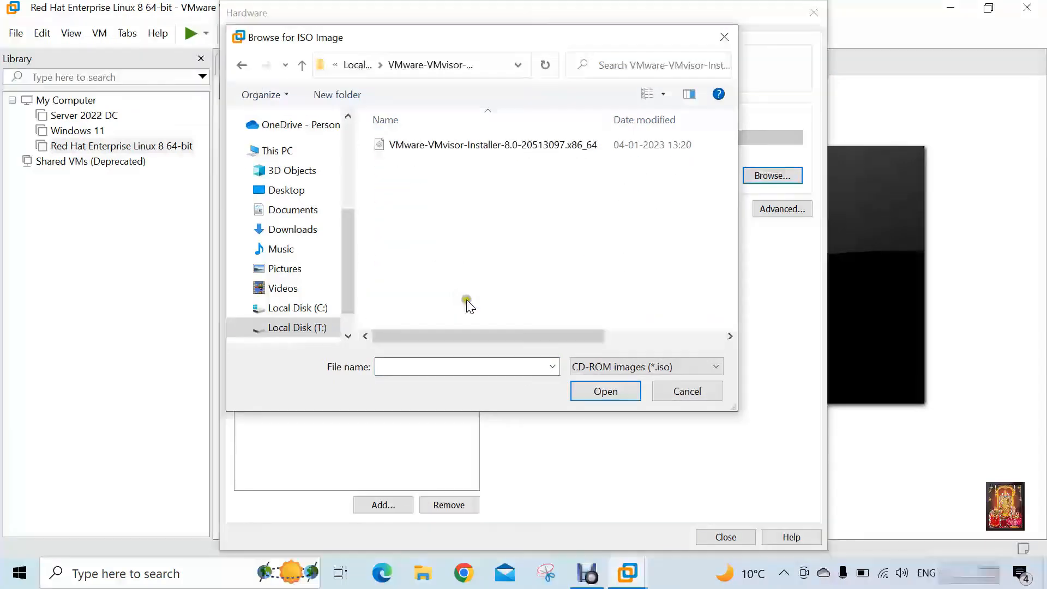
left_click(492, 145)
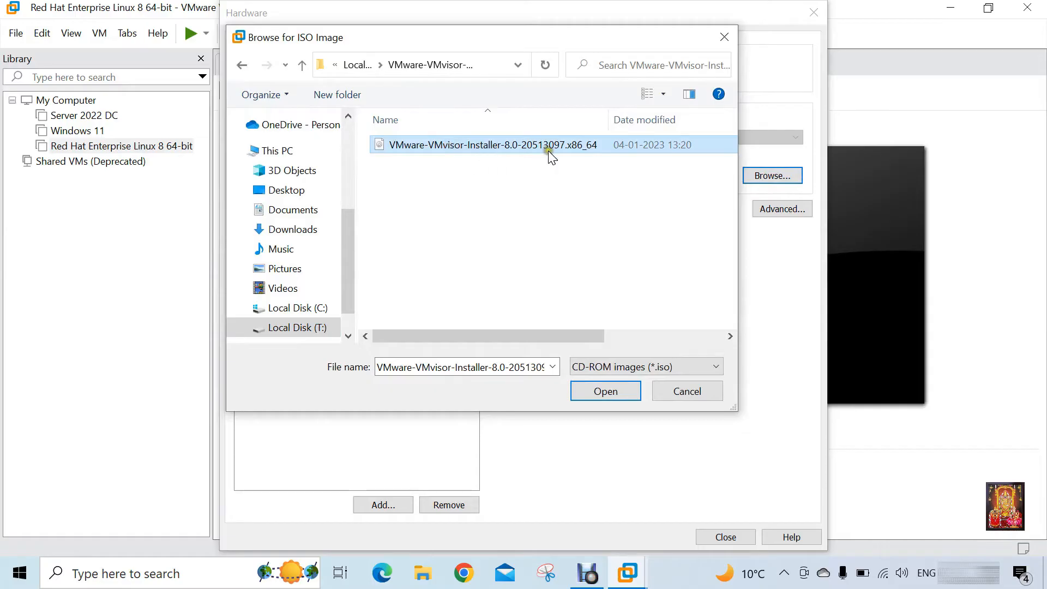
left_click(604, 391)
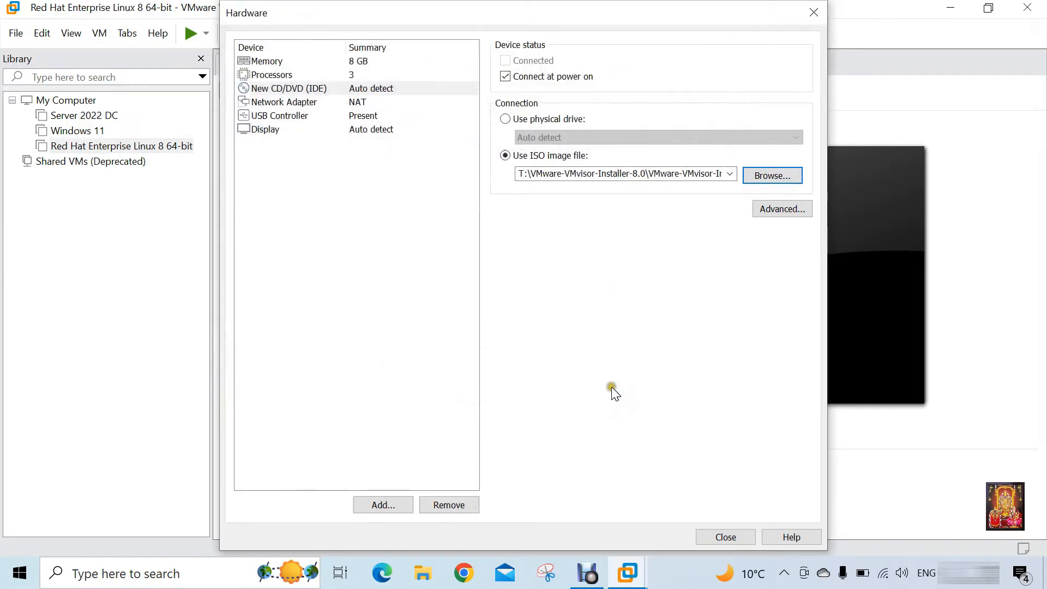
left_click(725, 537)
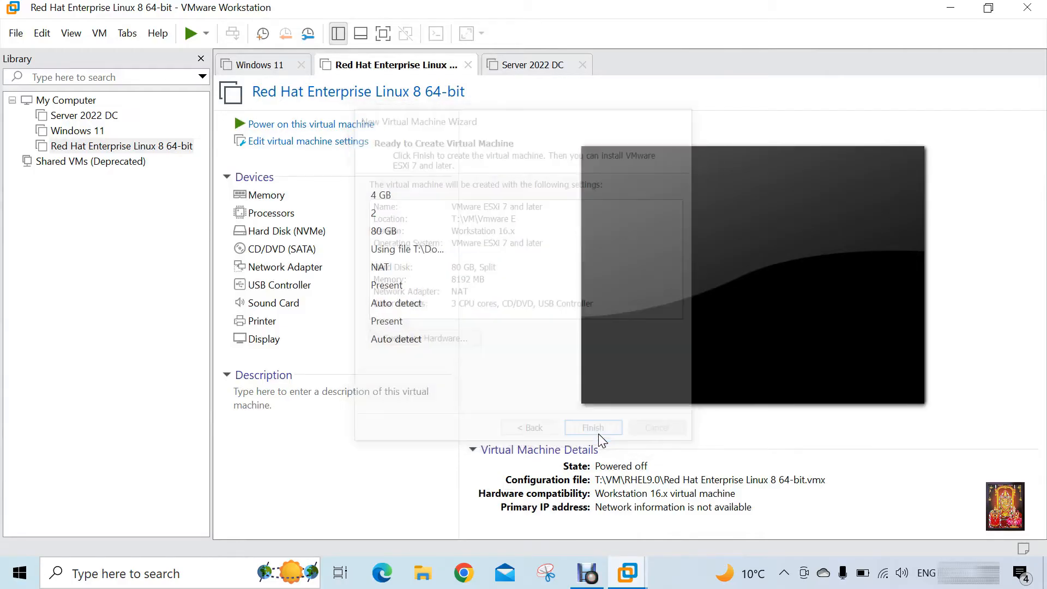
Finish creating the ESXi machine and power it on into its firmware
left_click(591, 427)
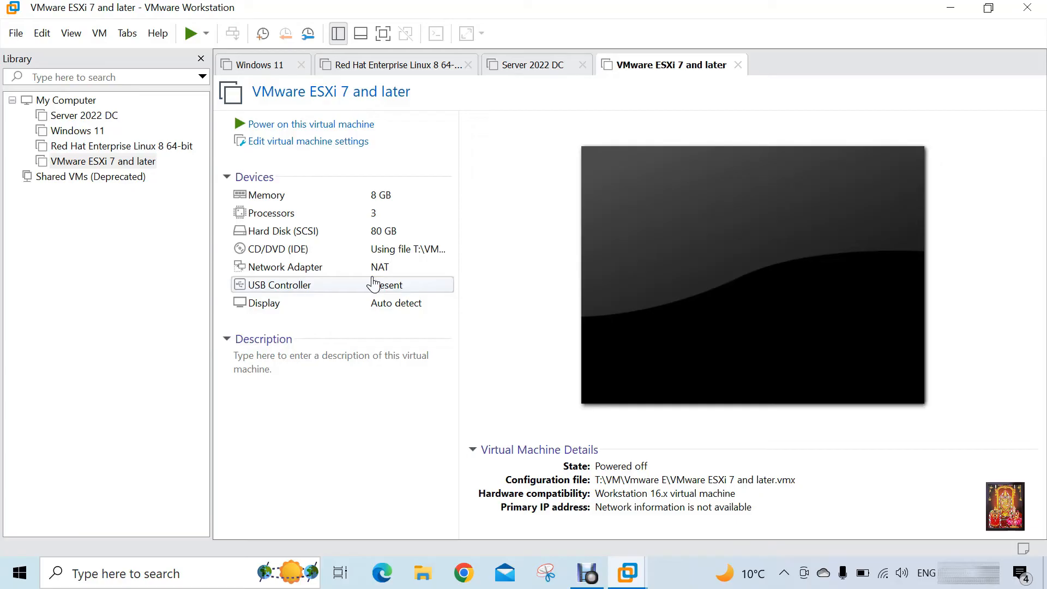
mouse_move(210, 34)
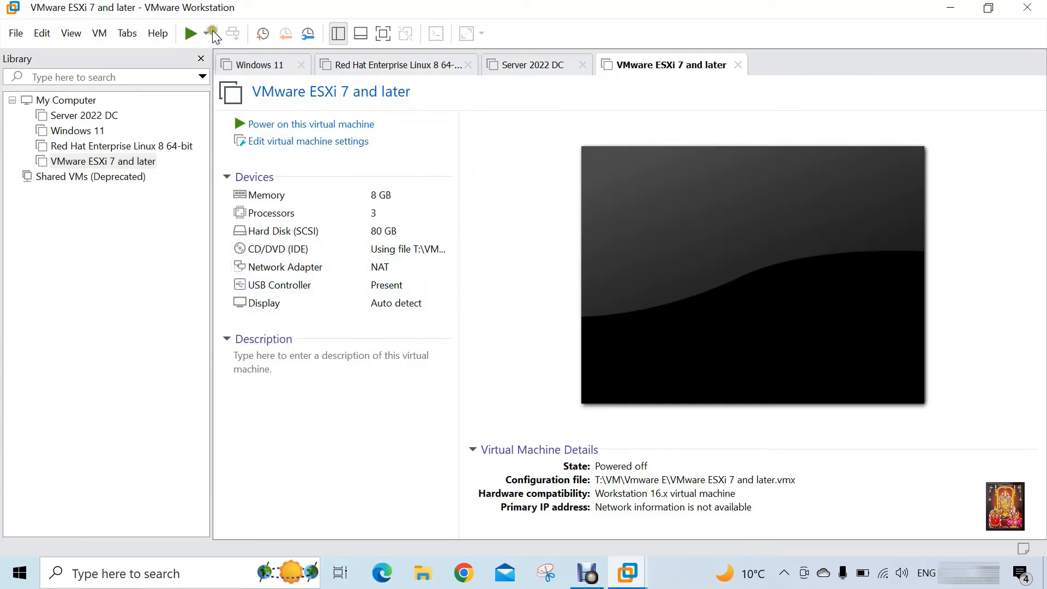
left_click(212, 33)
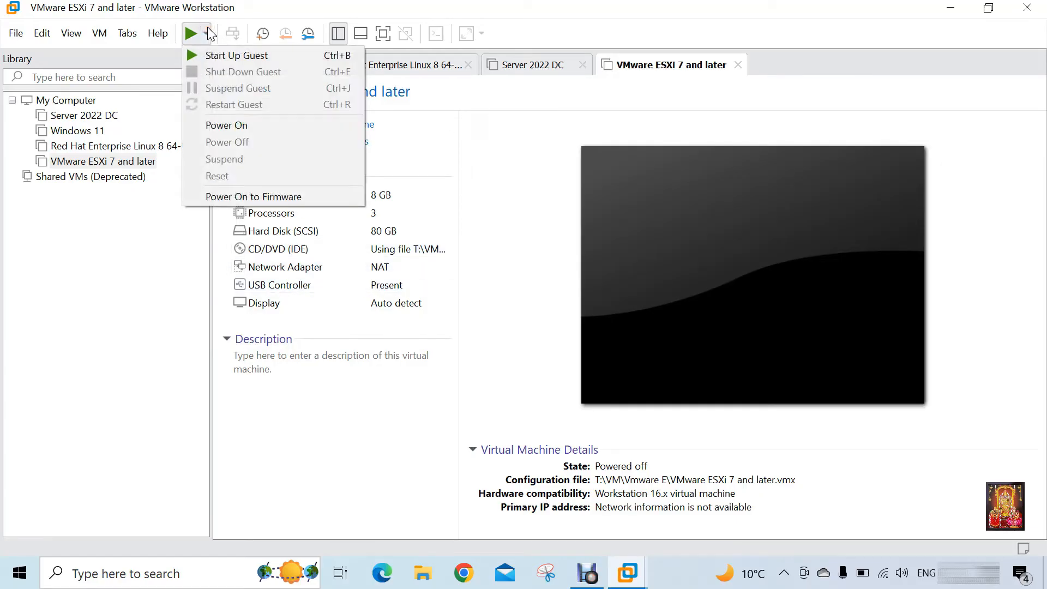
mouse_move(271, 196)
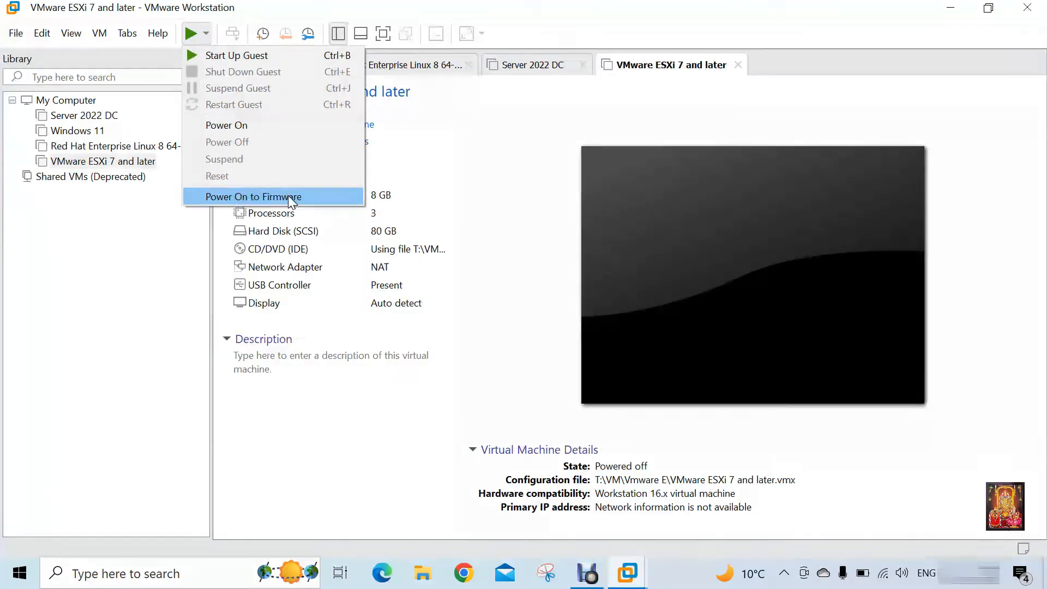
left_click(255, 196)
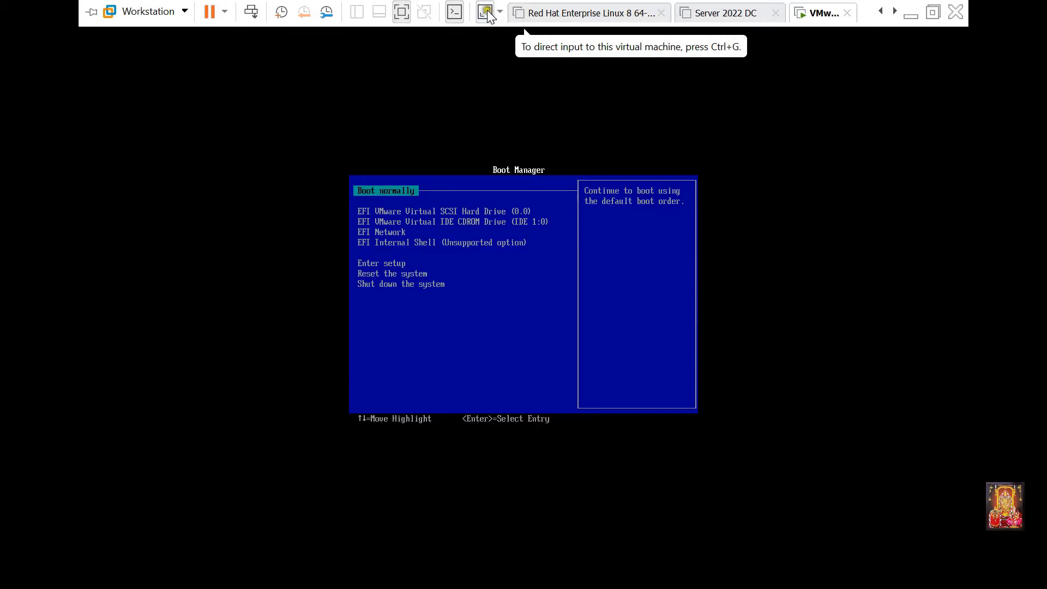
Boot the VM normally so the ESXi 8.0.0 installer loads to its license agreement
left_click(567, 333)
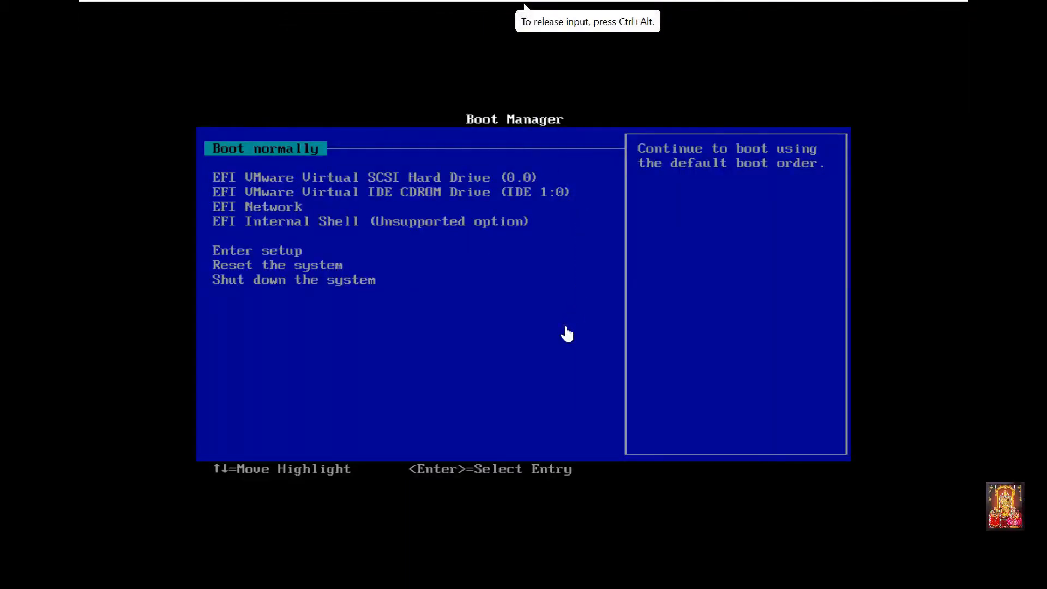
key("Down")
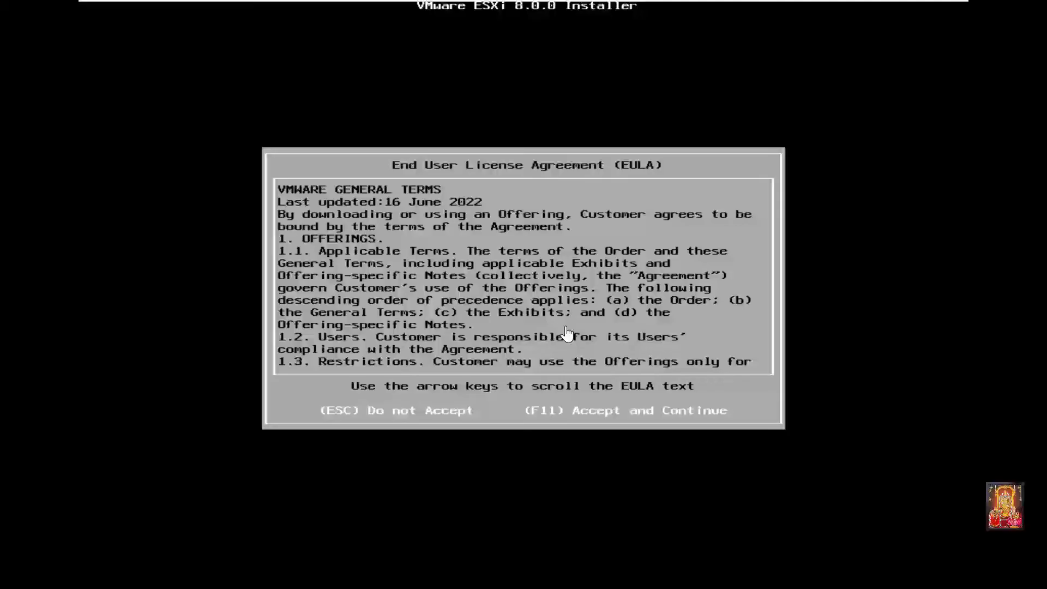
Accept the EULA, install ESXi 8.0.0 on the 80 GB disk with US Default keyboard and a root password
key("f11")
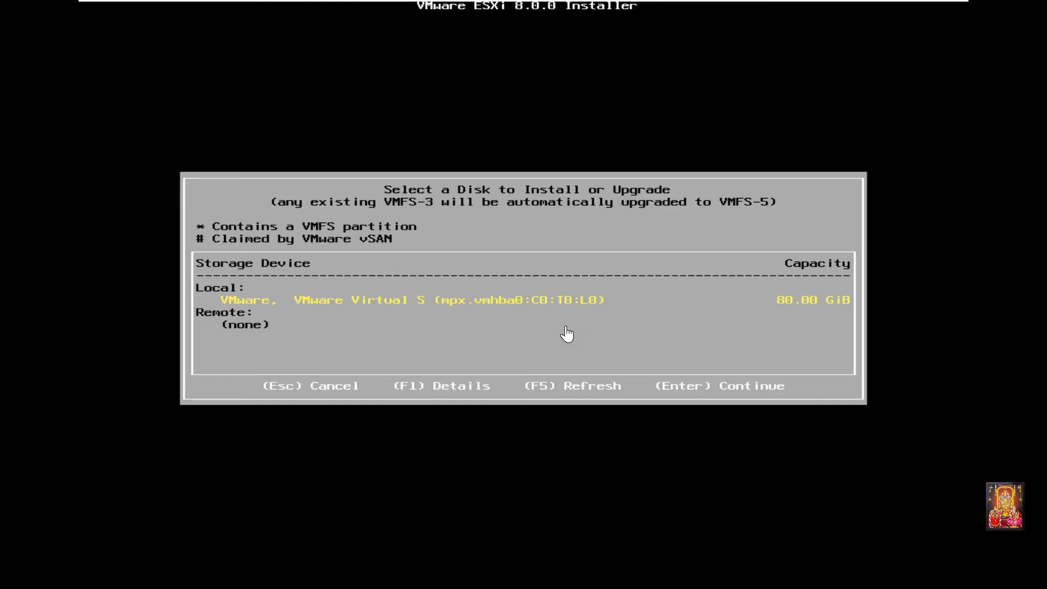
key("Return")
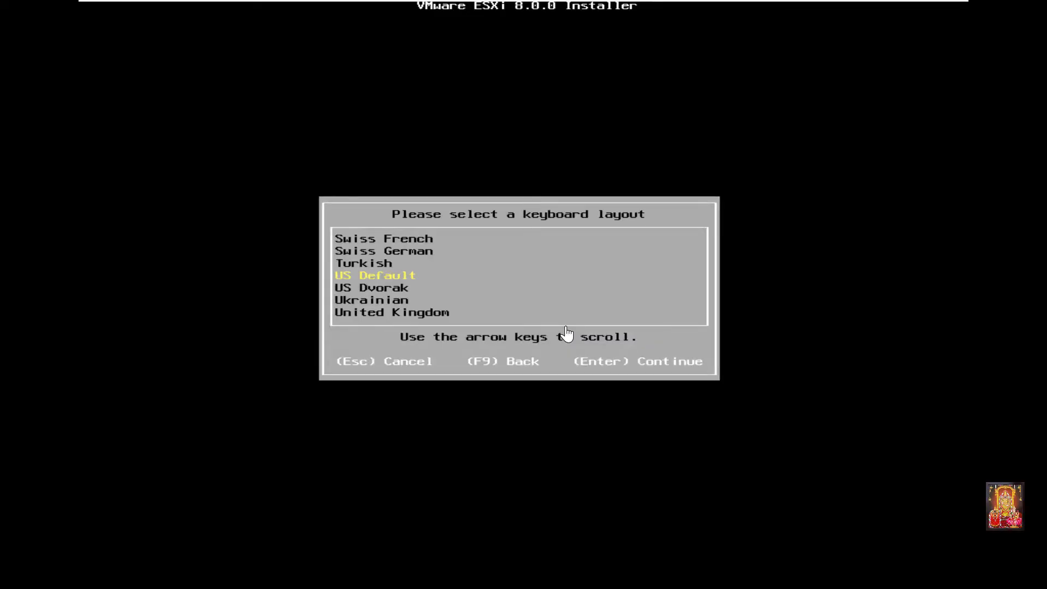
key("Return")
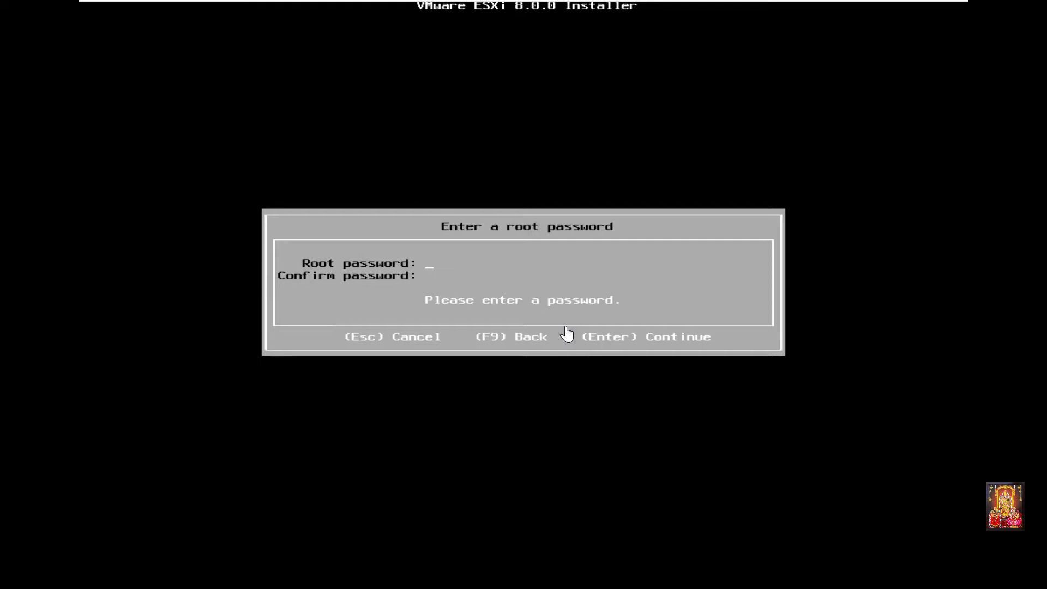
type("***")
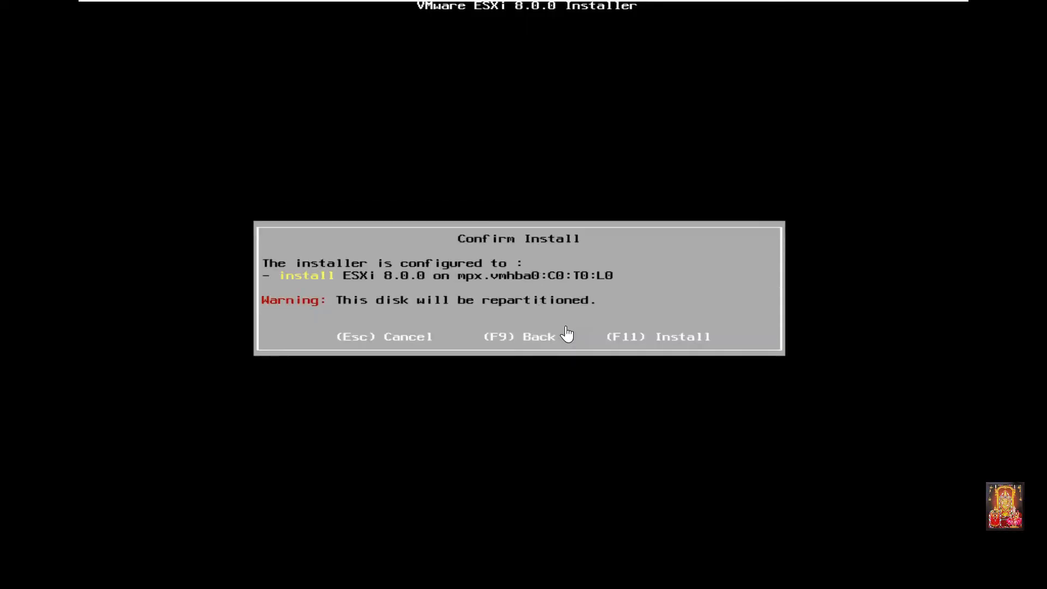
key("f11")
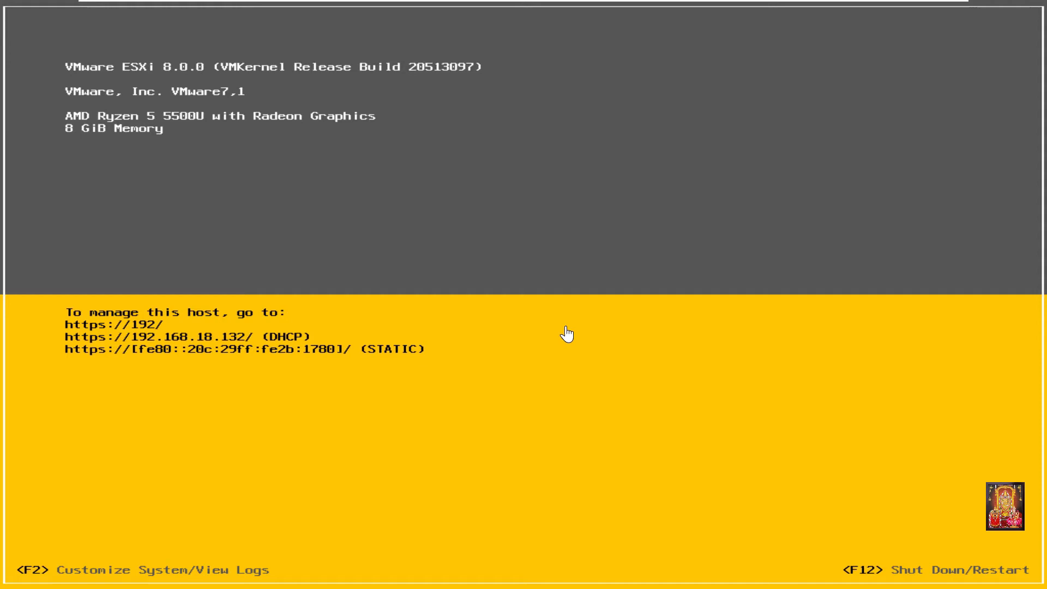
Log in as root to system customization and reach Configure Management Network
key("f2")
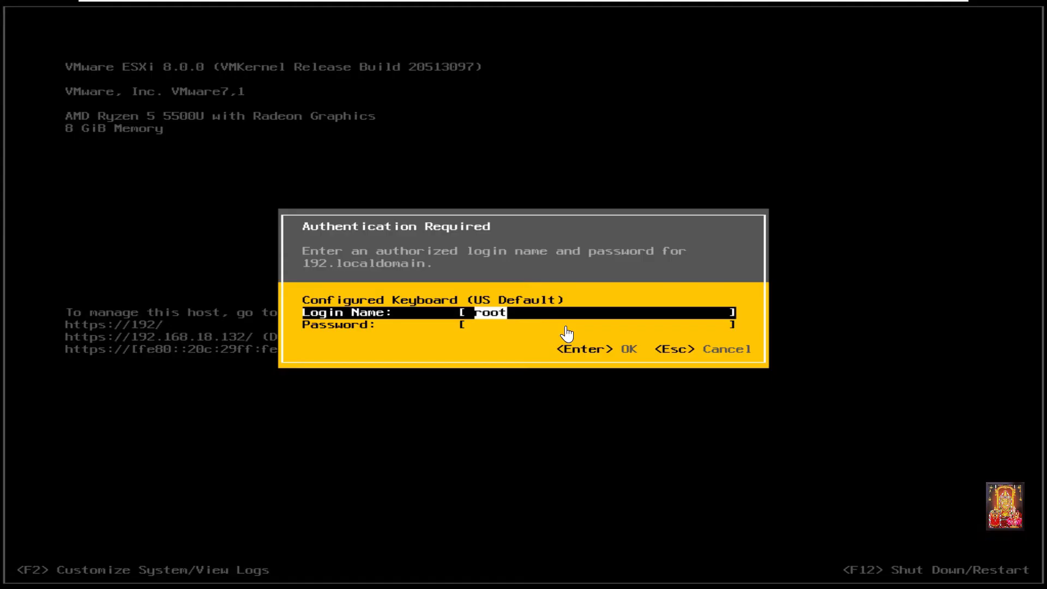
key("Tab")
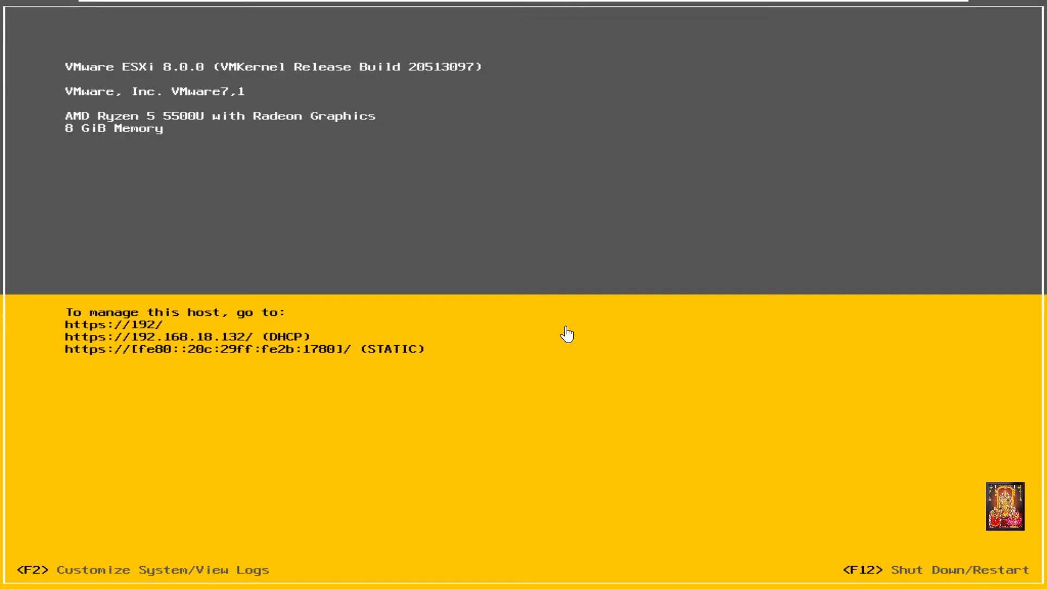
key("f2")
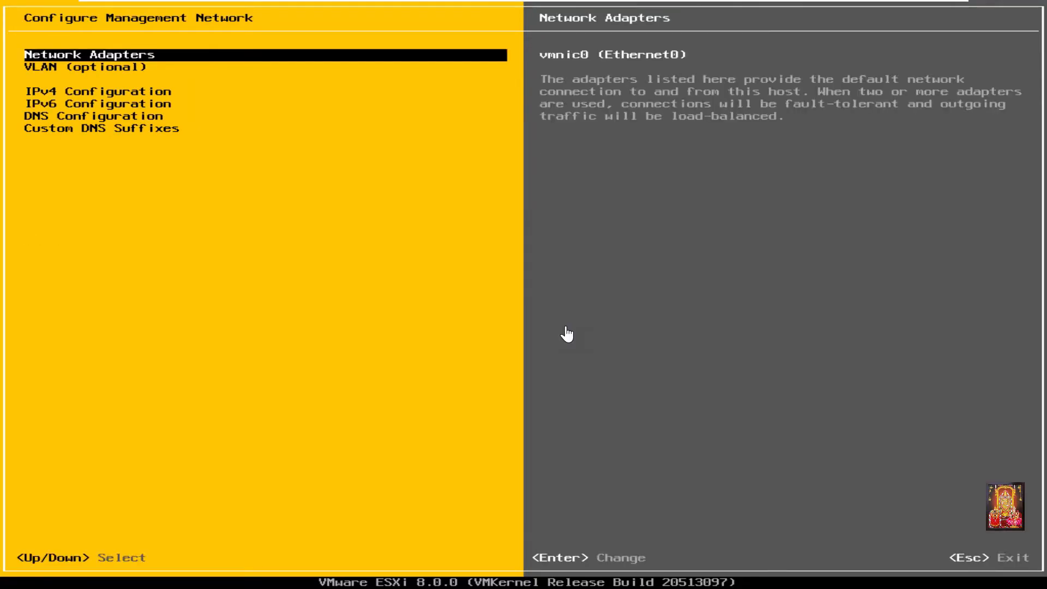
Switch IPv4 configuration to static with address 10.10.10.1
key("Down")
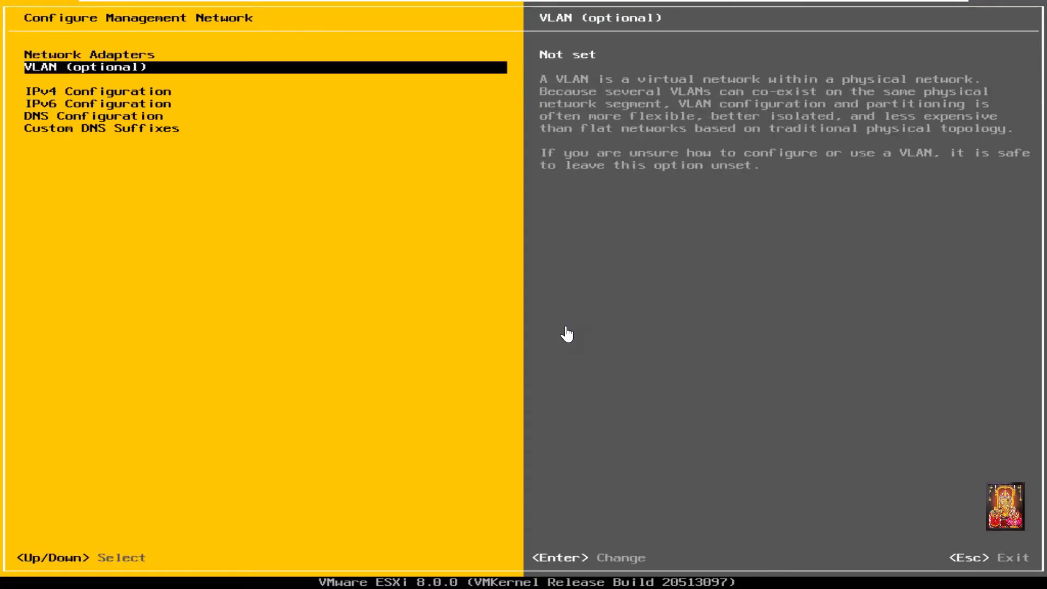
key("Down")
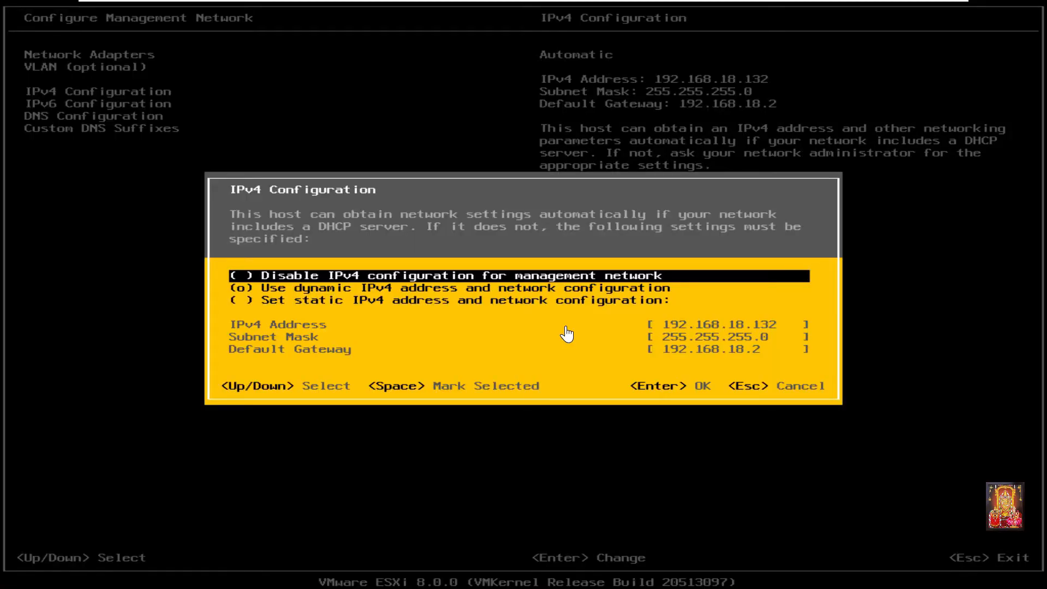
key("Down")
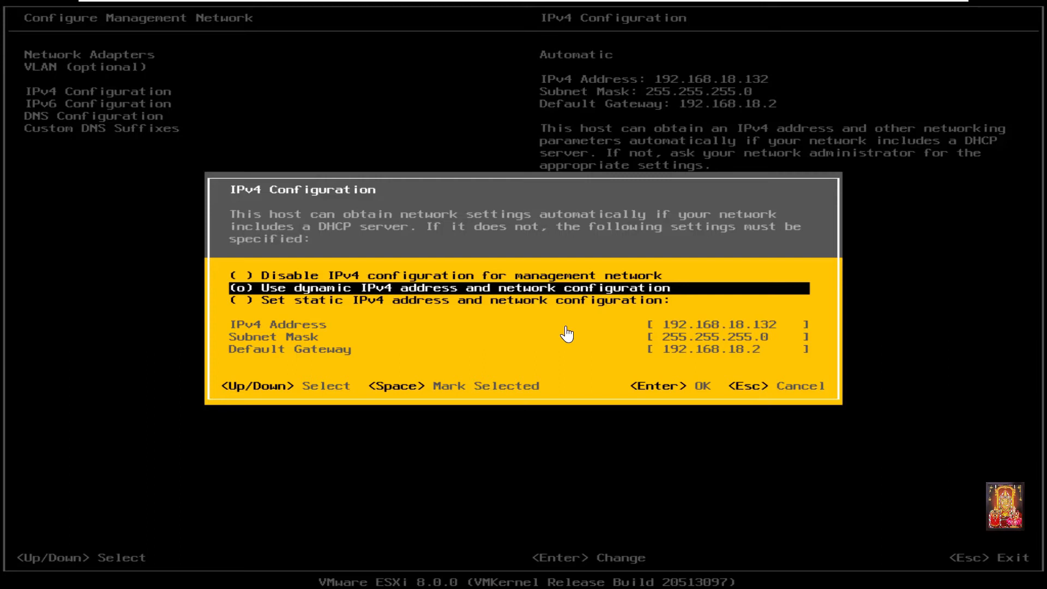
key("Down")
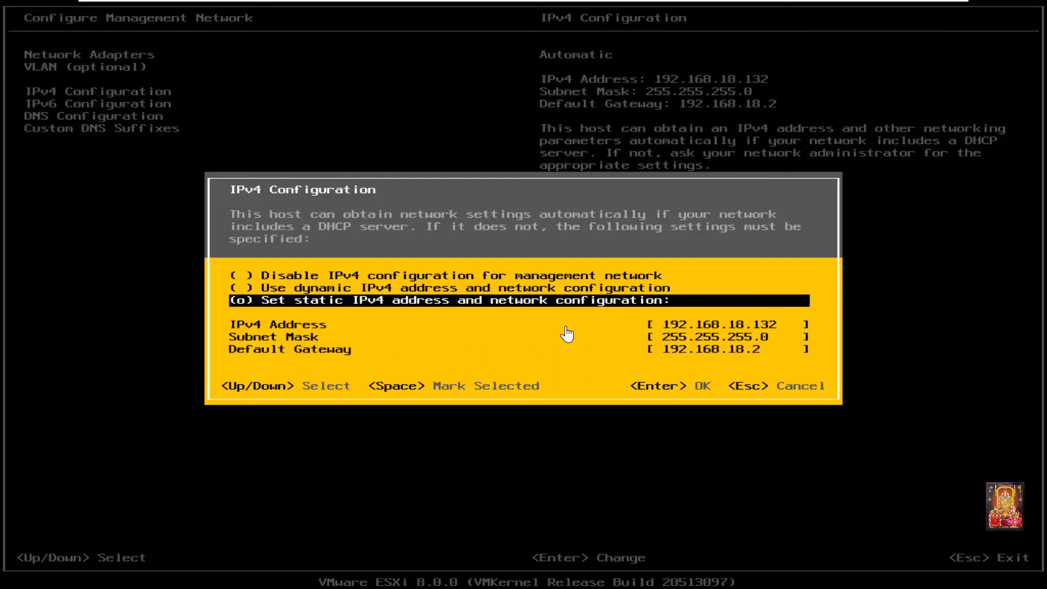
key("Down")
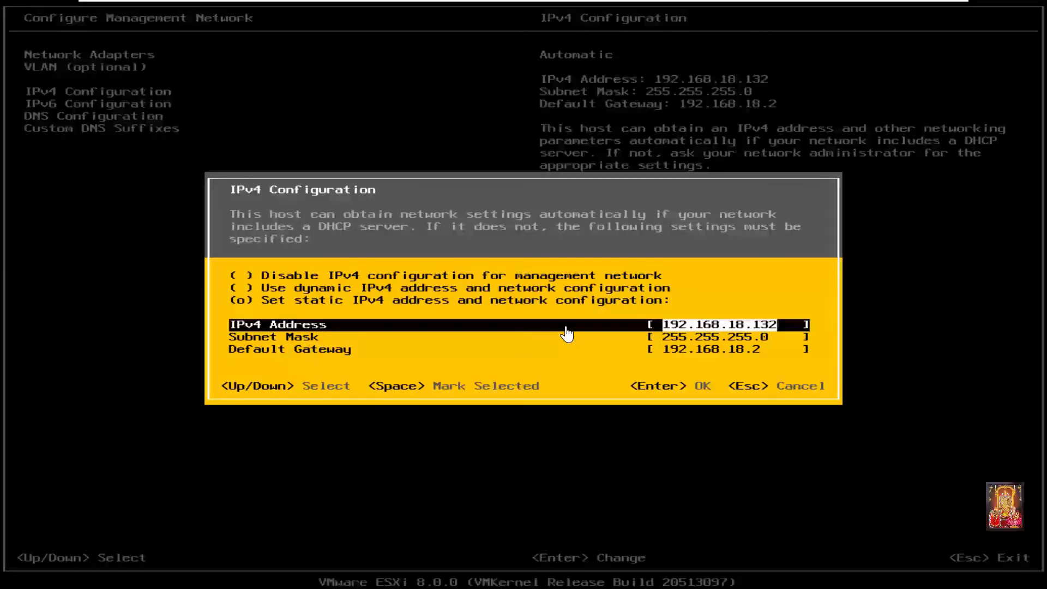
type("10")
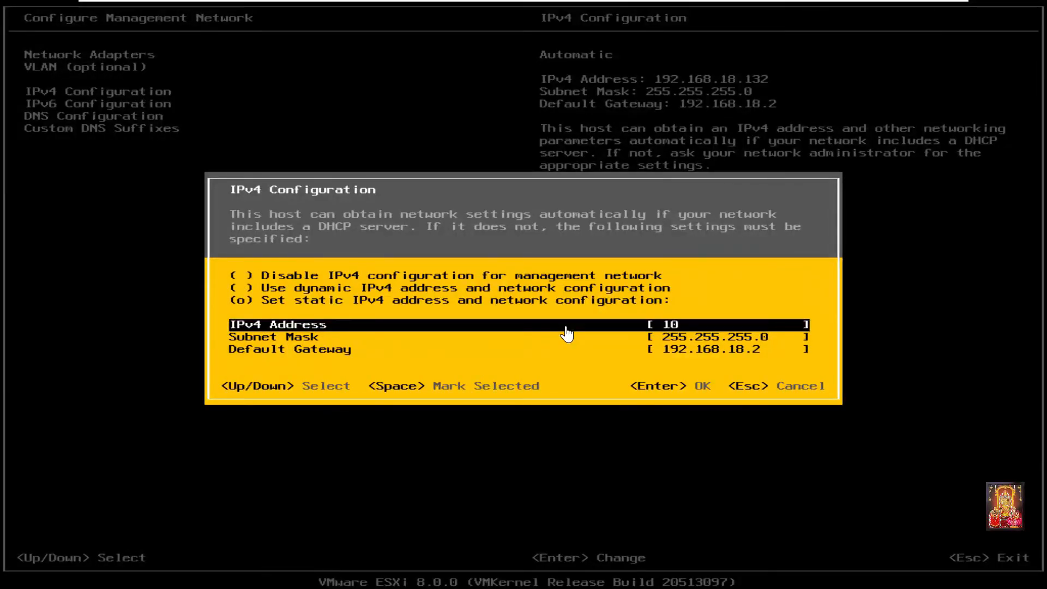
type(".10.10.1")
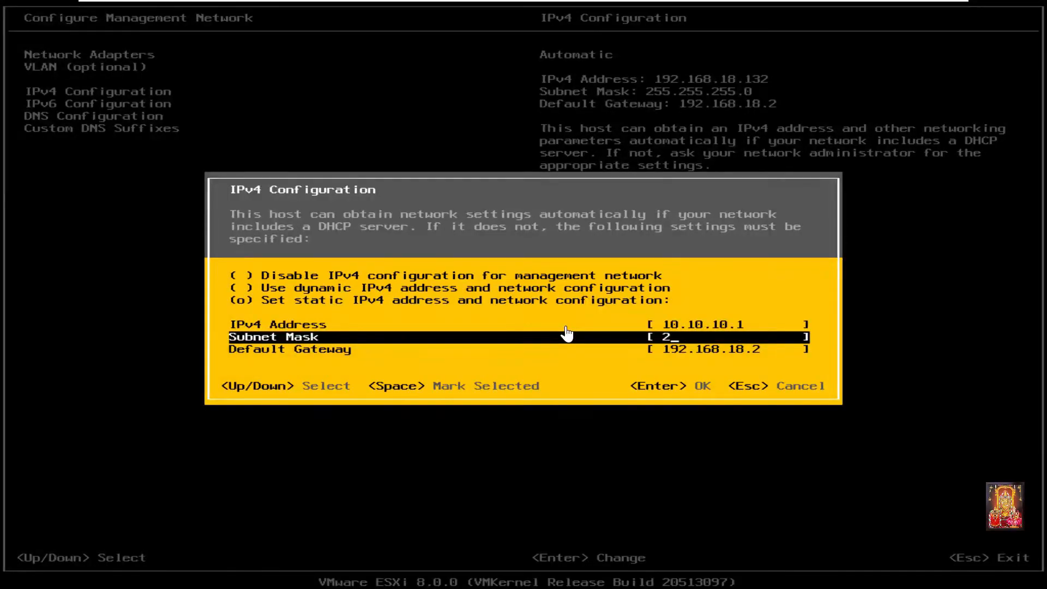
Enter subnet mask 255.0.0.0 and default gateway 10.10.10.1
type("55")
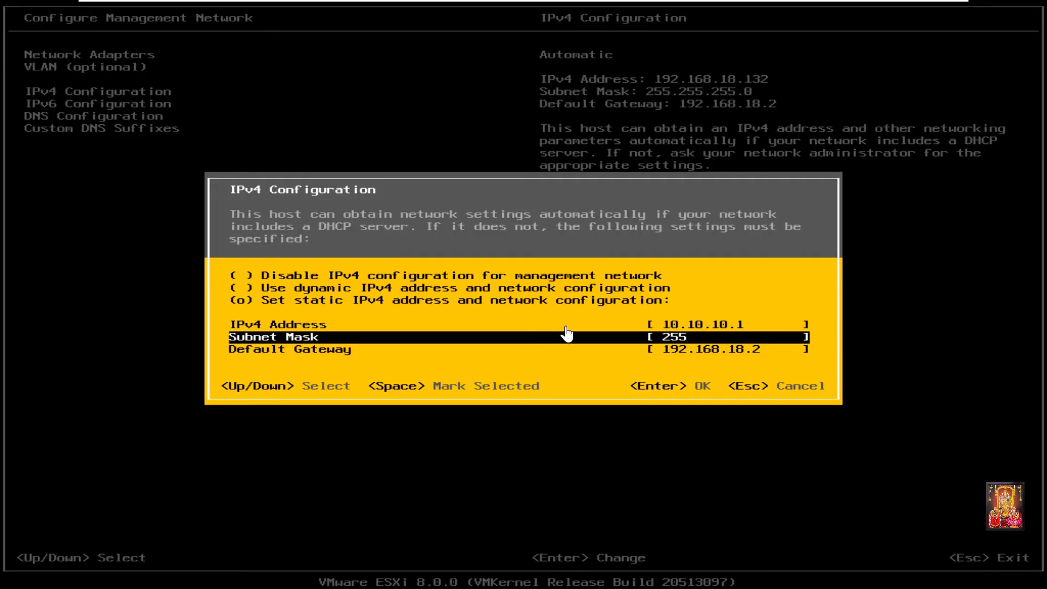
type(".0")
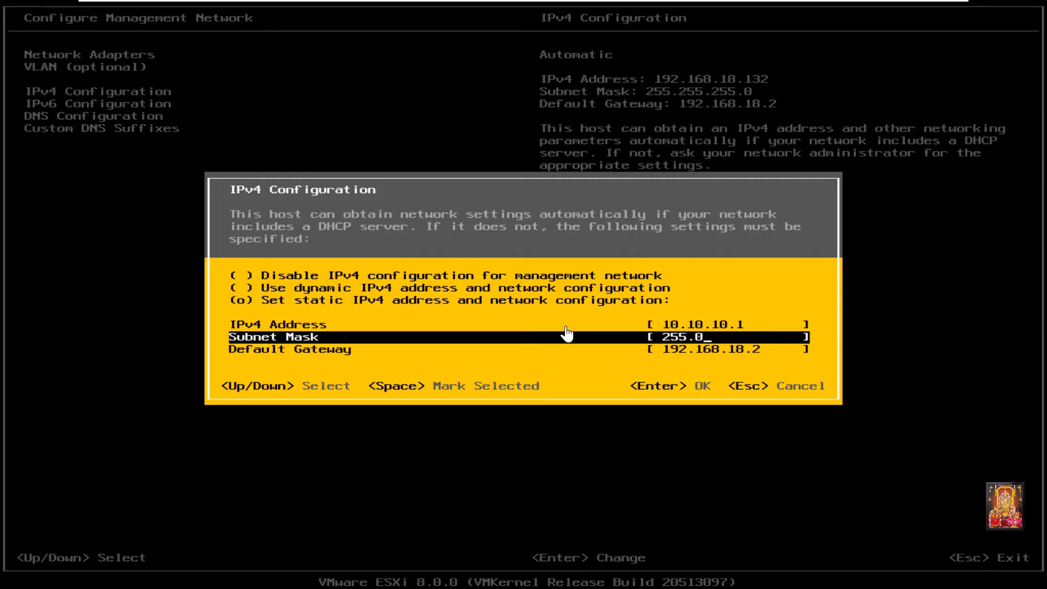
type(".0.0")
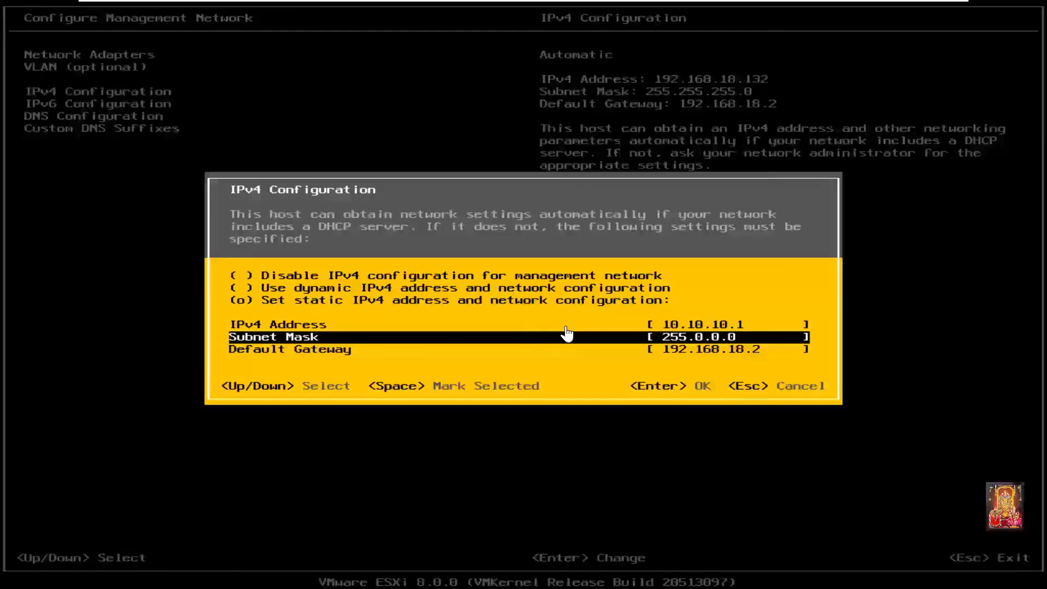
key("Down")
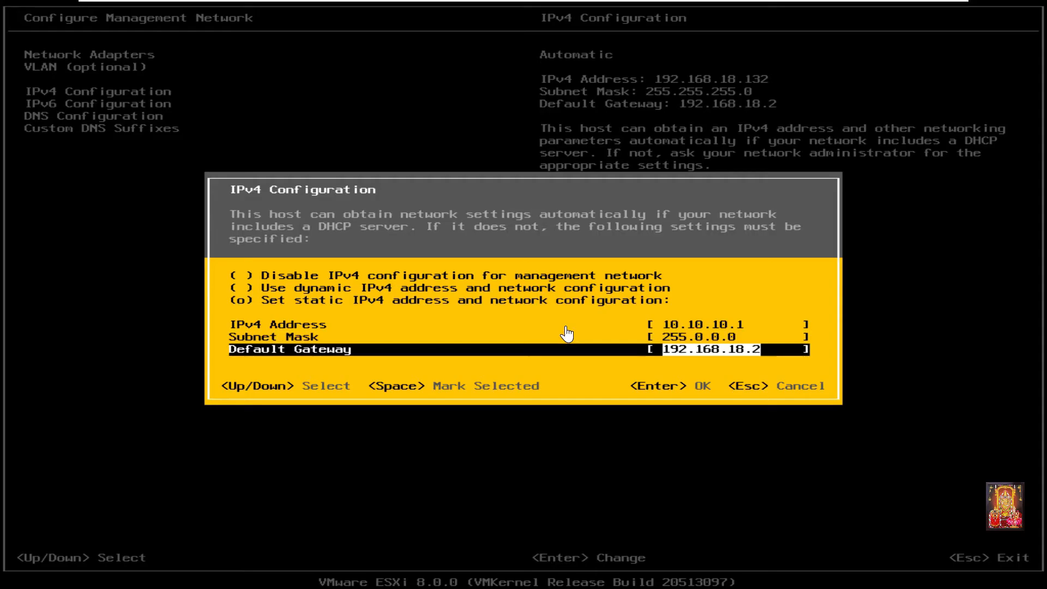
type("10.10.")
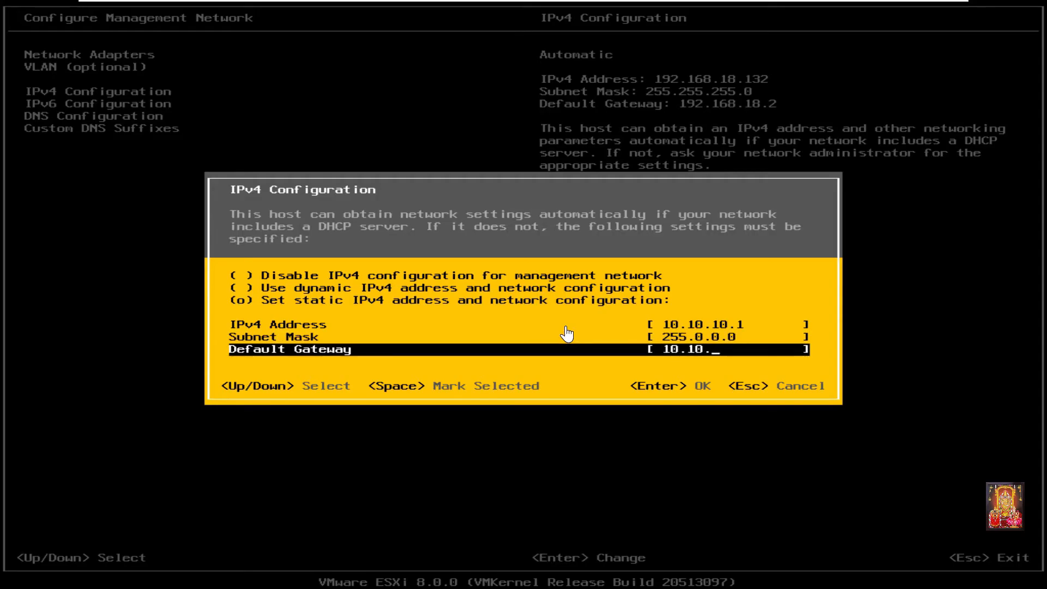
type("10.")
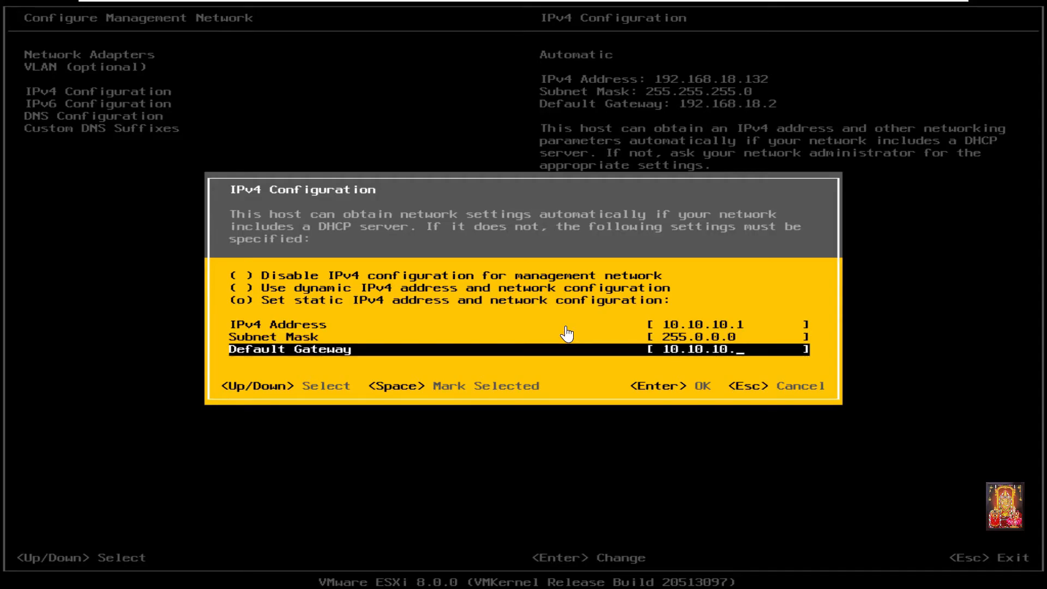
type("1")
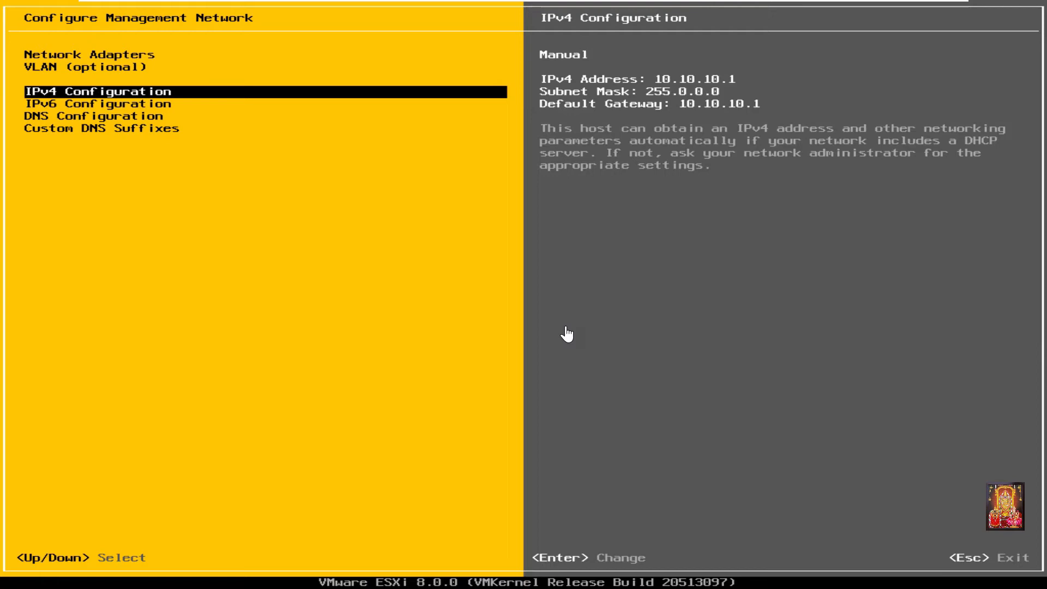
Switch the ESXi DNS configuration to manual with primary DNS server 10.10.10.1
key("Down")
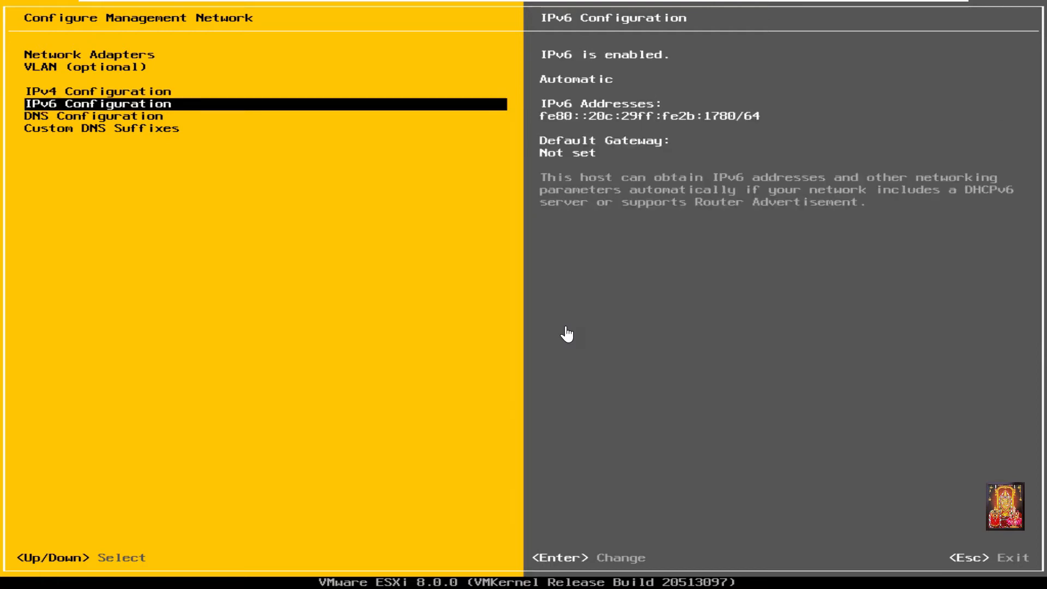
key("Down")
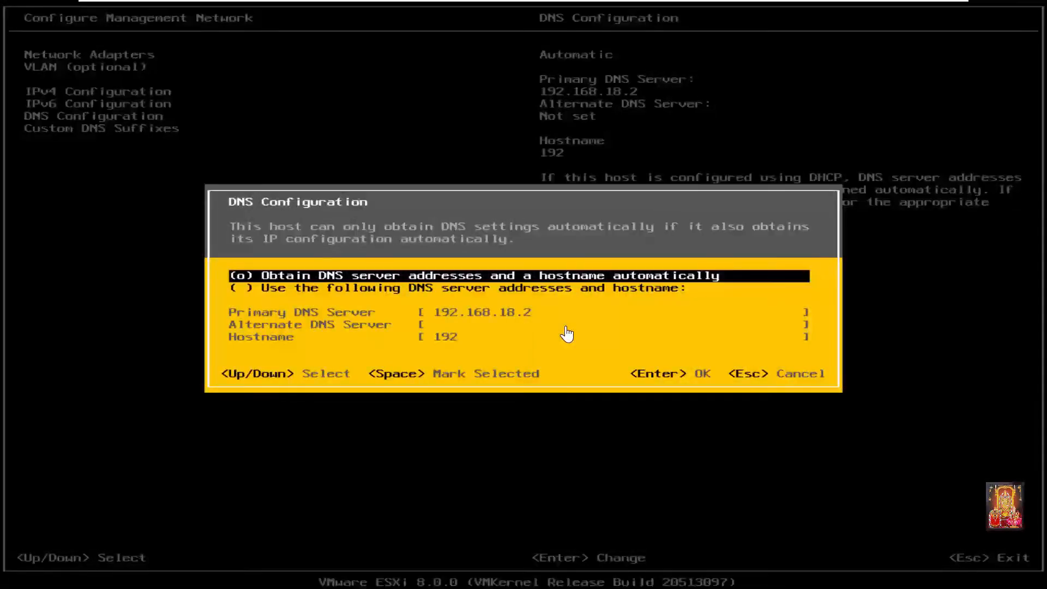
key("Down")
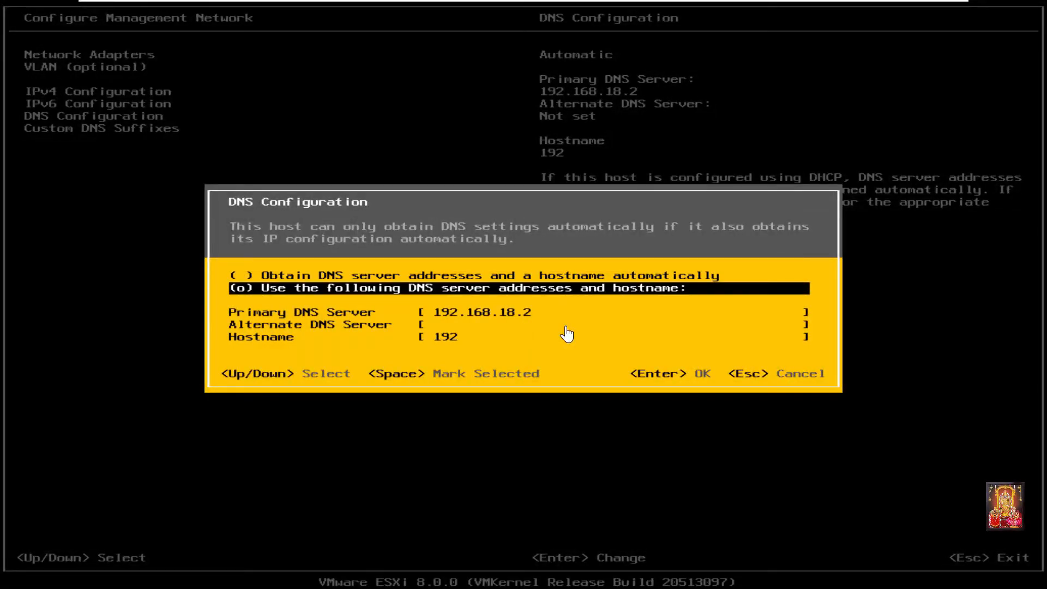
key("Down")
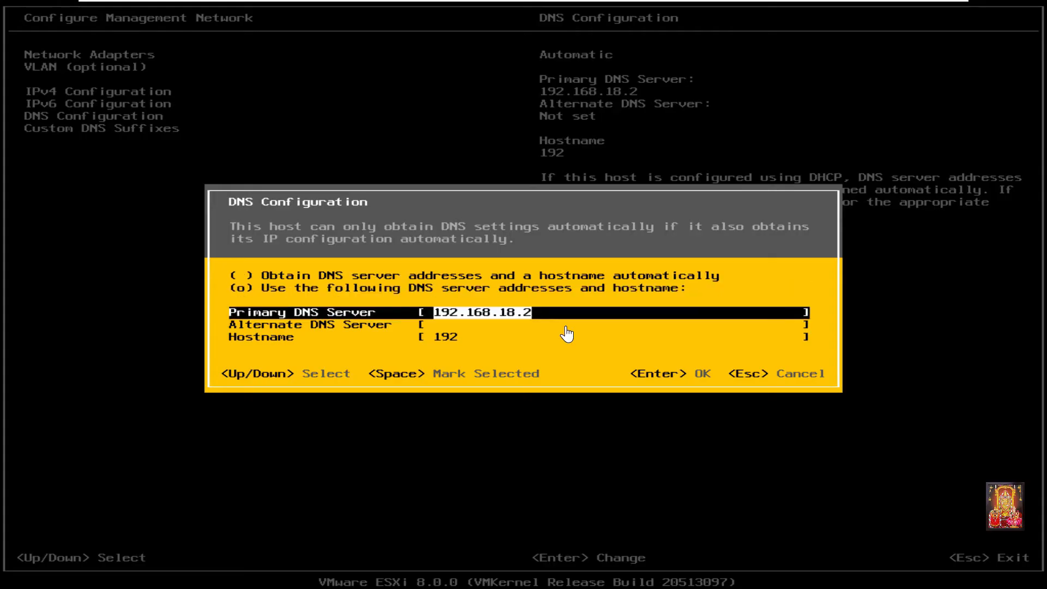
type("10")
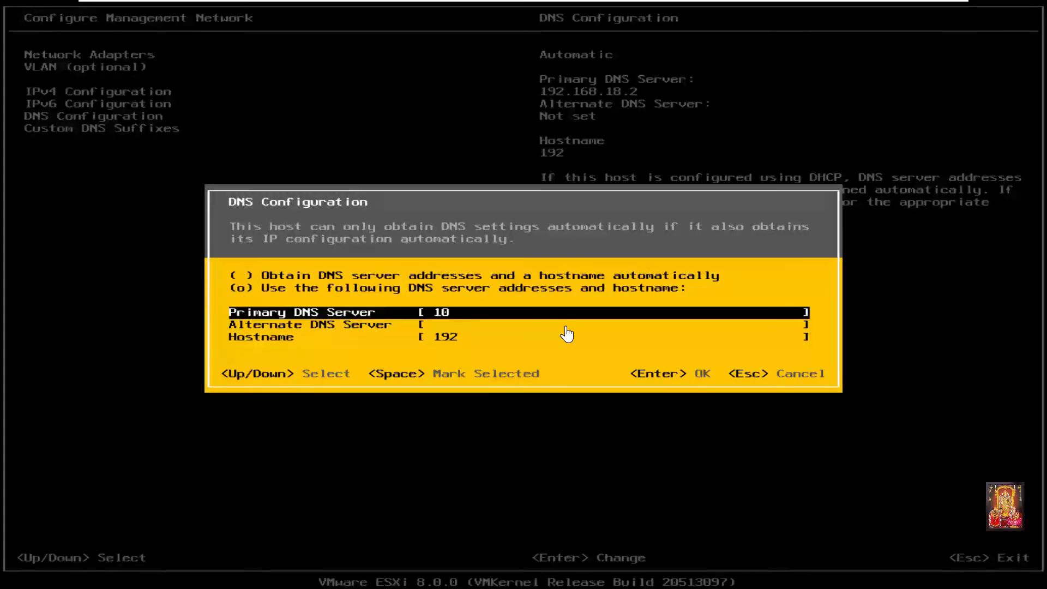
type(".10.1")
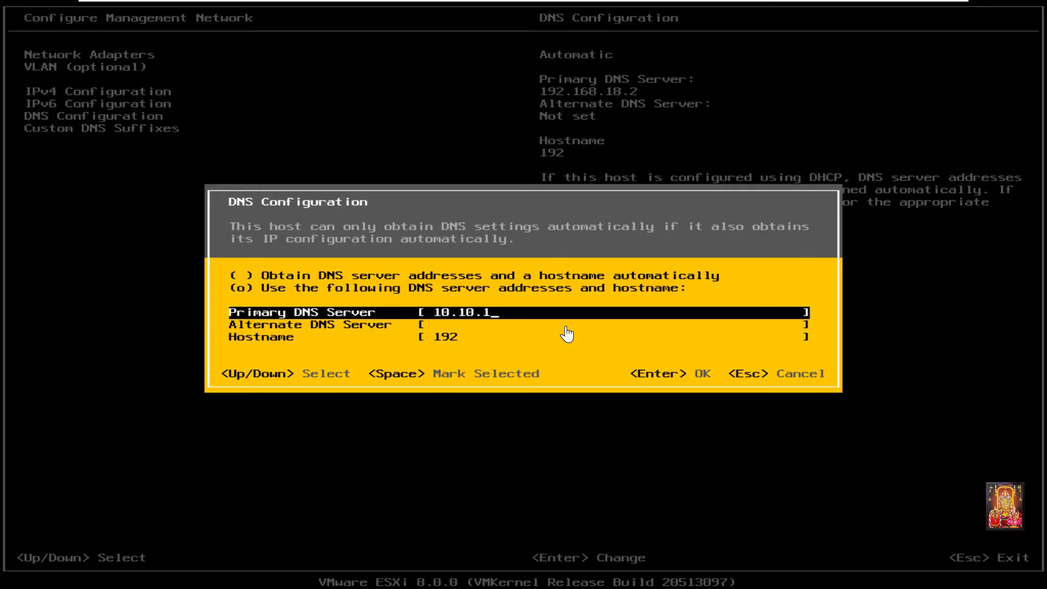
type("0.1")
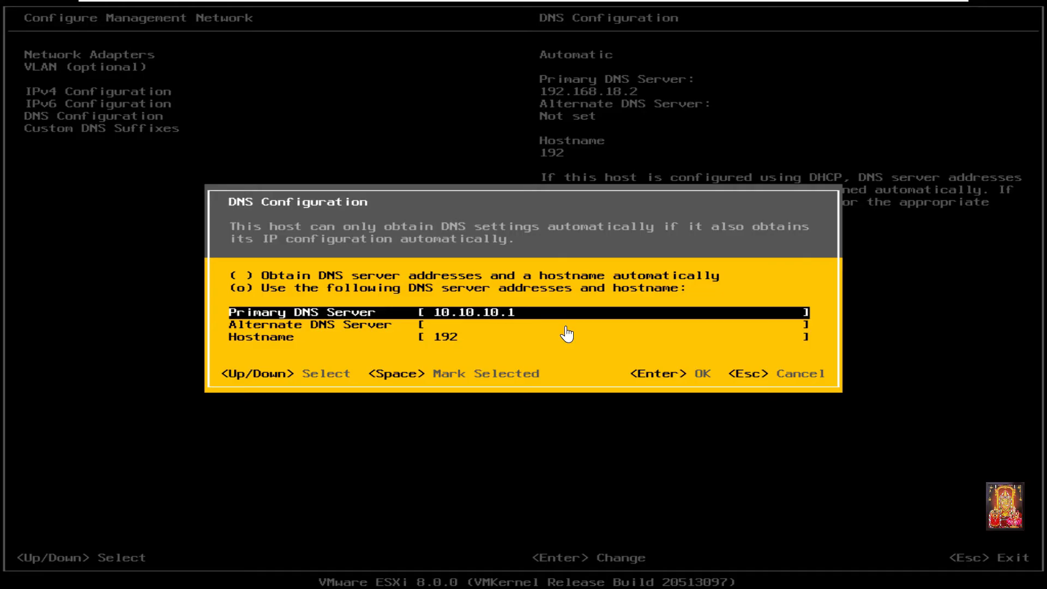
Set the ESXi hostname to RemoteServer
key("Down")
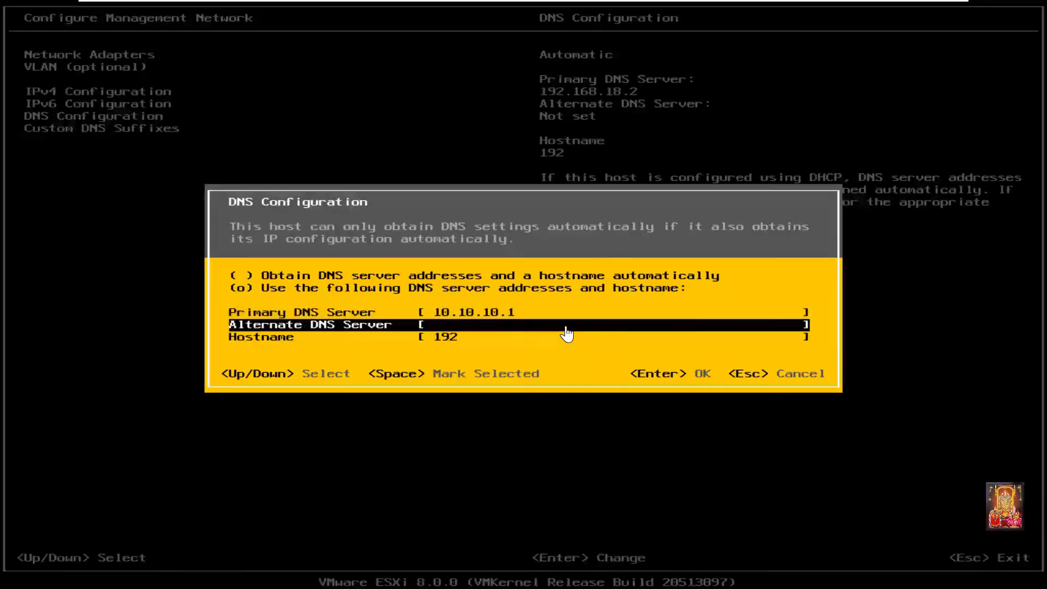
key("Down")
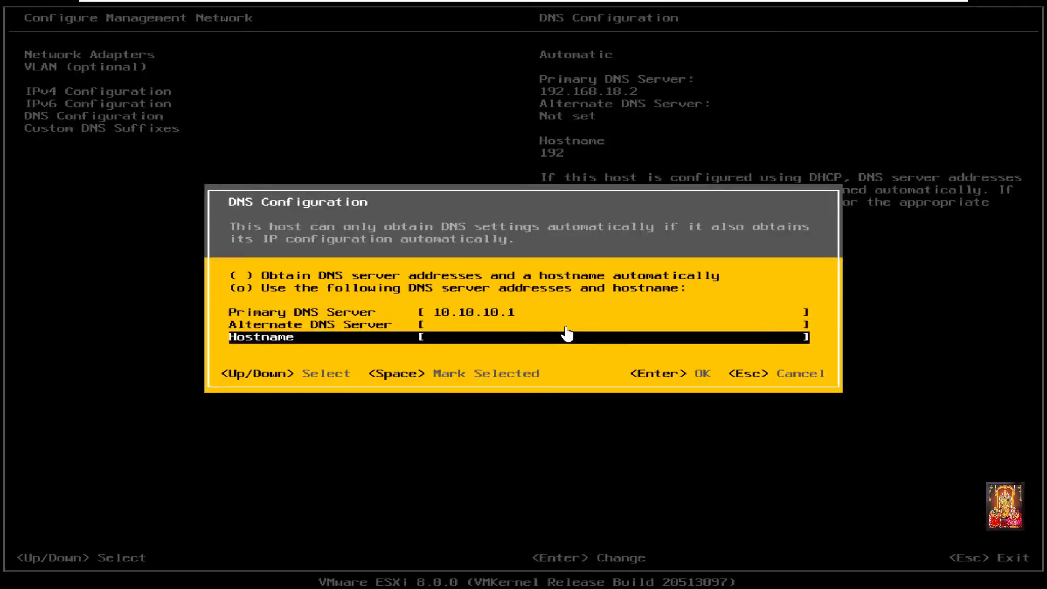
type("Remo")
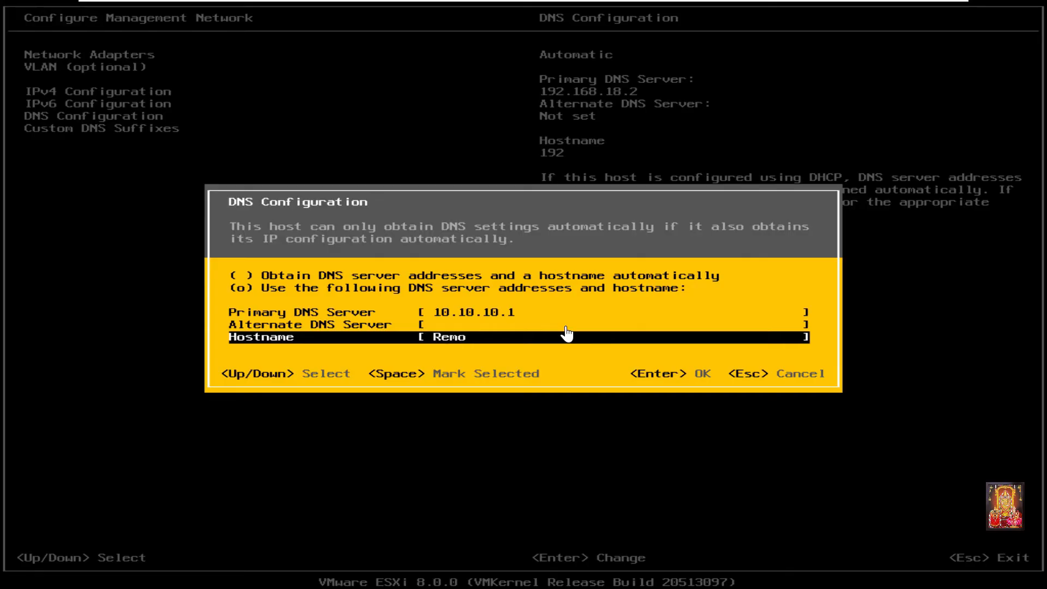
type("te")
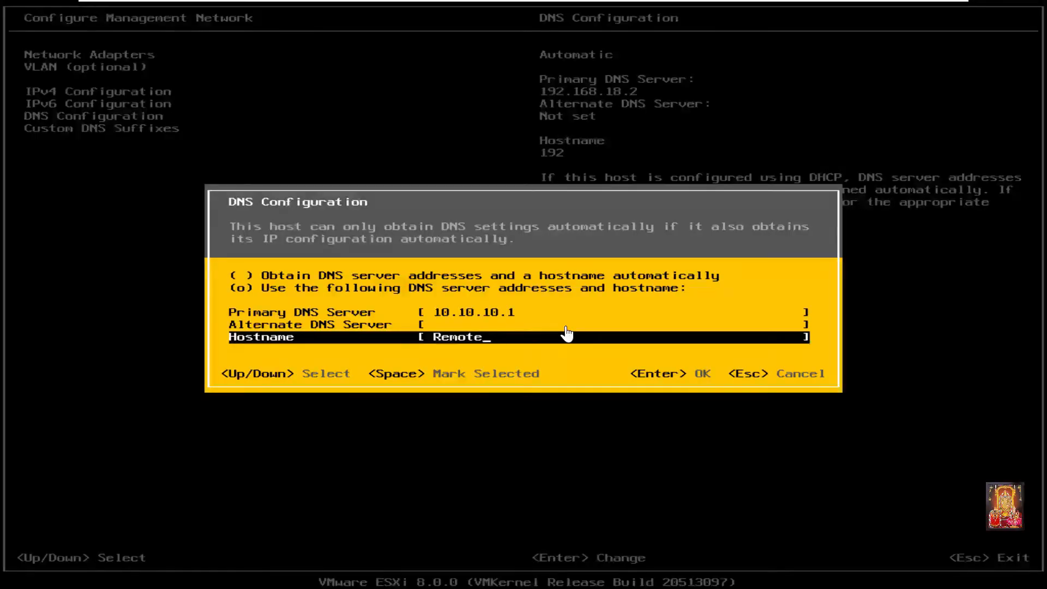
type("Server")
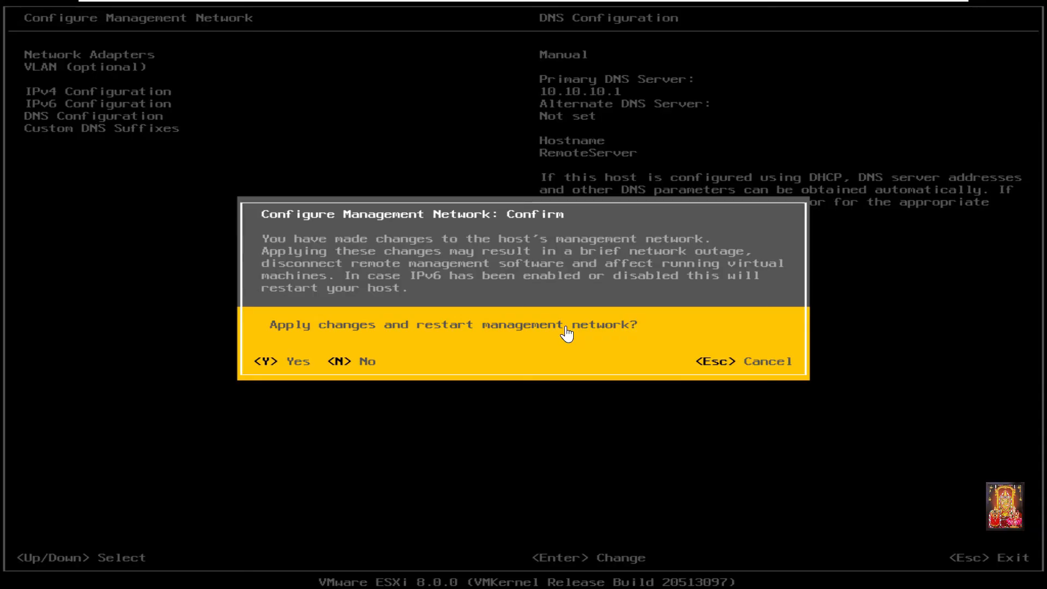
Apply the changes and restart the management network, listing RemoteServer and 10.10.10.1
key("y")
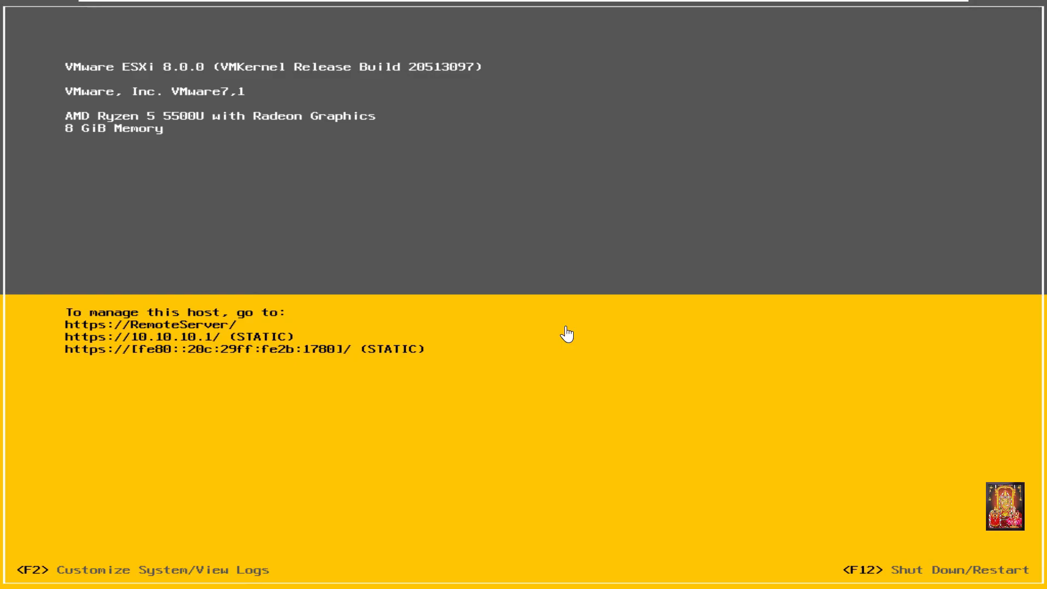
mouse_move(706, 6)
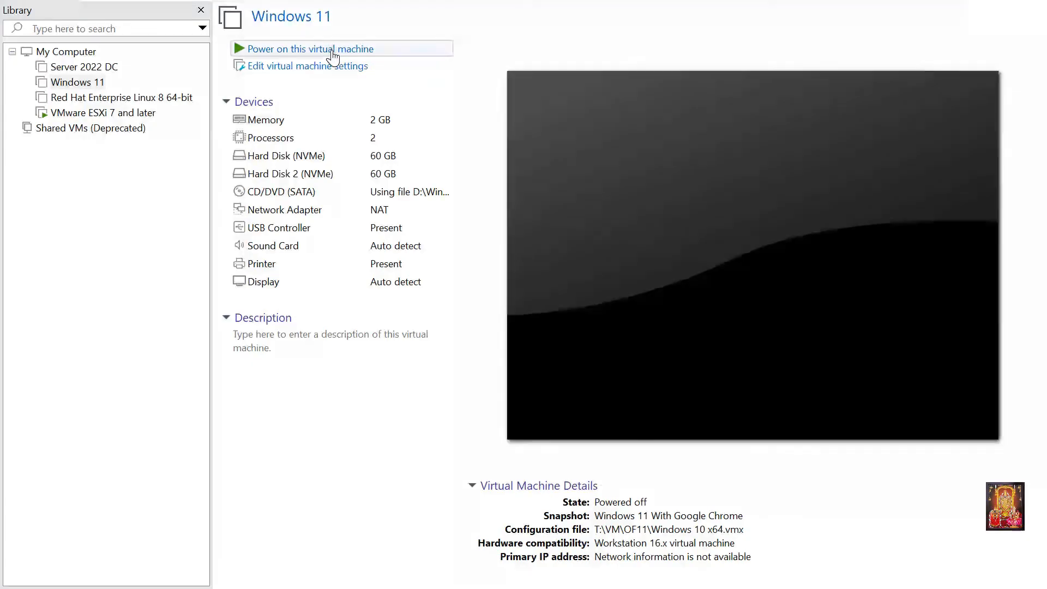
Switch to the Windows 11 virtual machine and bring up its desktop
left_click(308, 48)
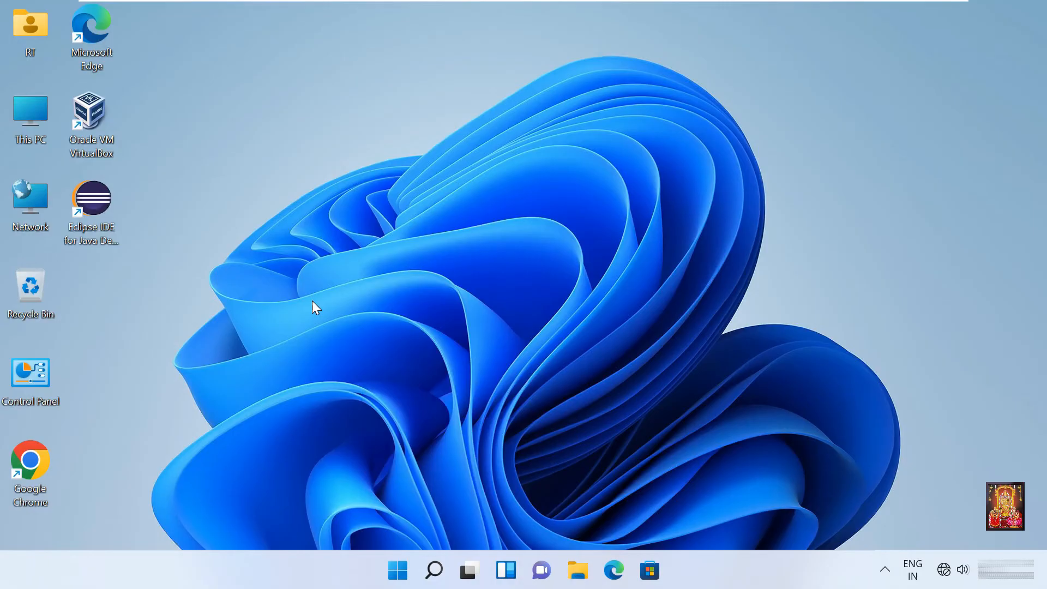
mouse_move(373, 450)
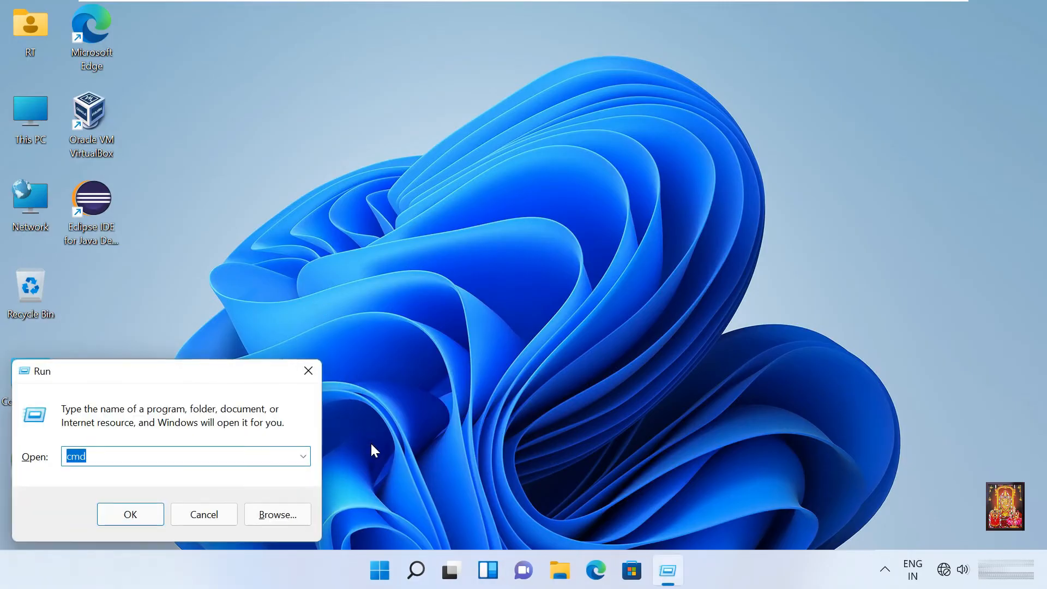
Run ncpa.cpl and bring up Ethernet0's IPv4 properties showing static 172.16.50.2
type("ncpa.cpl")
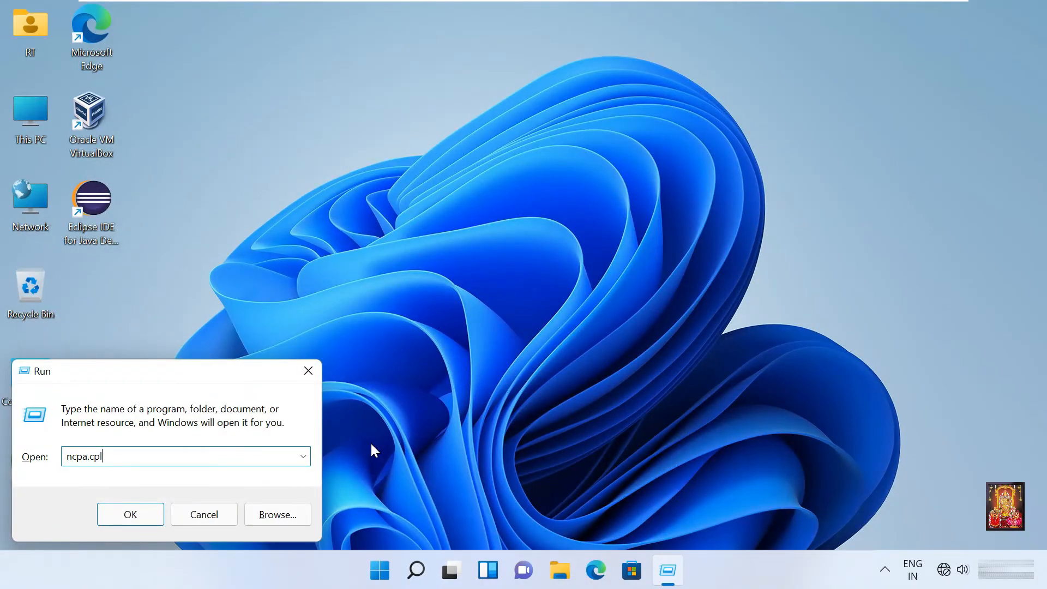
left_click(130, 514)
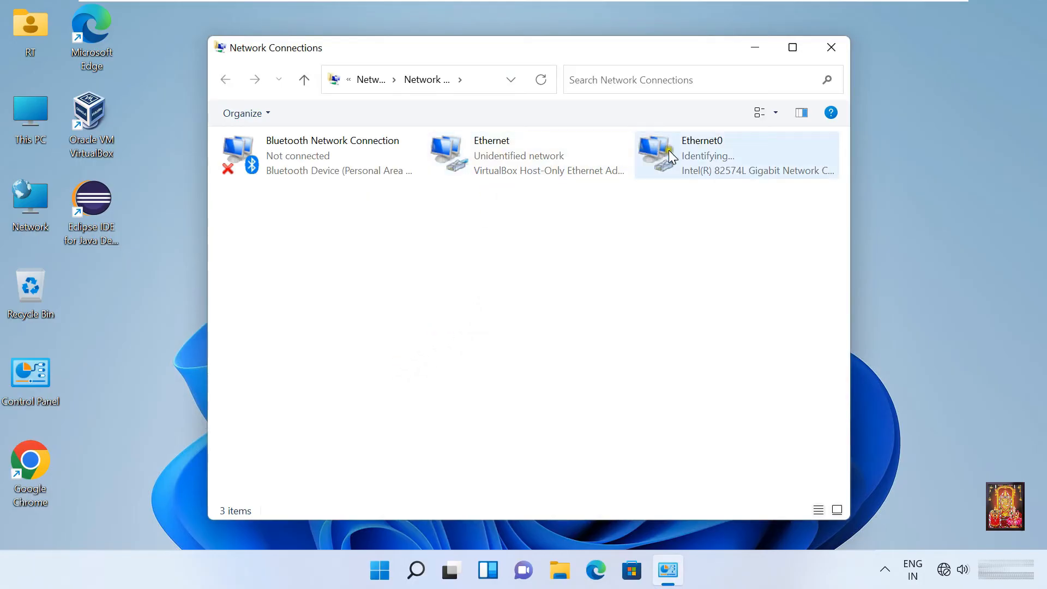
left_click(734, 155)
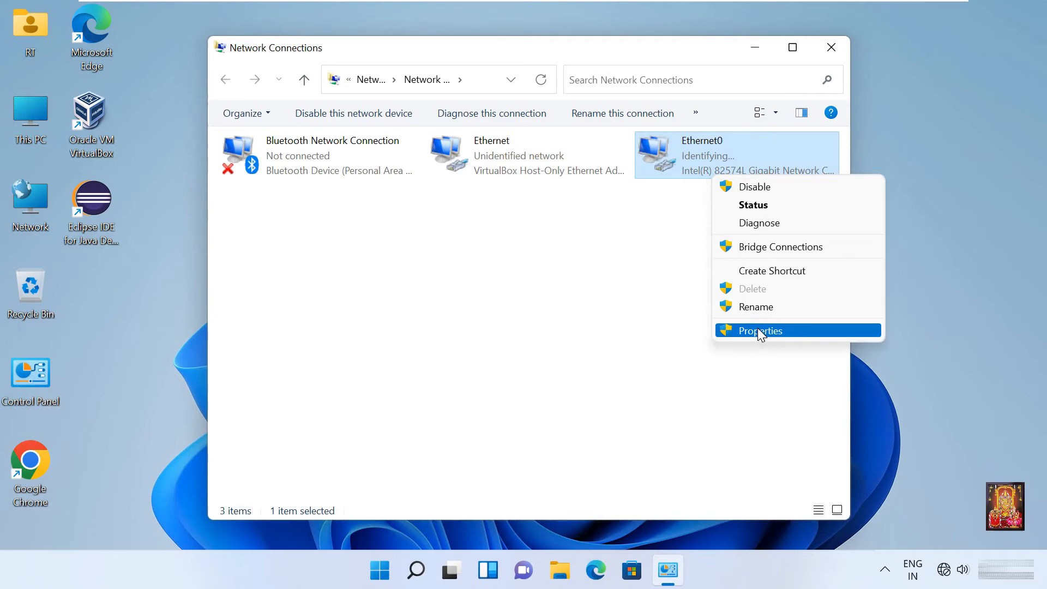
left_click(760, 330)
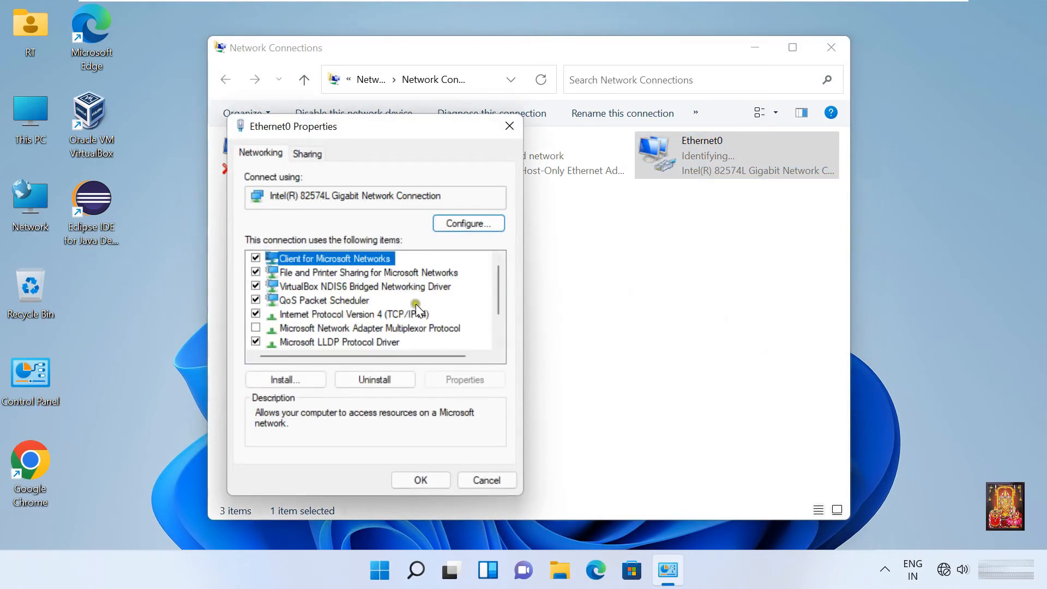
left_click(356, 314)
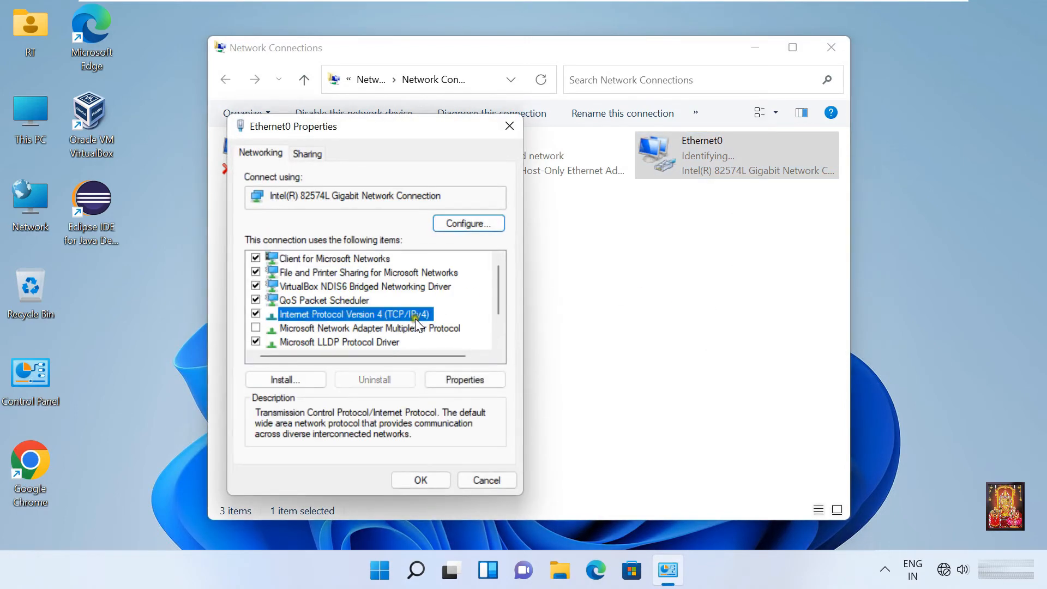
left_click(465, 380)
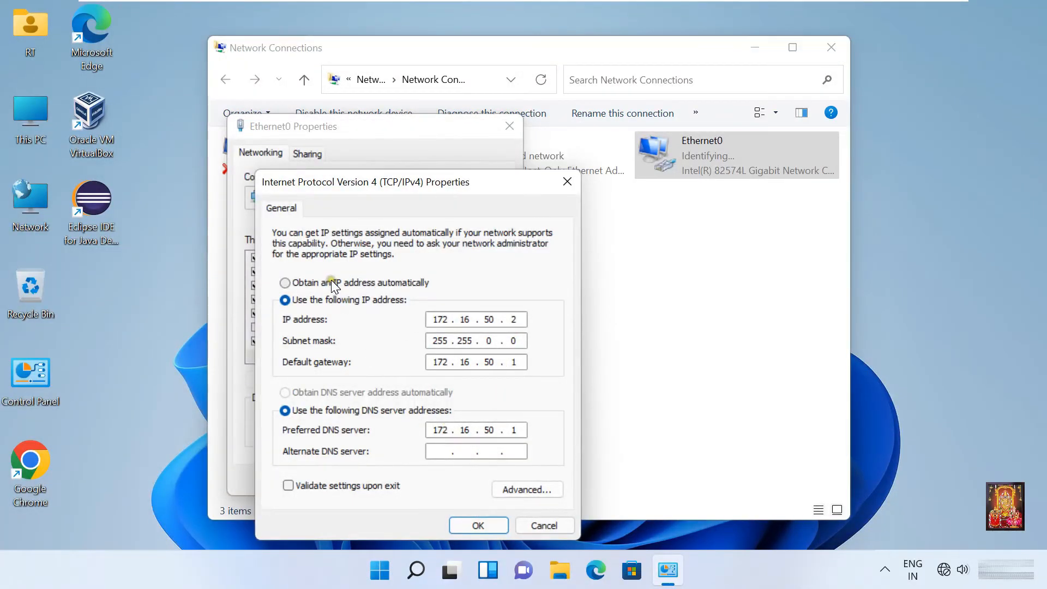
Give Ethernet0 static IP 10.10.10.2, mask 255.0.0.0, gateway and DNS 10.10.10.1, then close Network Connections
left_click(284, 282)
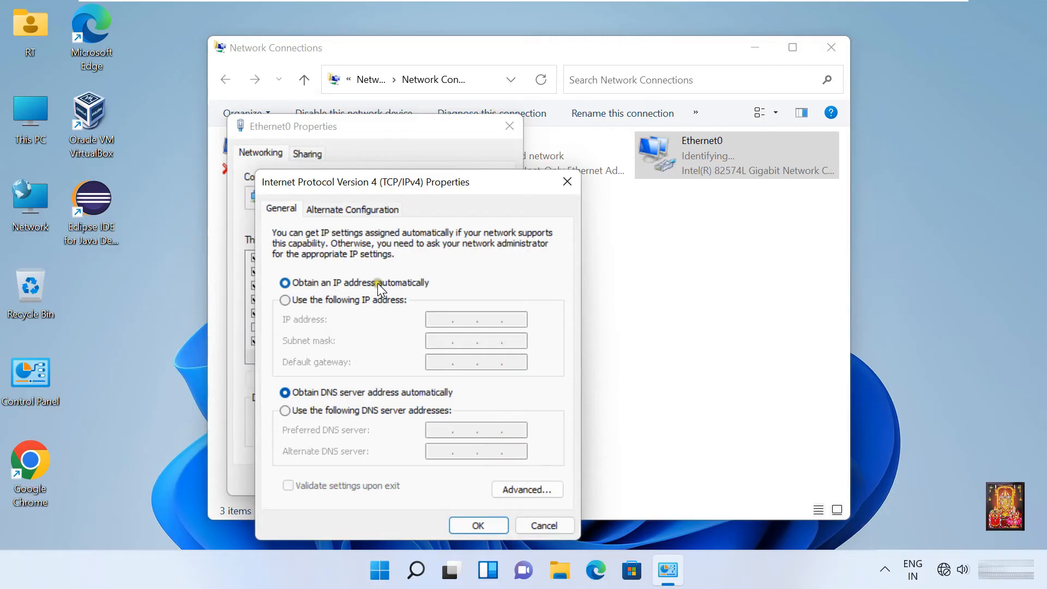
mouse_move(319, 305)
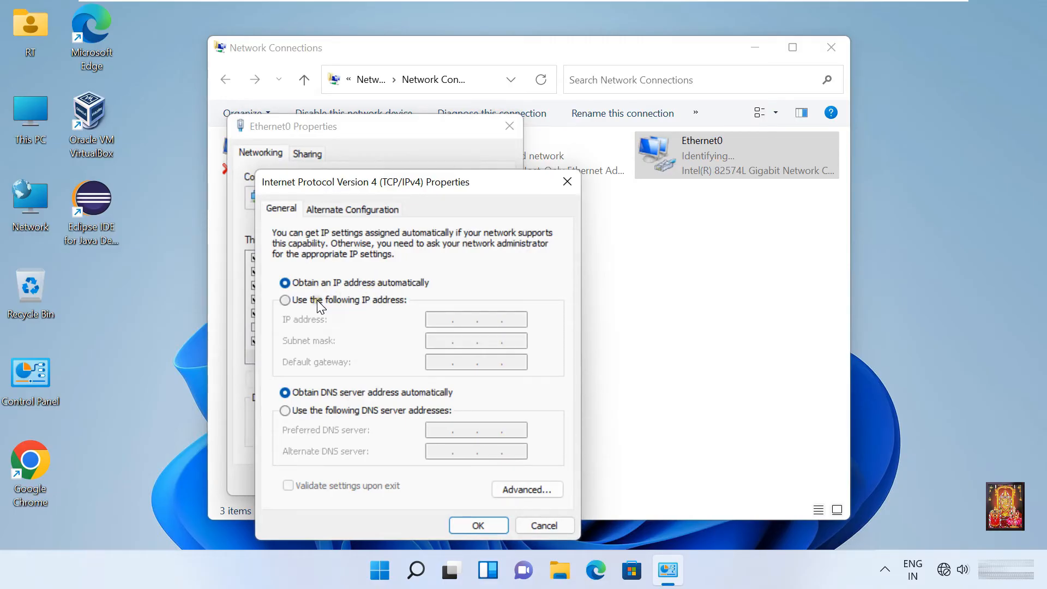
left_click(285, 300)
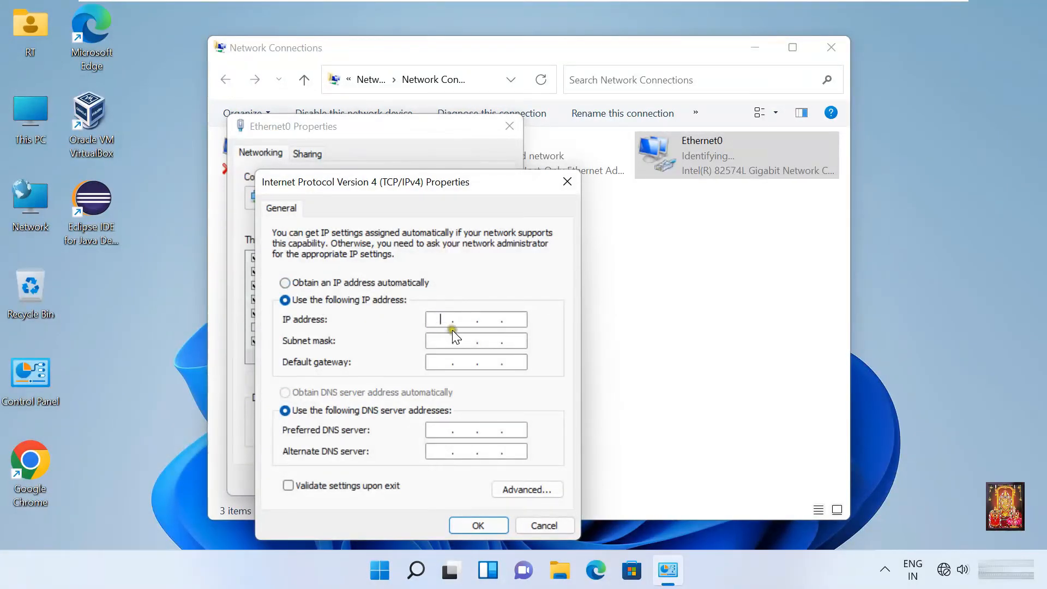
type("10.10")
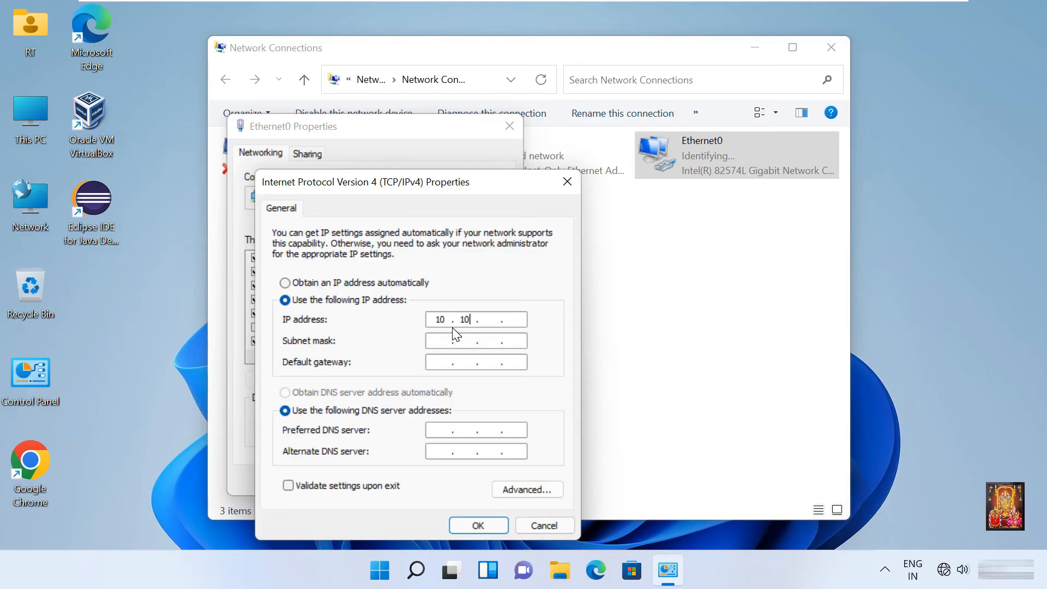
type("10")
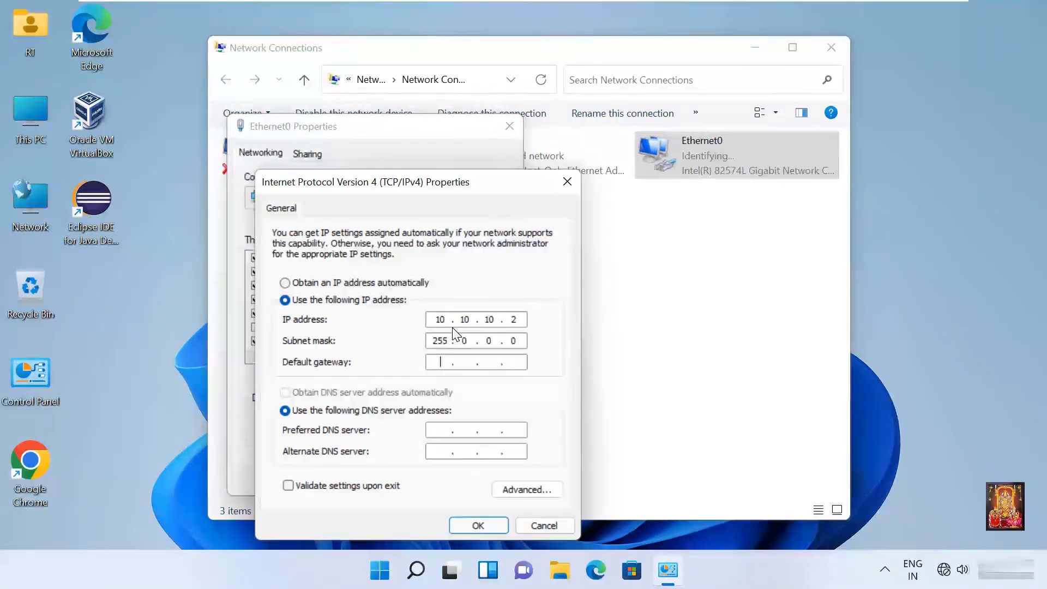
type("10.10")
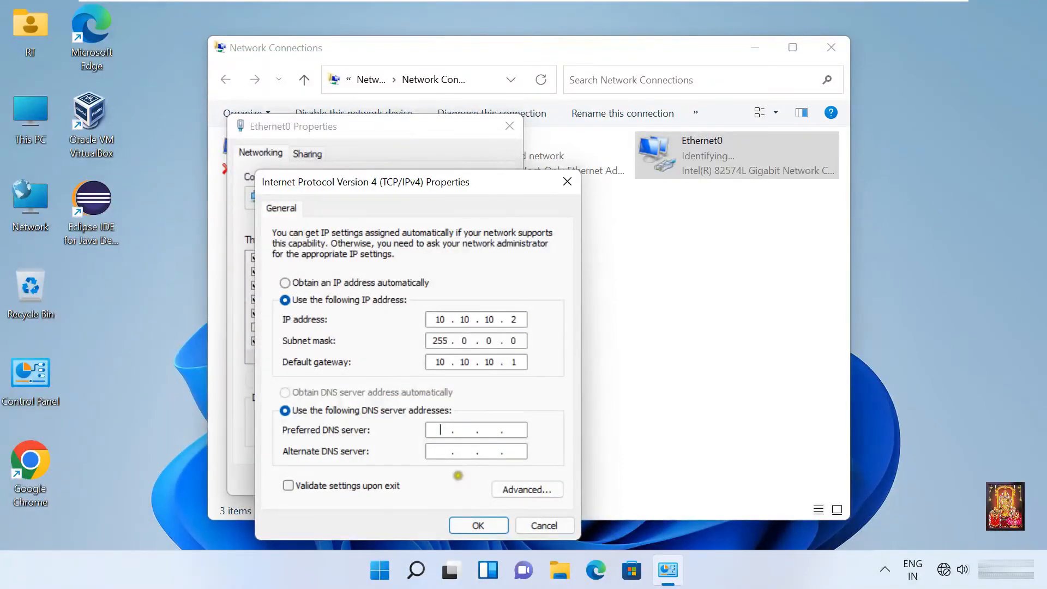
type("10.10.10.1")
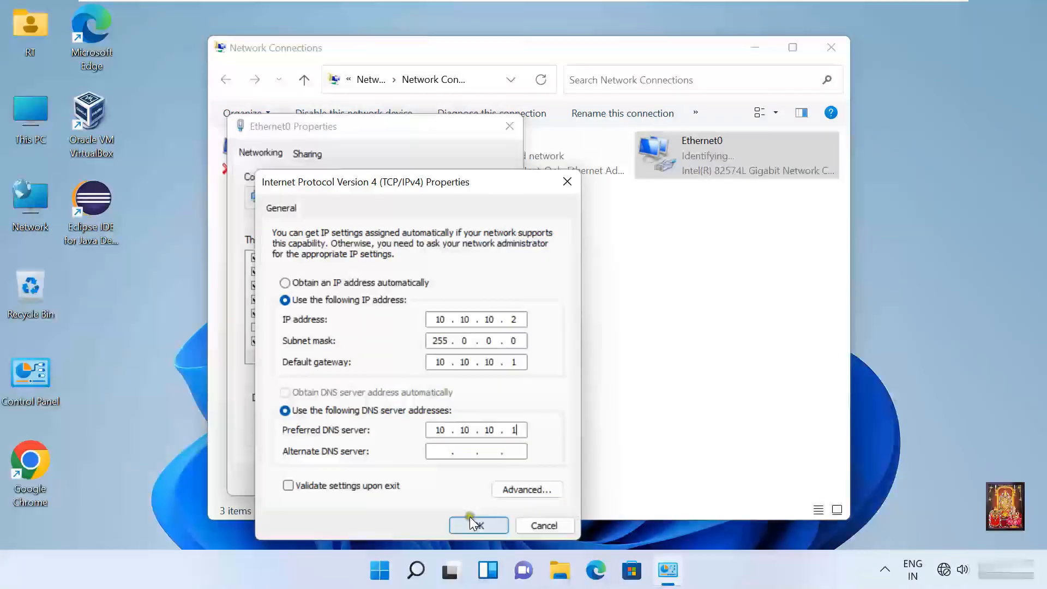
left_click(477, 524)
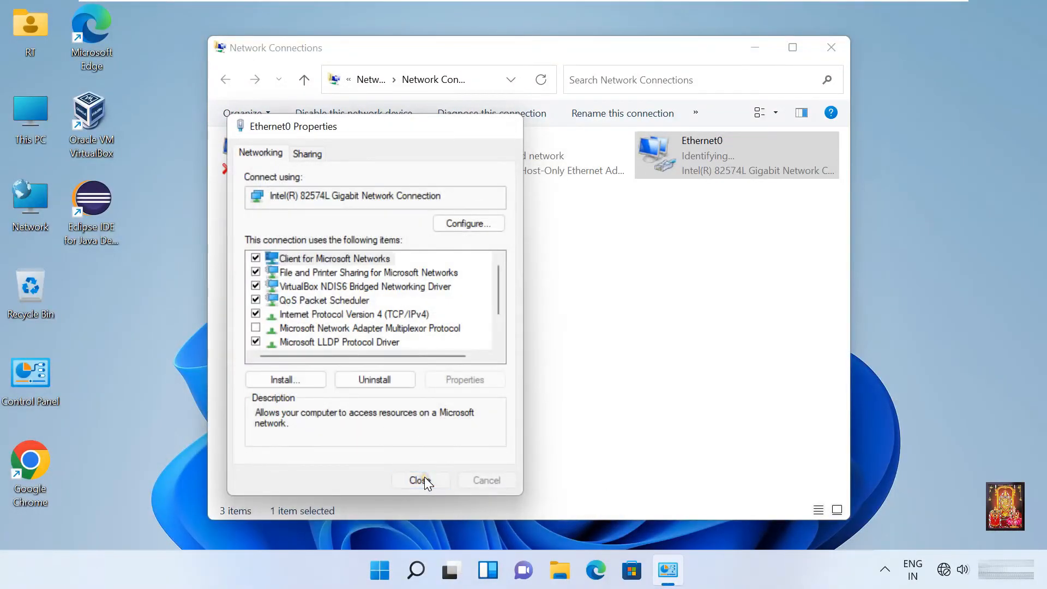
left_click(420, 480)
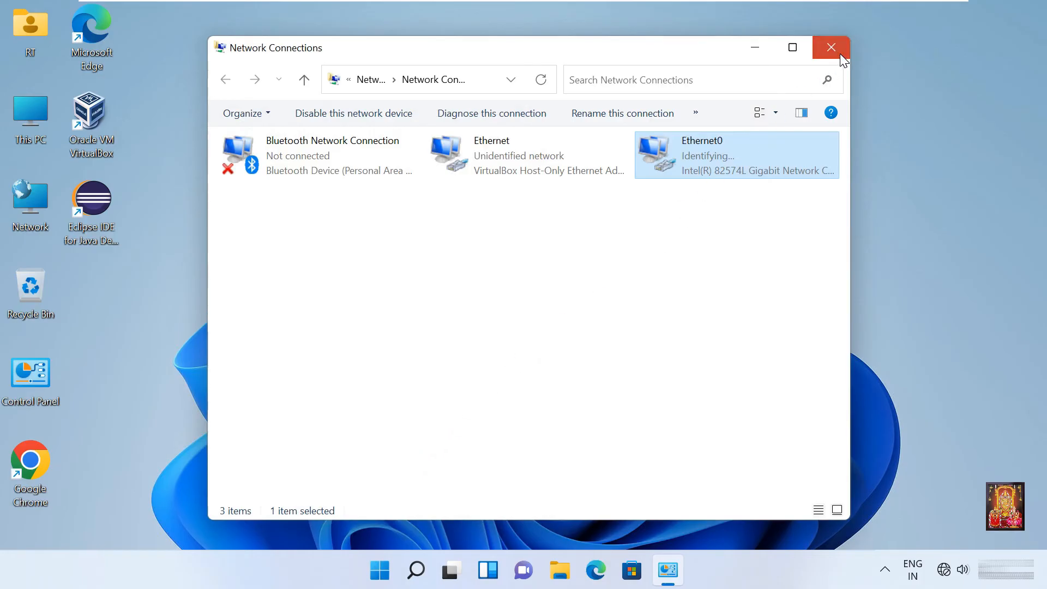
left_click(832, 47)
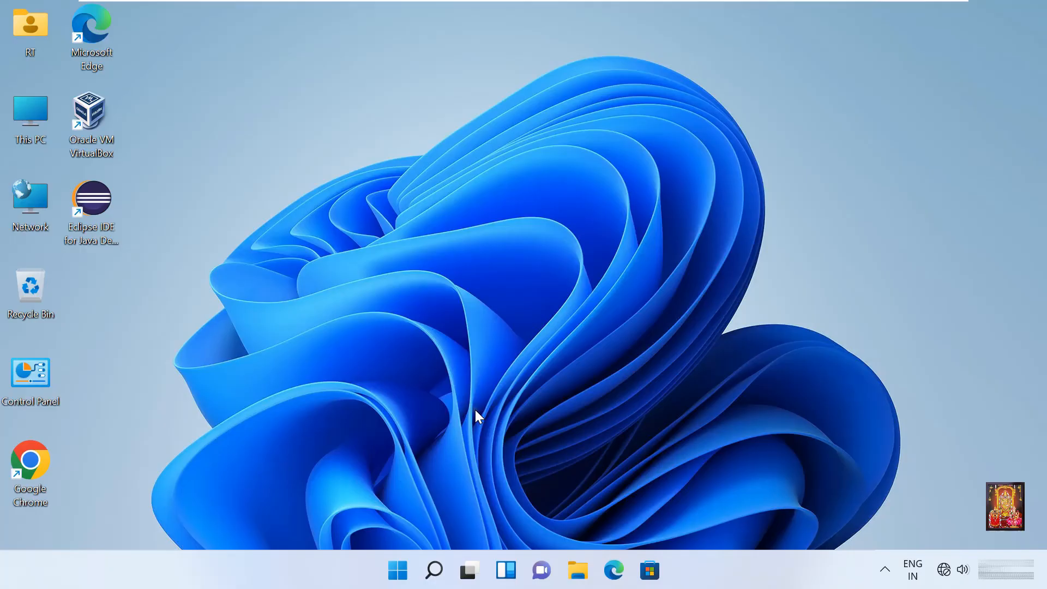
mouse_move(396, 570)
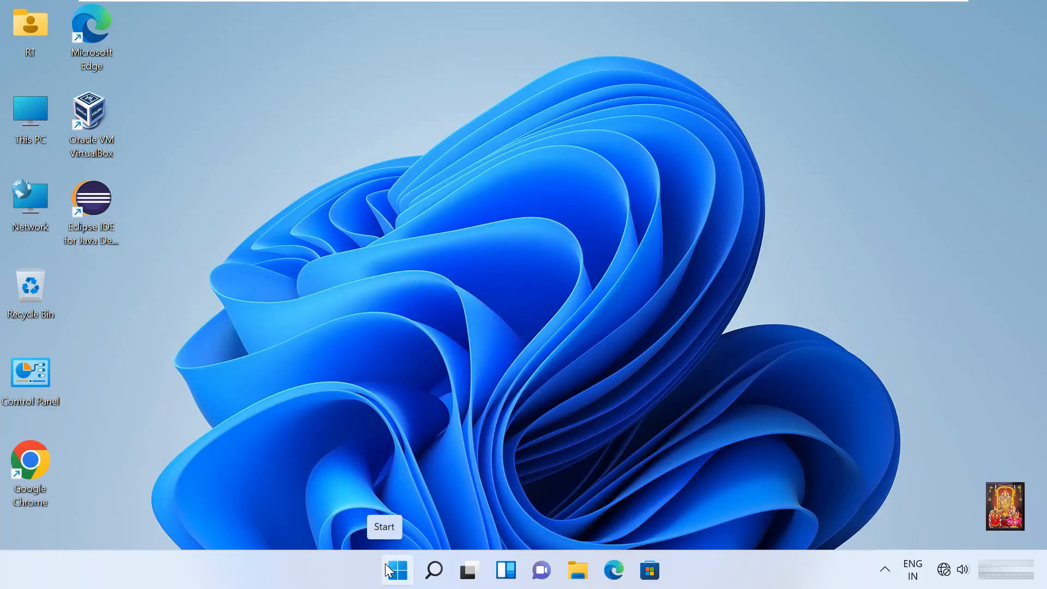
Ping 10.10.10.1 from an admin Terminal, getting four replies, then close it
right_click(396, 570)
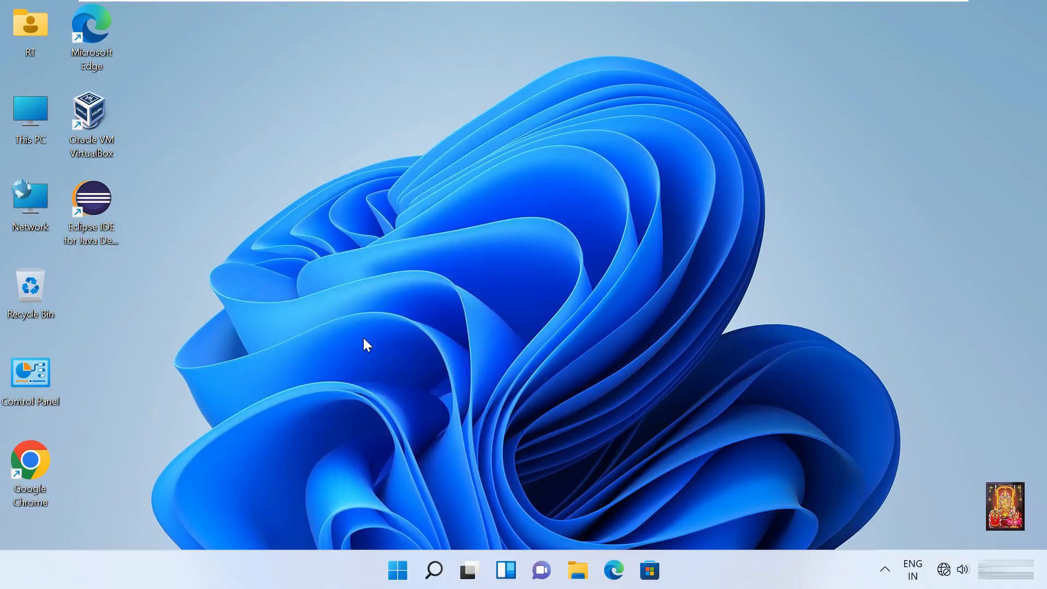
mouse_move(441, 327)
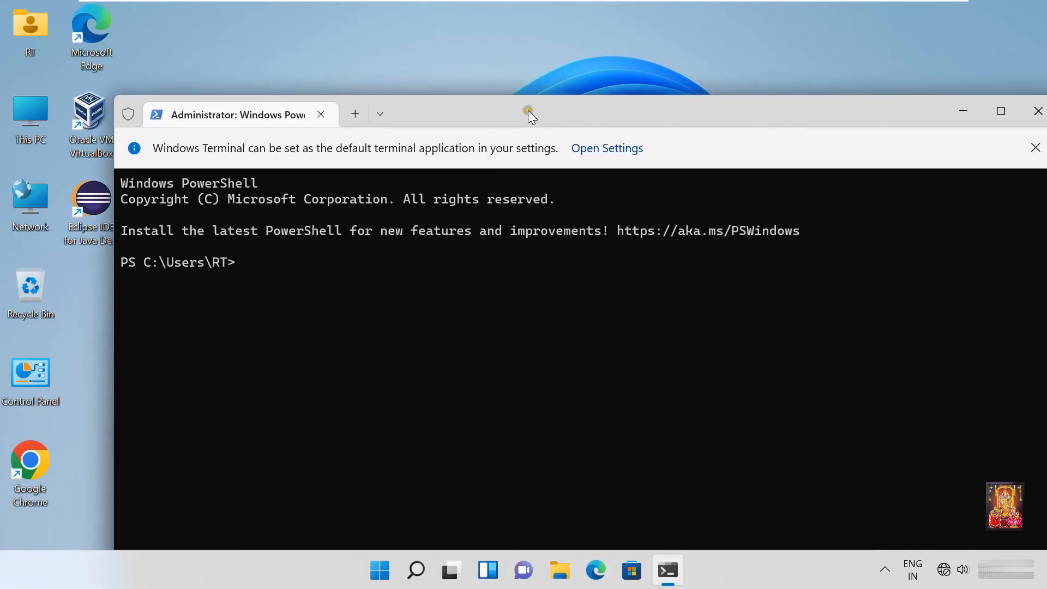
type("PING")
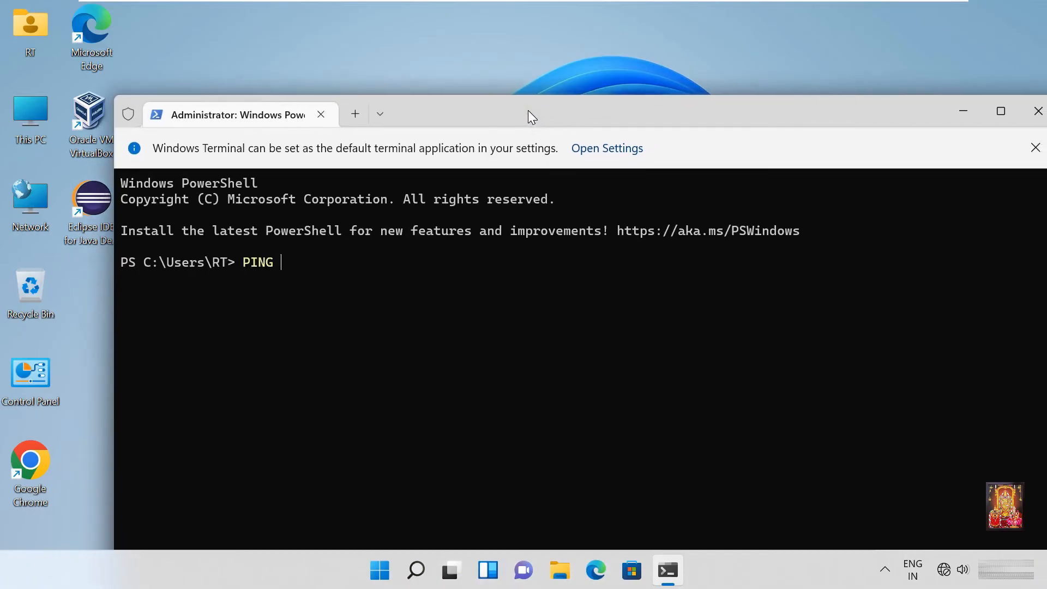
type("10.10")
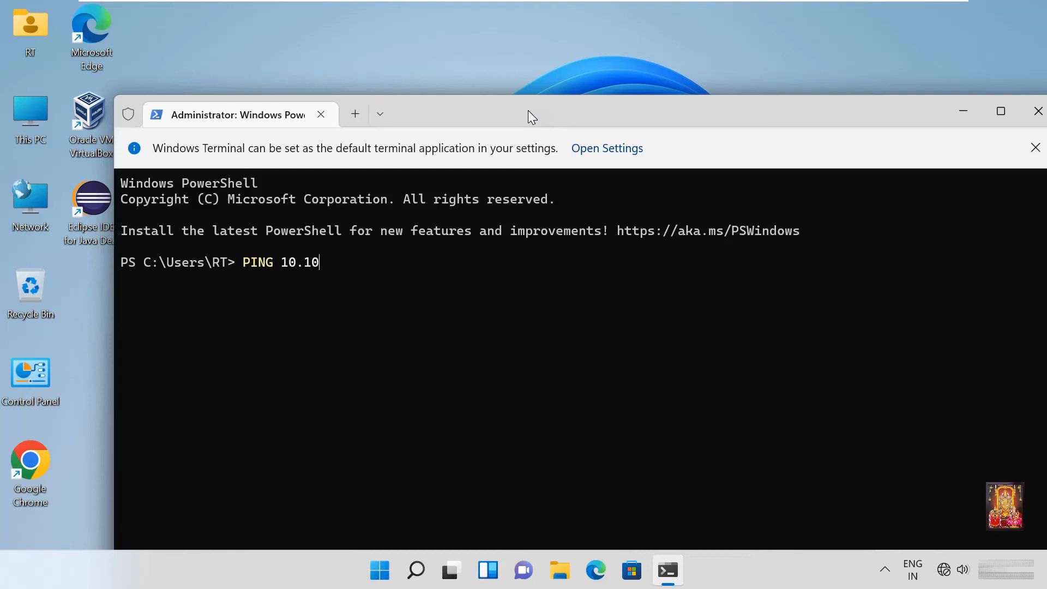
type(".10.1")
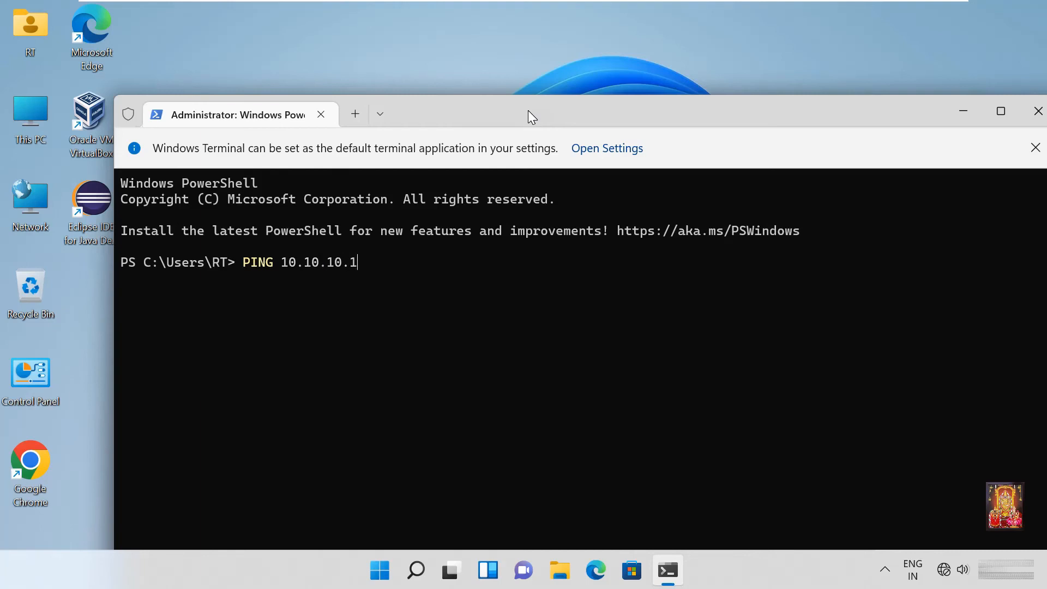
key("Return")
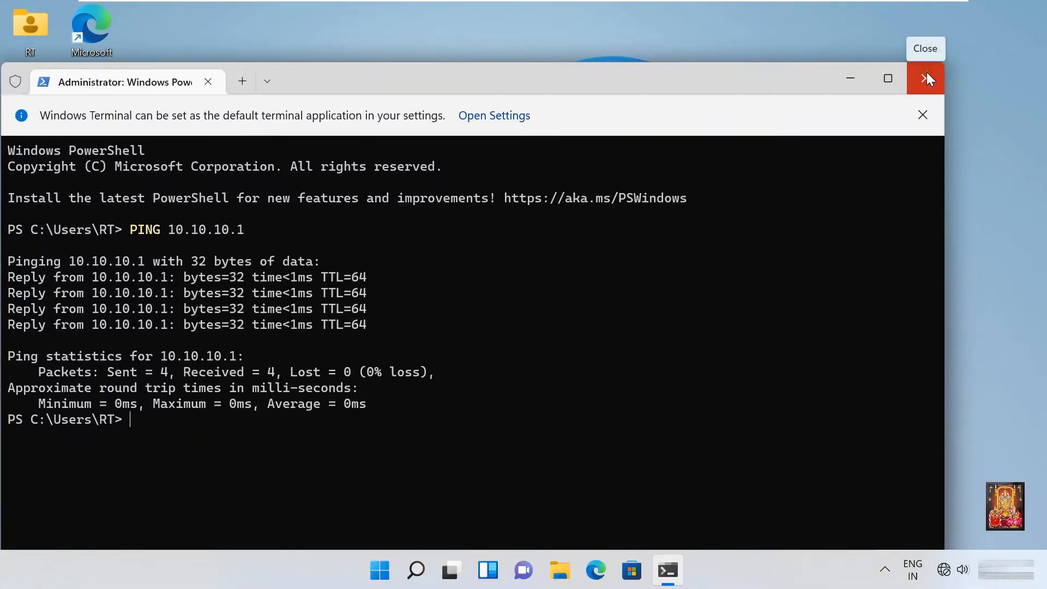
left_click(926, 78)
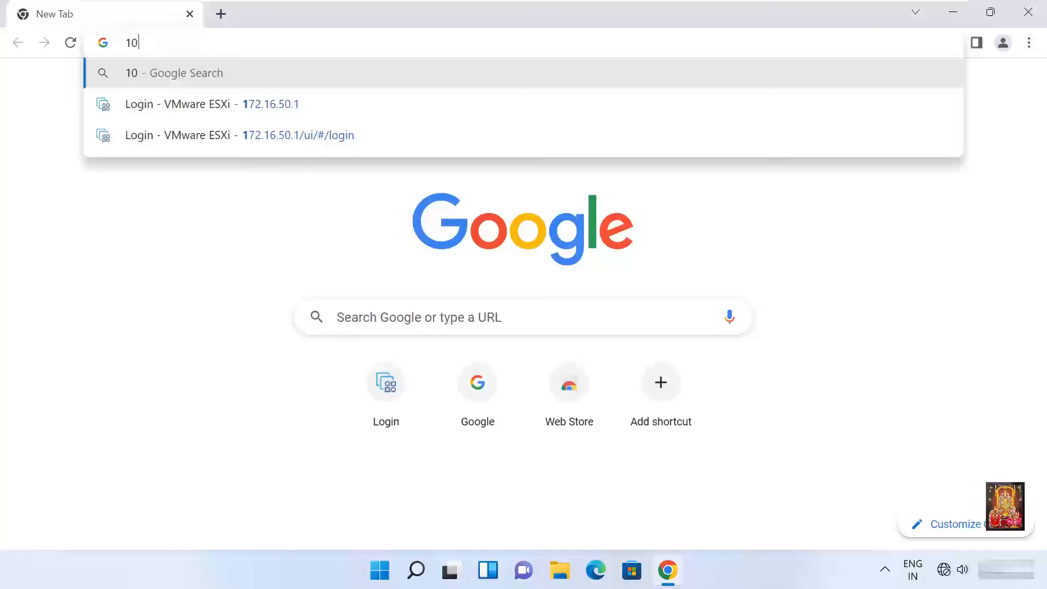
Browse to 10.10.10.1 in Chrome and proceed past the certificate warning to the ESXi login page
type(".10.10.1")
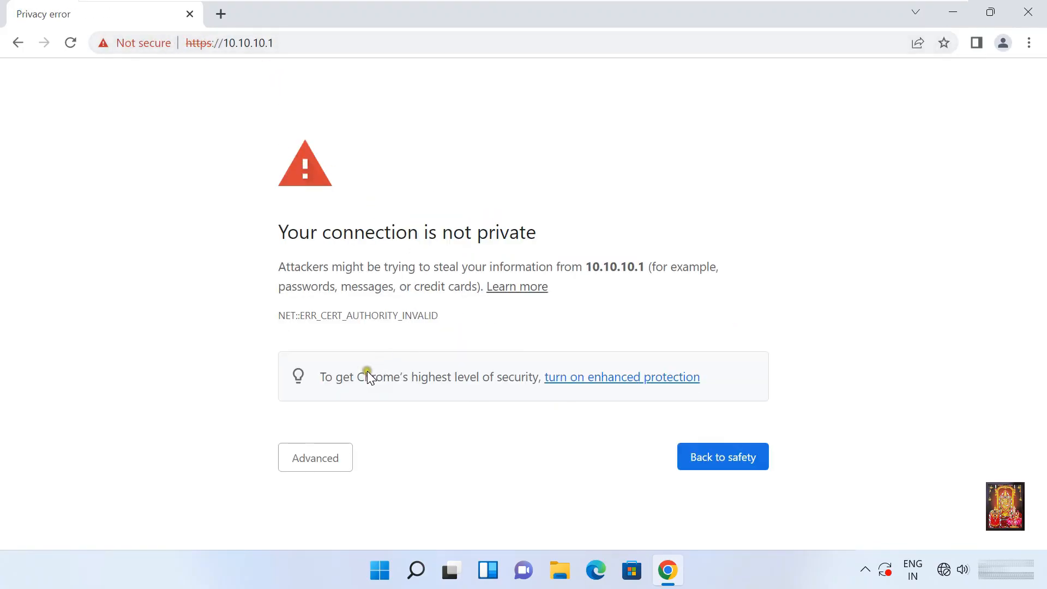
left_click(314, 457)
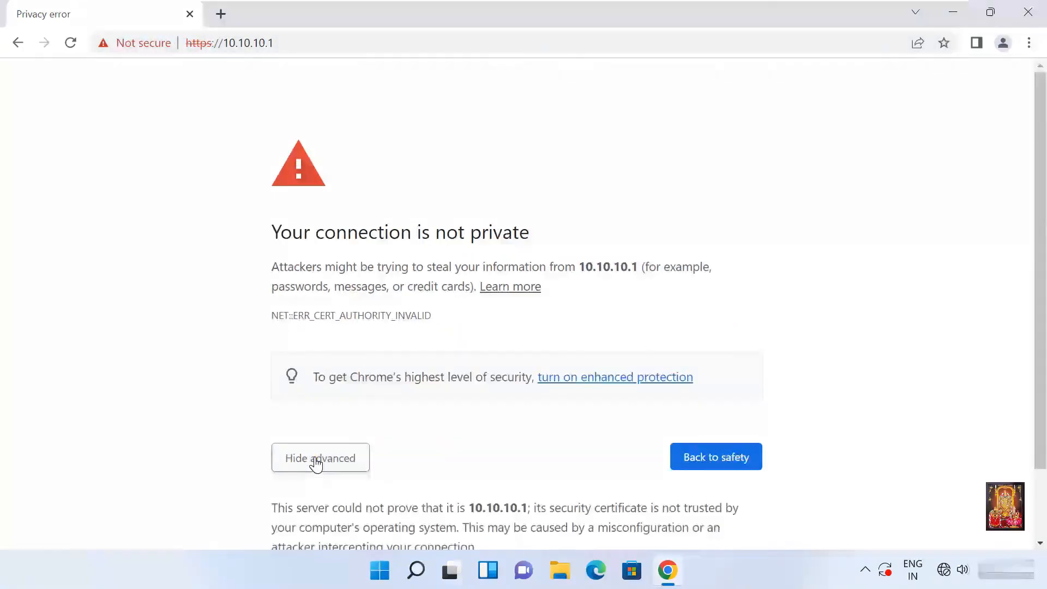
scroll("down", 3)
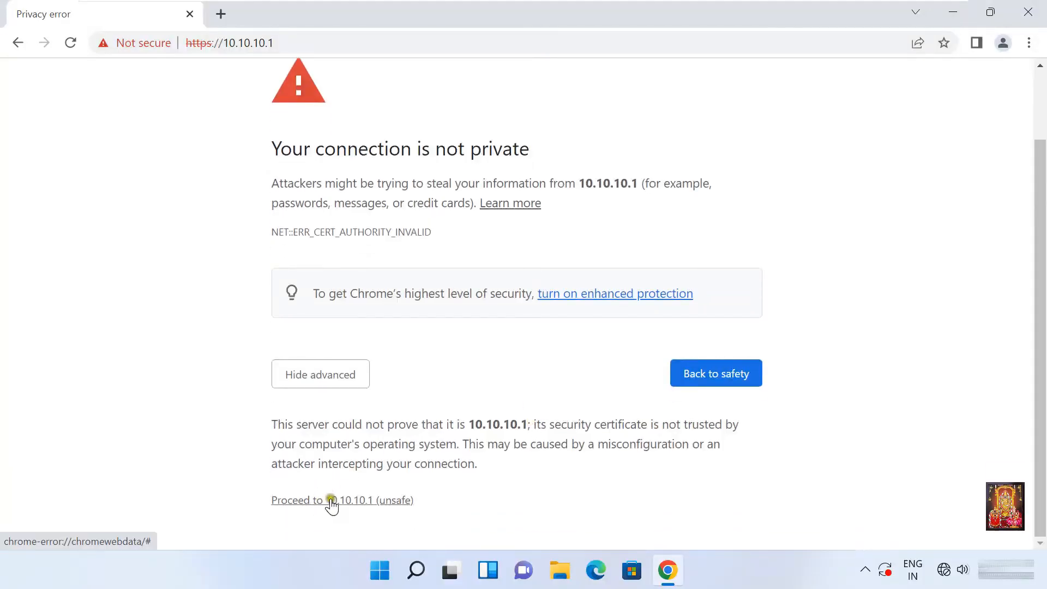
left_click(342, 500)
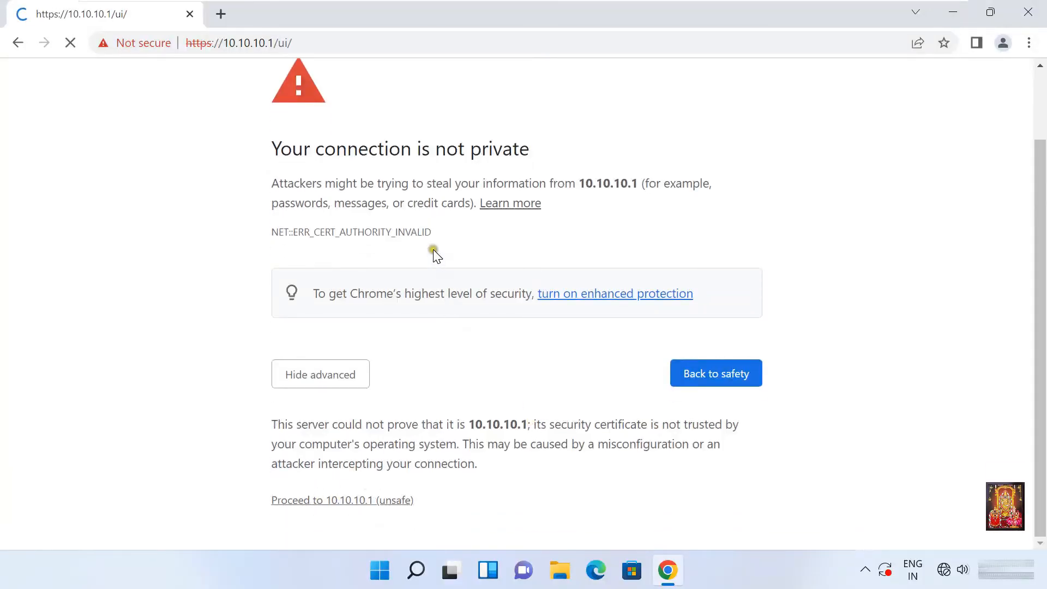
left_click(341, 501)
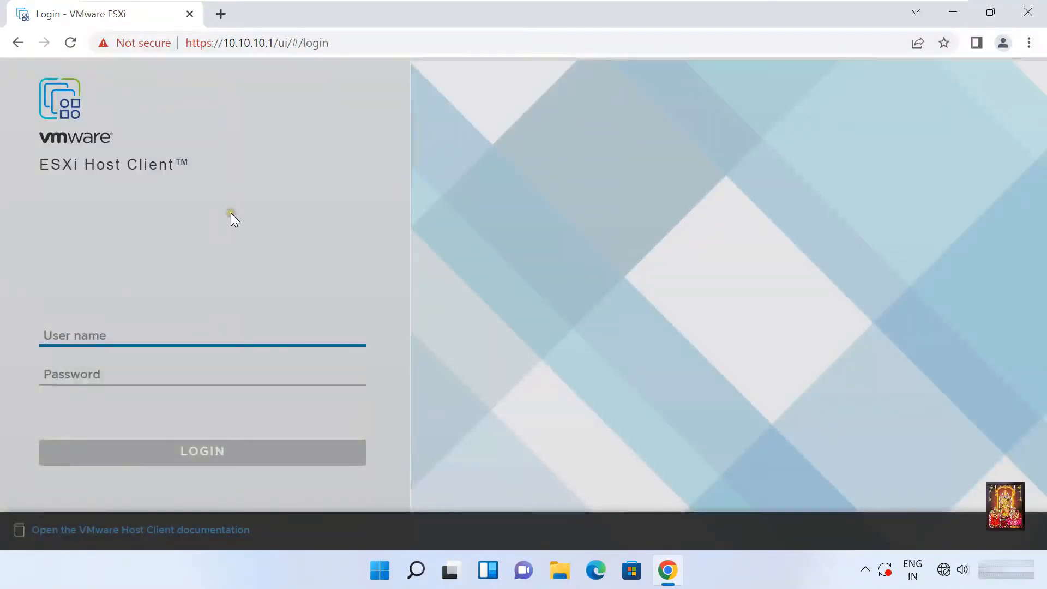
mouse_move(113, 334)
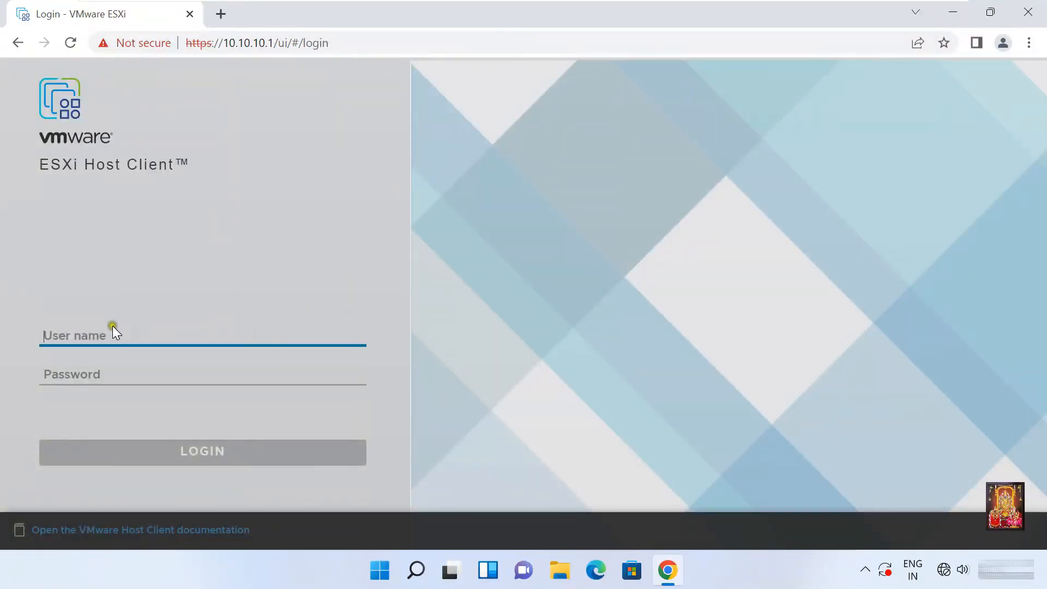
Log in to the ESXi Host Client as root
type("root")
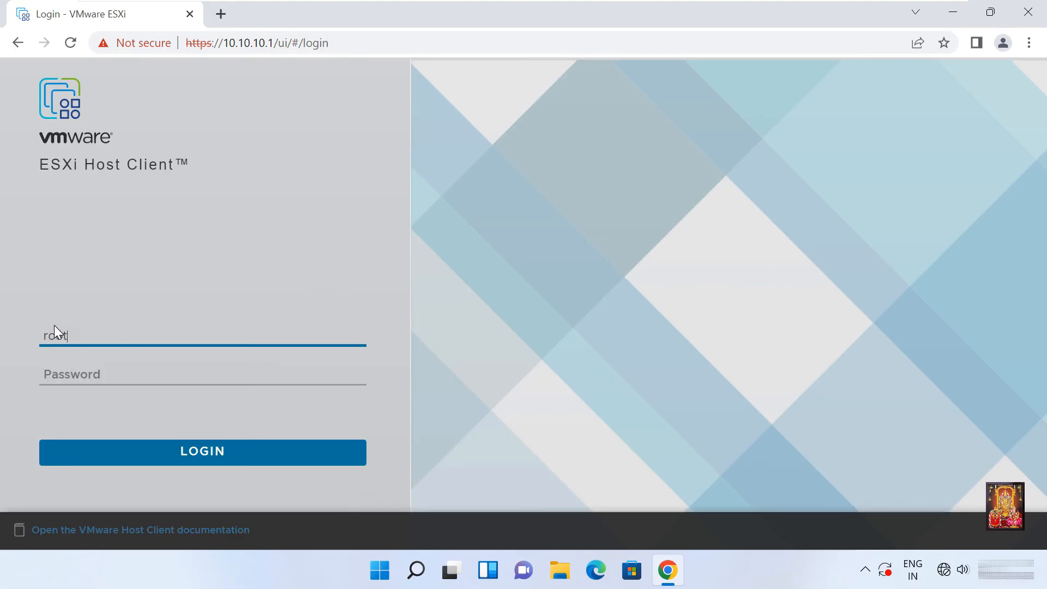
left_click(203, 375)
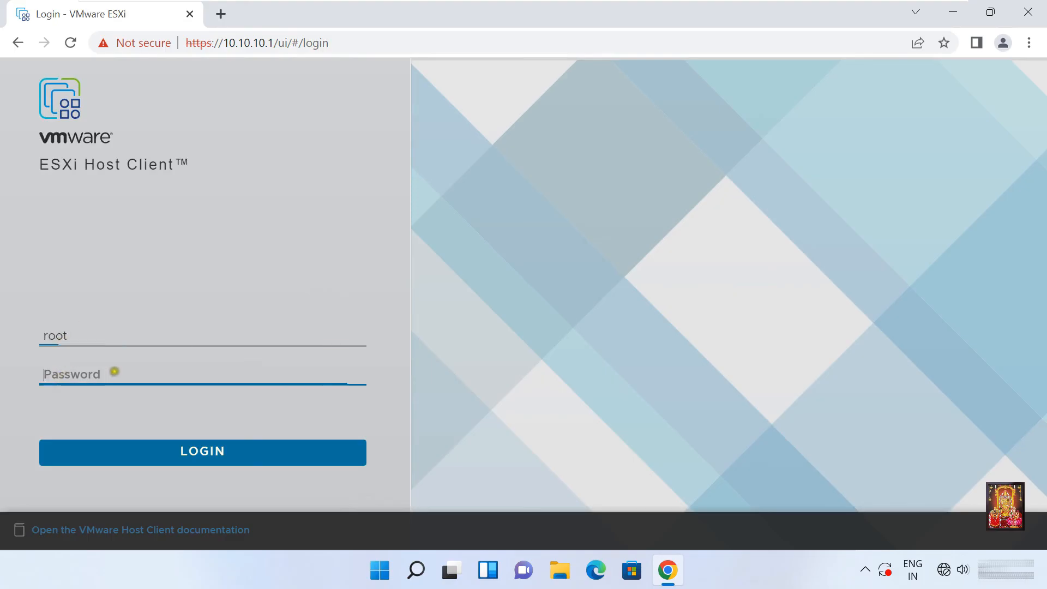
type("password")
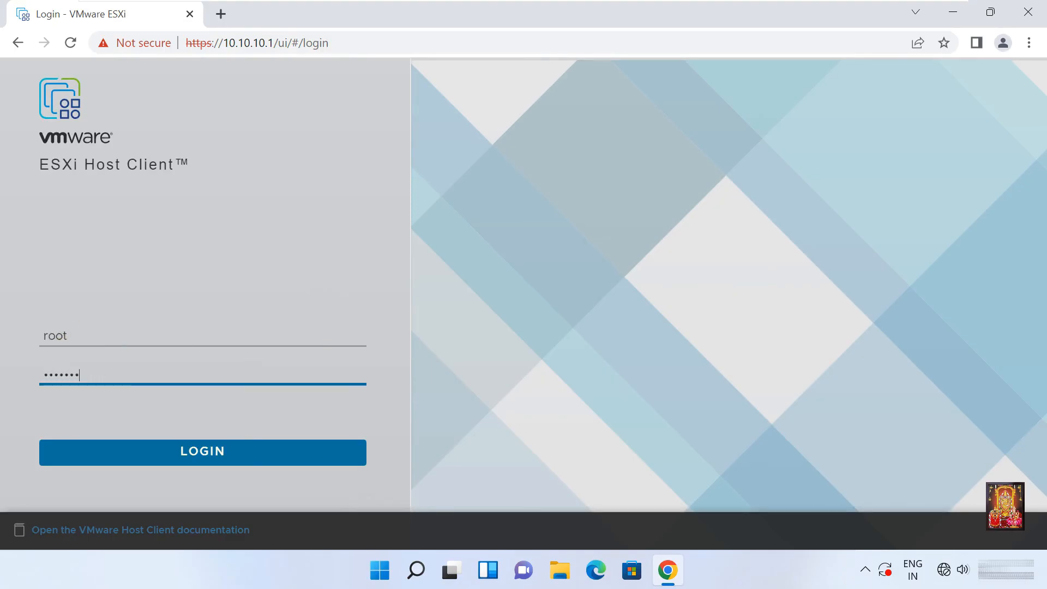
left_click(203, 452)
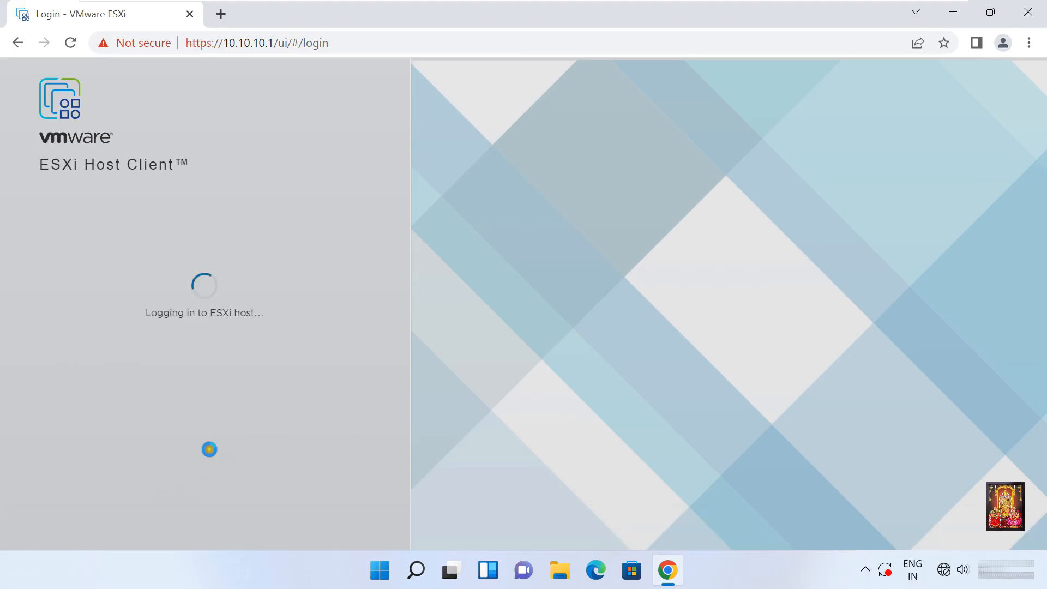
mouse_move(514, 345)
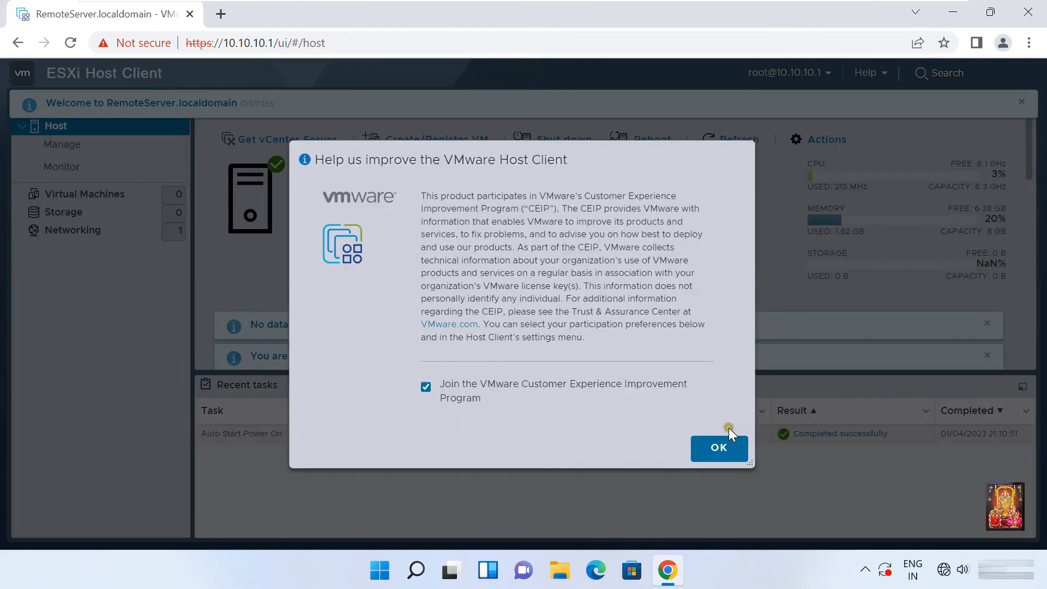
mouse_move(531, 390)
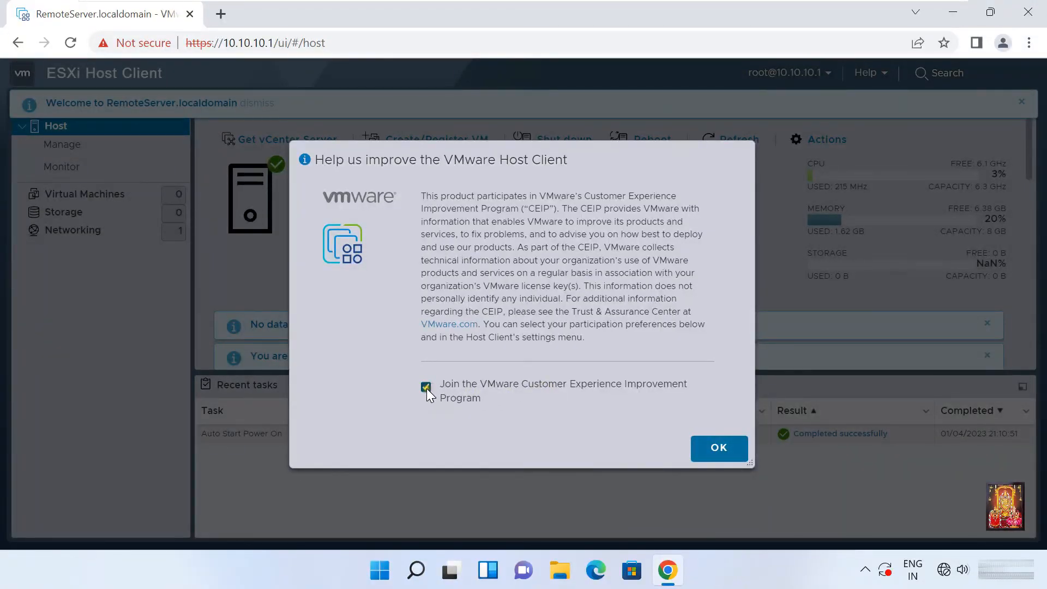
Decline the VMware Customer Experience Improvement Program and confirm
left_click(425, 386)
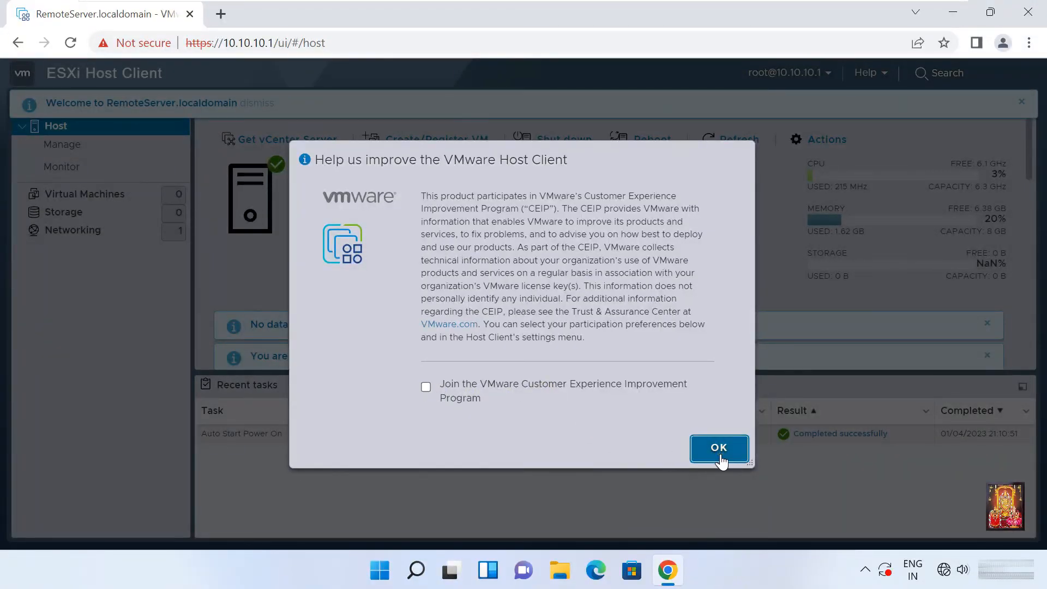
left_click(719, 447)
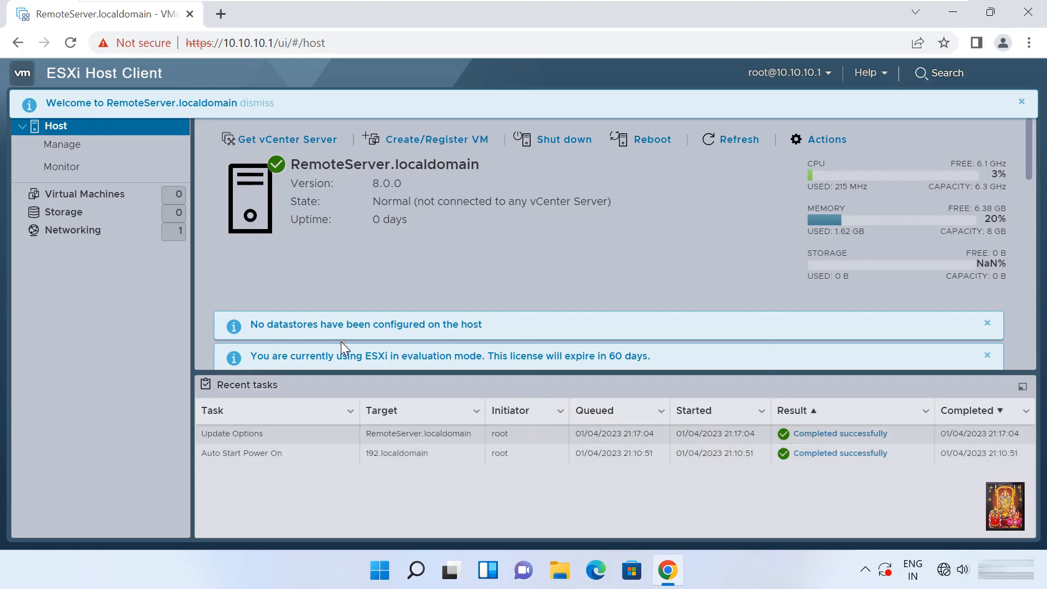
Dismiss the welcome banner, evaluation-mode and no-datastores notices, then review RemoteServer's hardware details
left_click(254, 102)
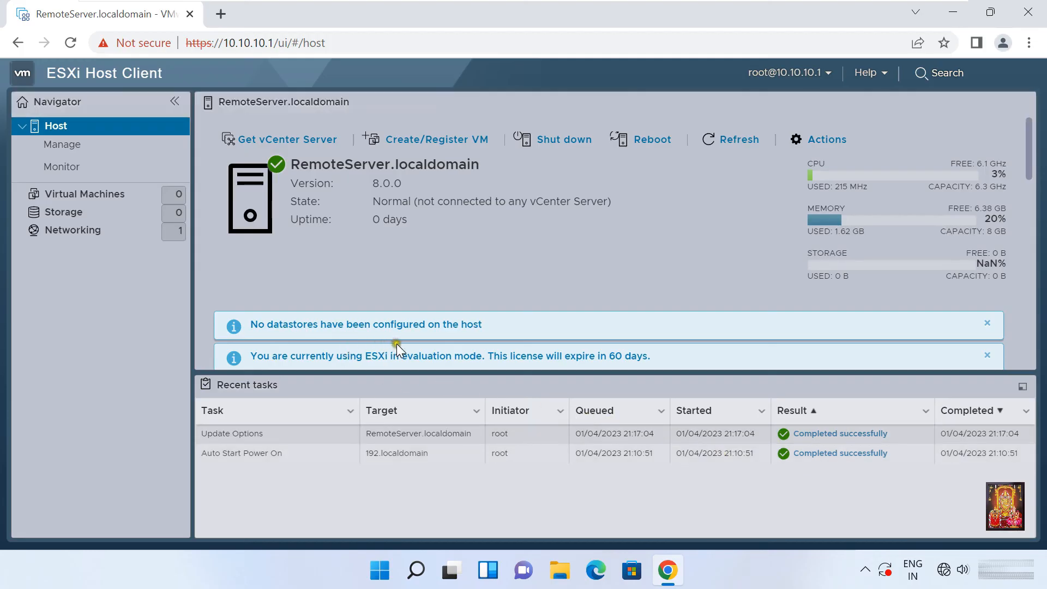
mouse_move(488, 374)
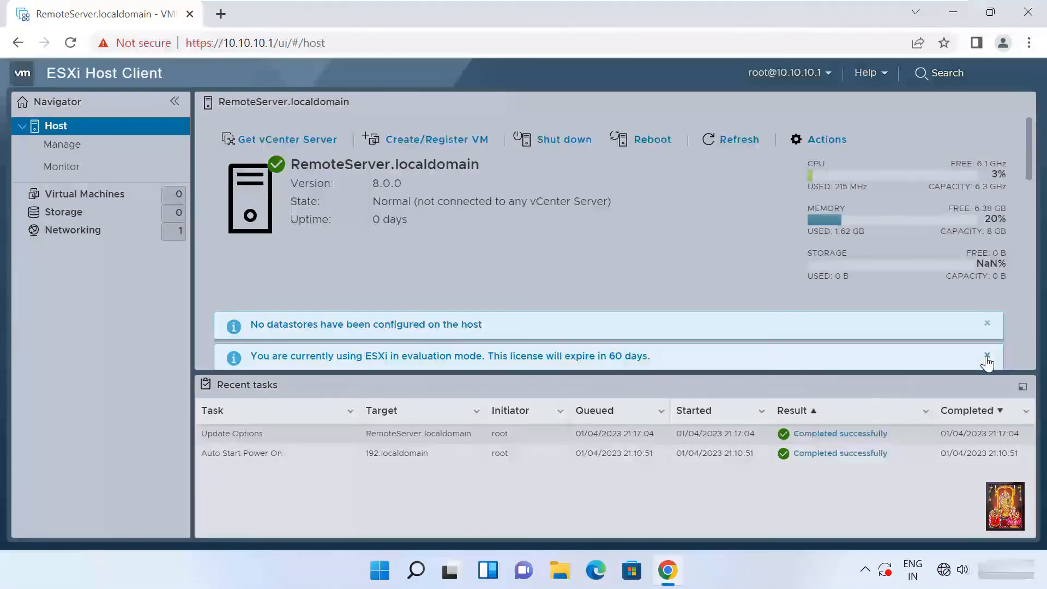
left_click(988, 356)
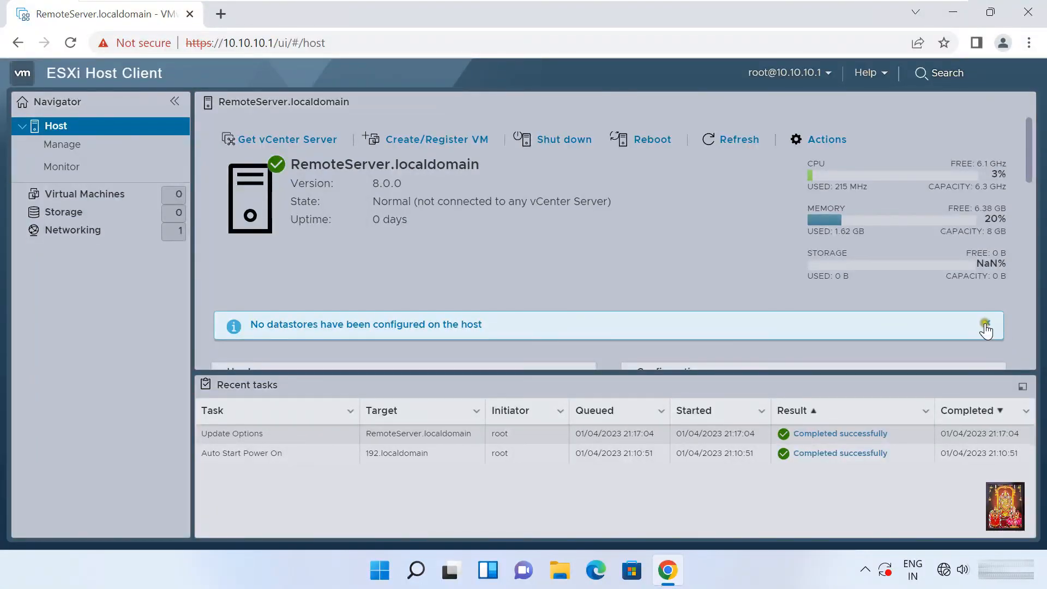
left_click(987, 325)
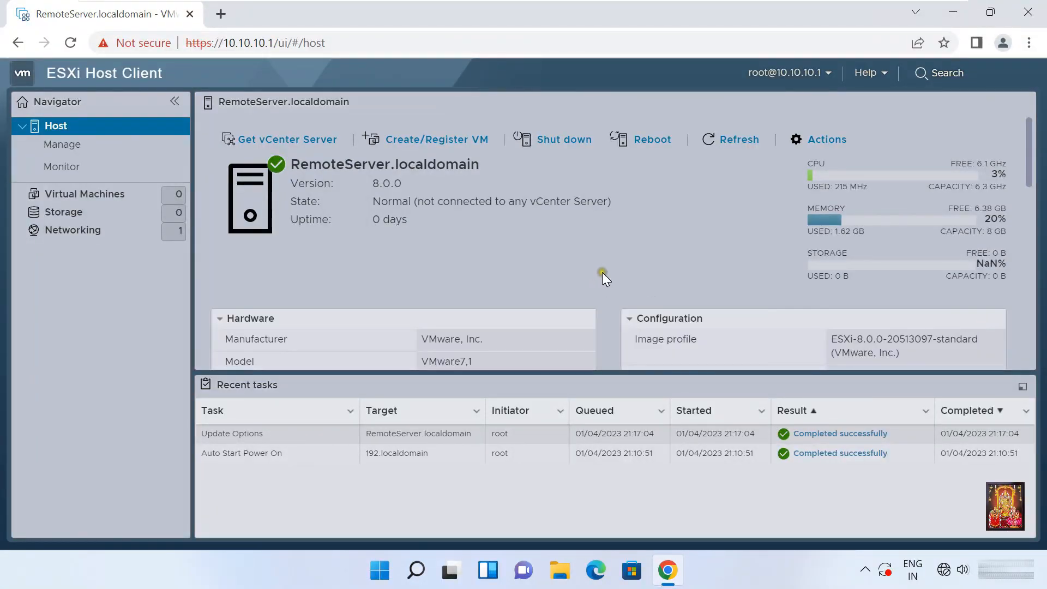
mouse_move(350, 179)
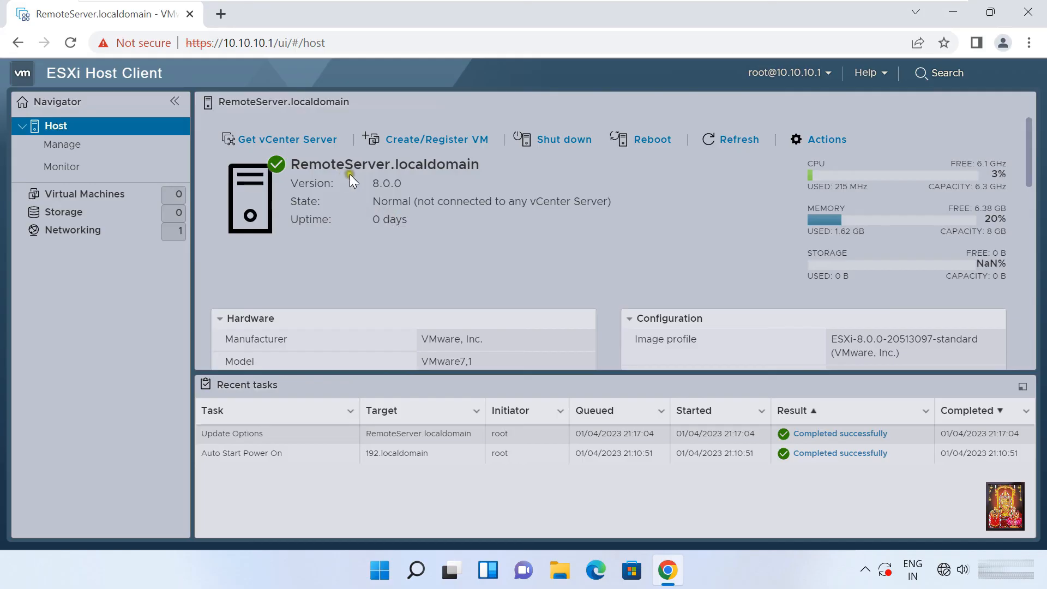
mouse_move(378, 211)
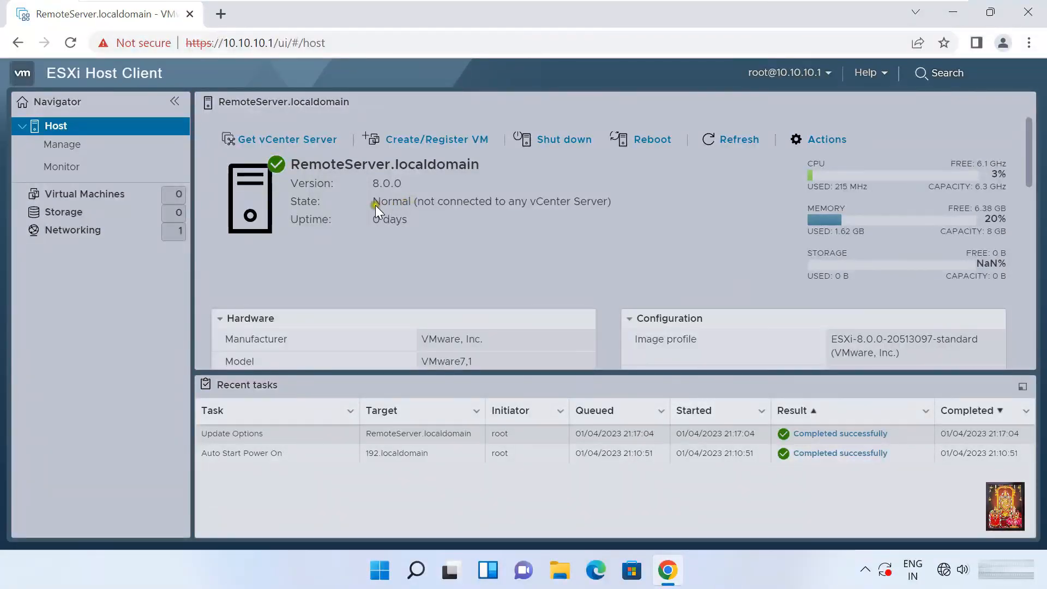
mouse_move(427, 202)
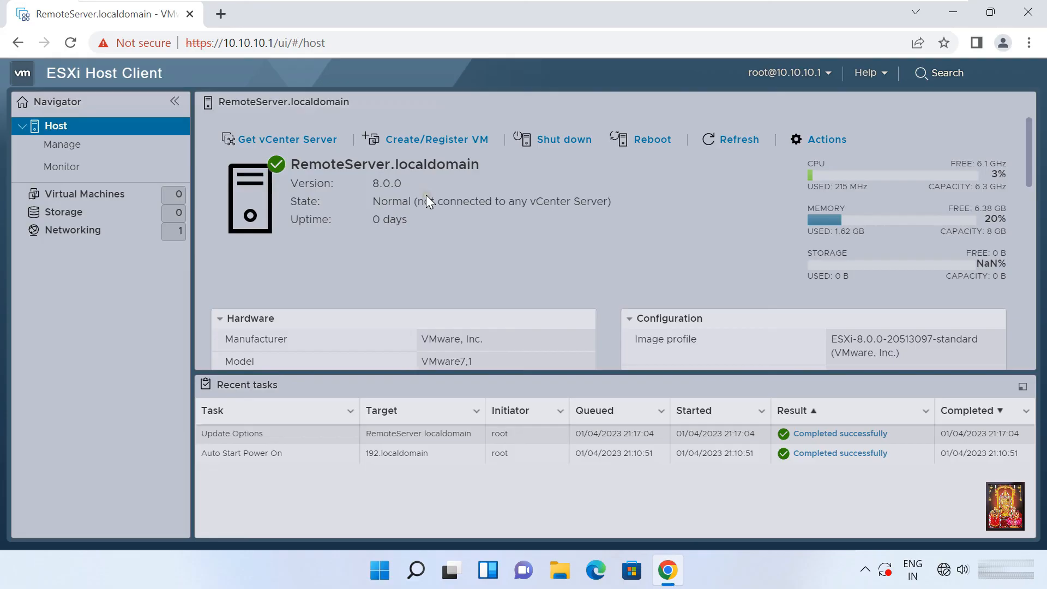
mouse_move(428, 203)
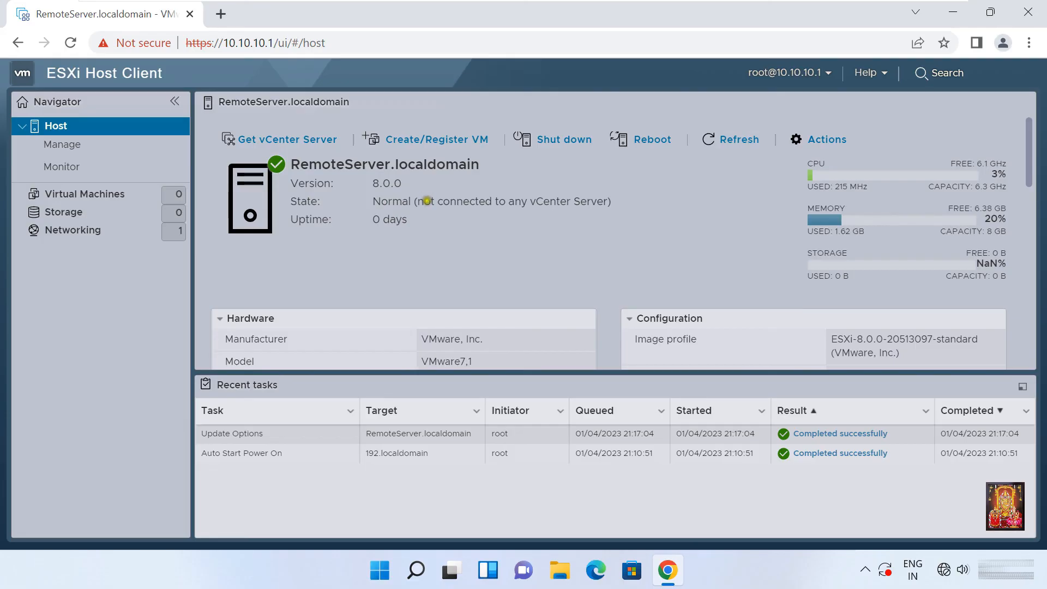
mouse_move(790, 261)
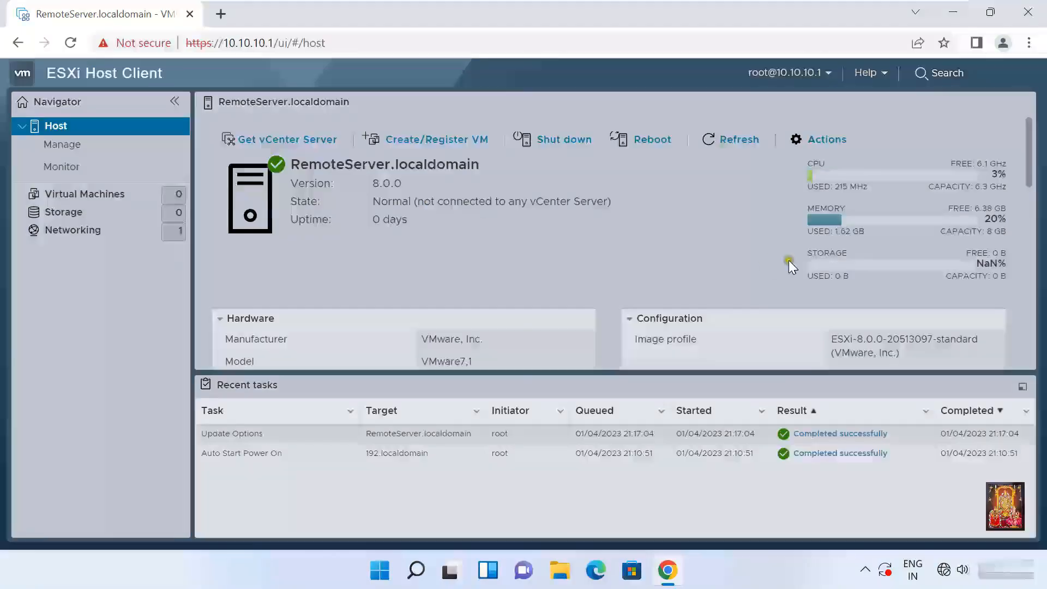
mouse_move(962, 185)
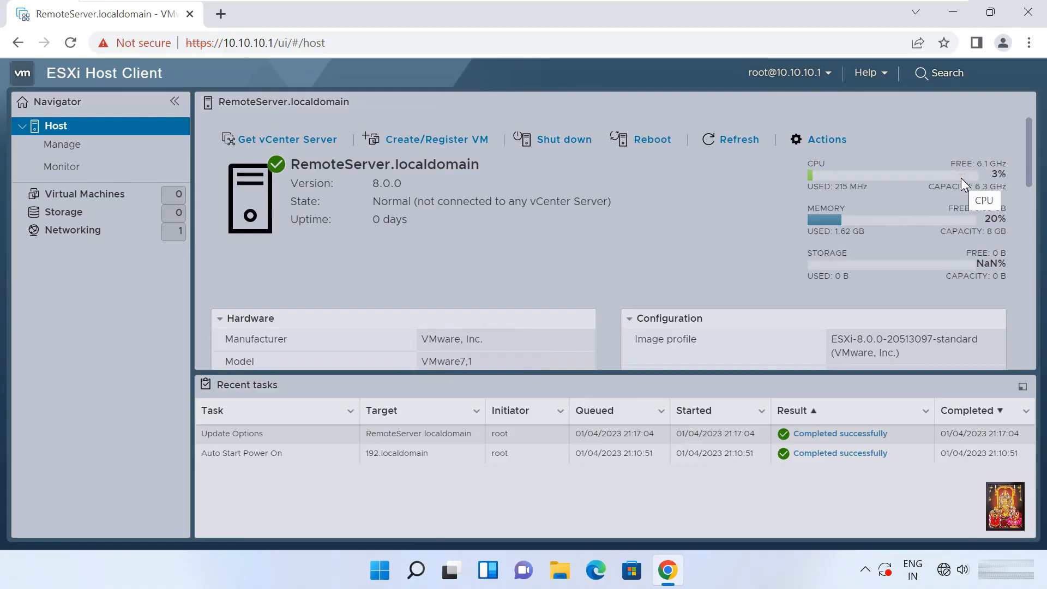
mouse_move(901, 234)
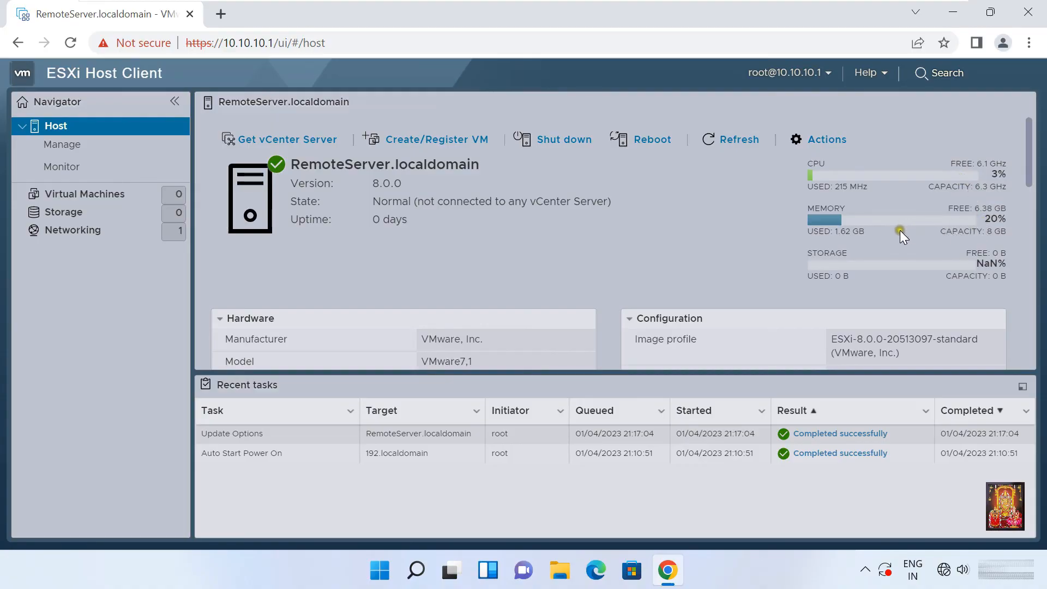
mouse_move(914, 275)
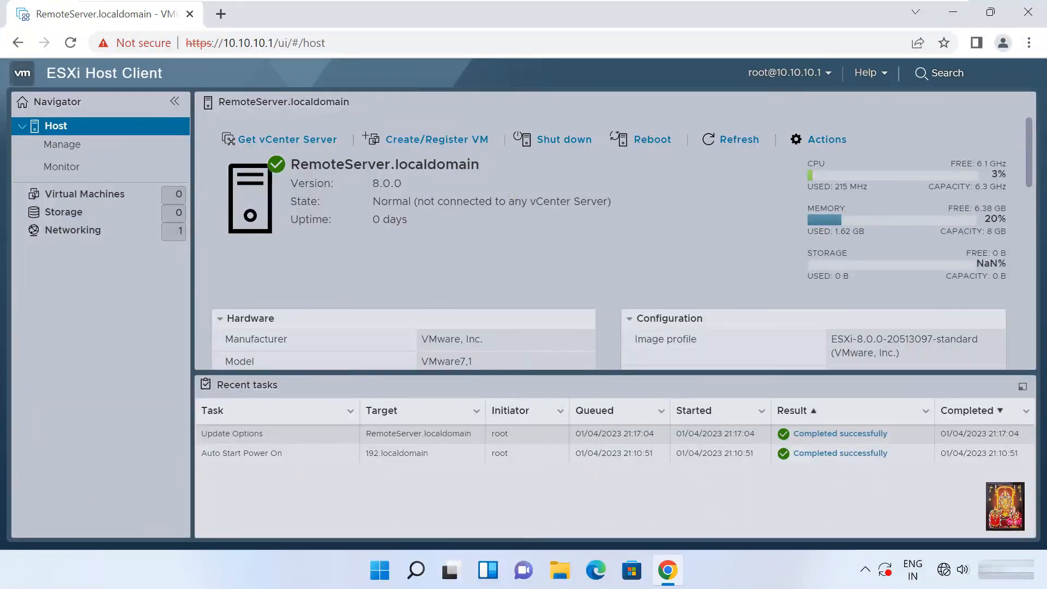
scroll("down", 3)
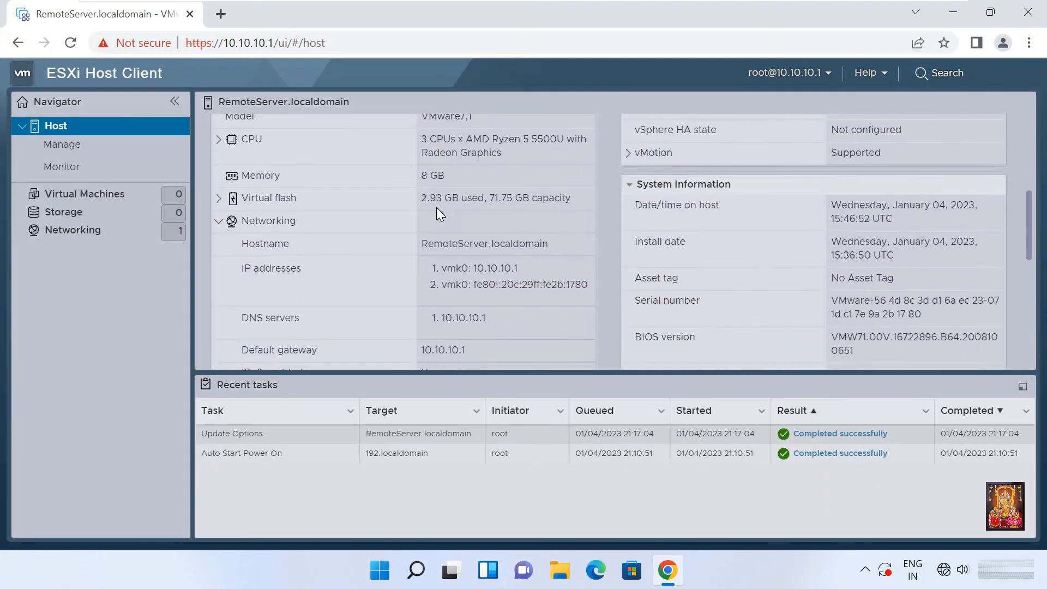
mouse_move(472, 217)
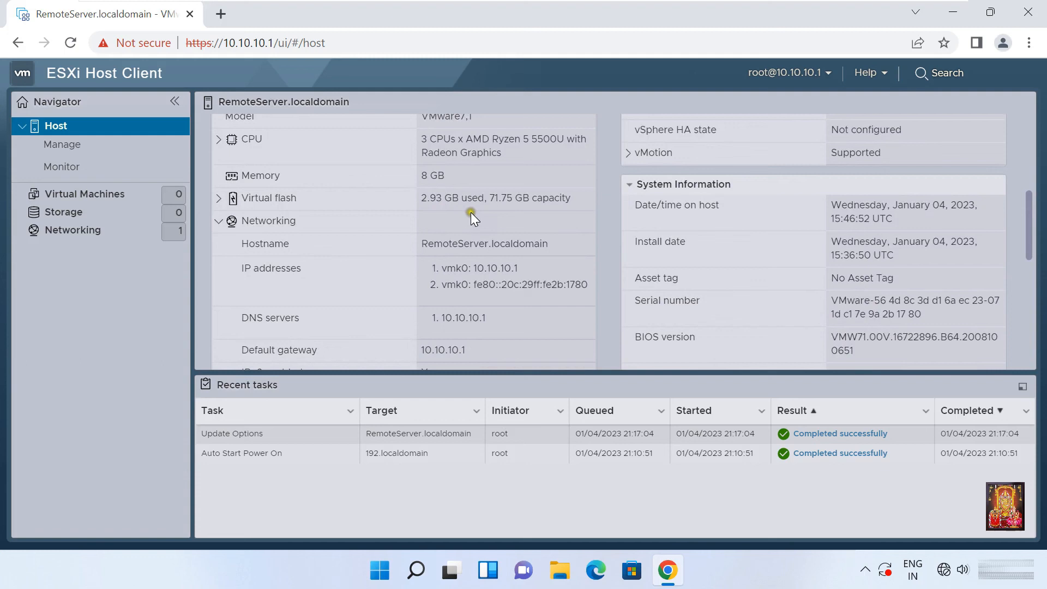
scroll("up", 3)
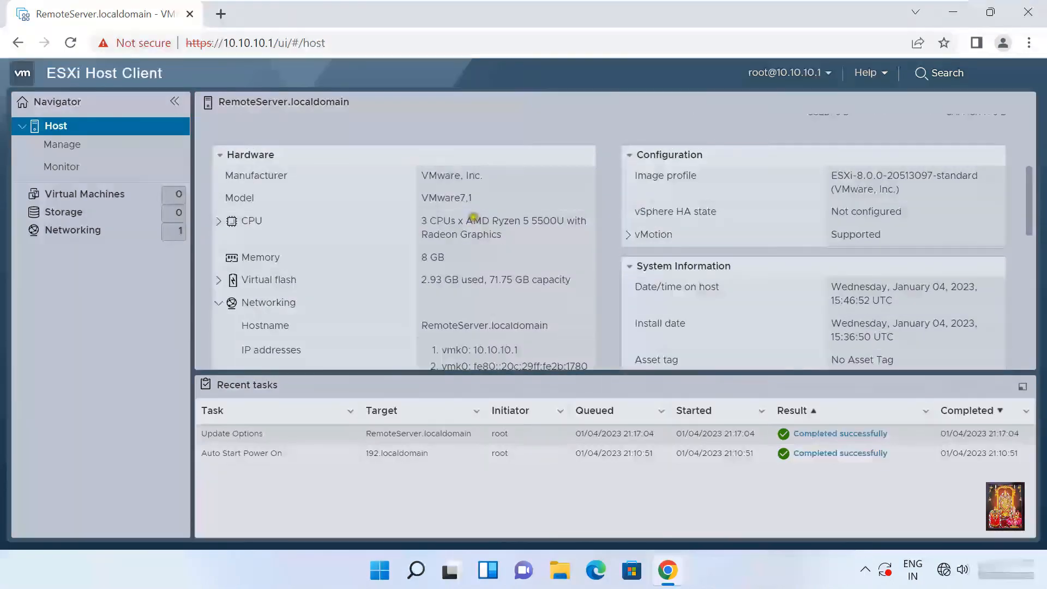
scroll("up", 3)
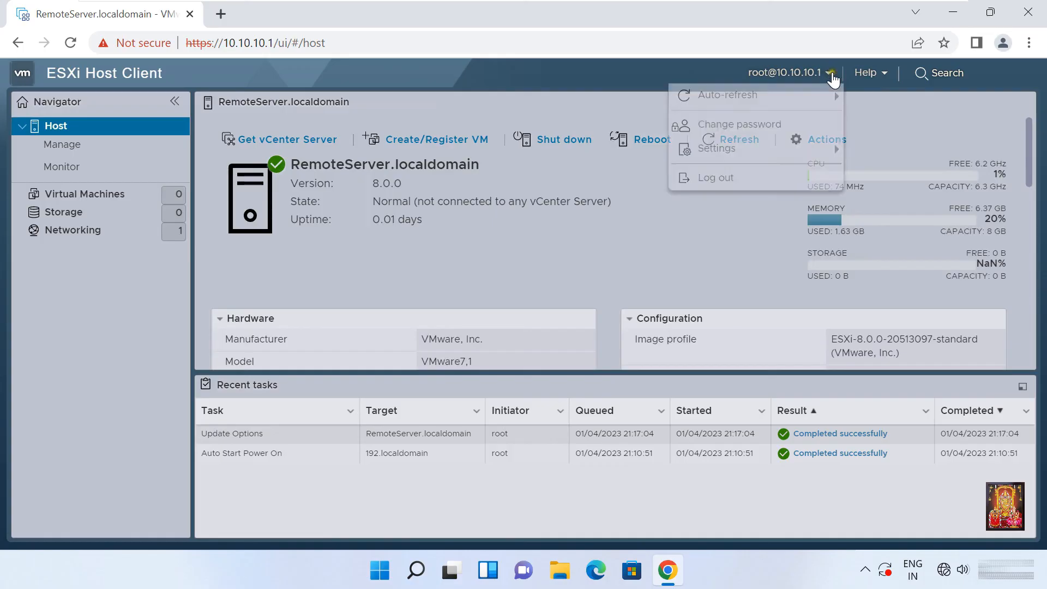
mouse_move(715, 178)
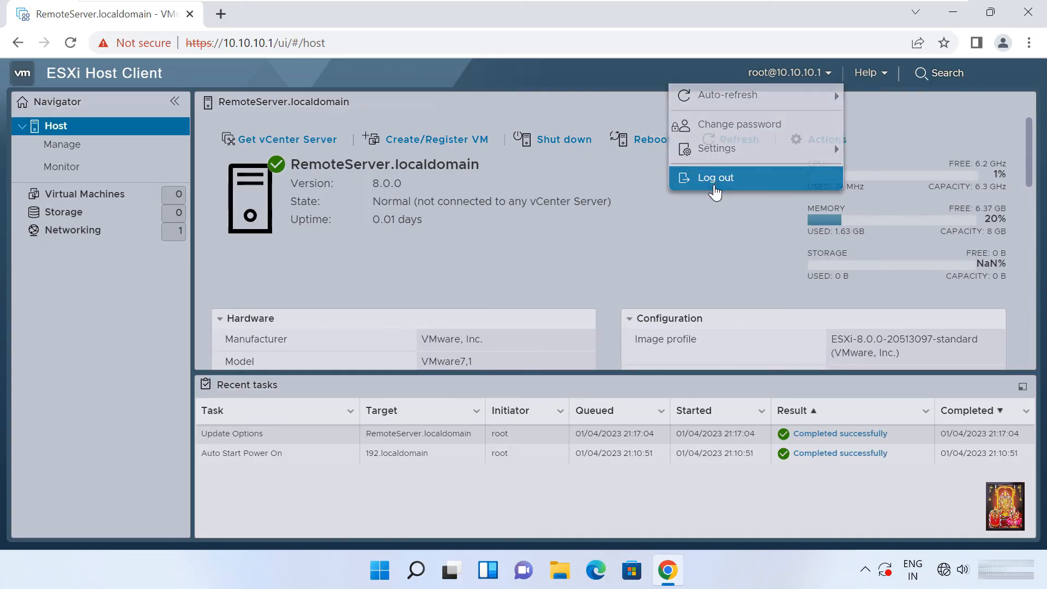
Log root out of the ESXi Host Client, returning to the login page
left_click(714, 176)
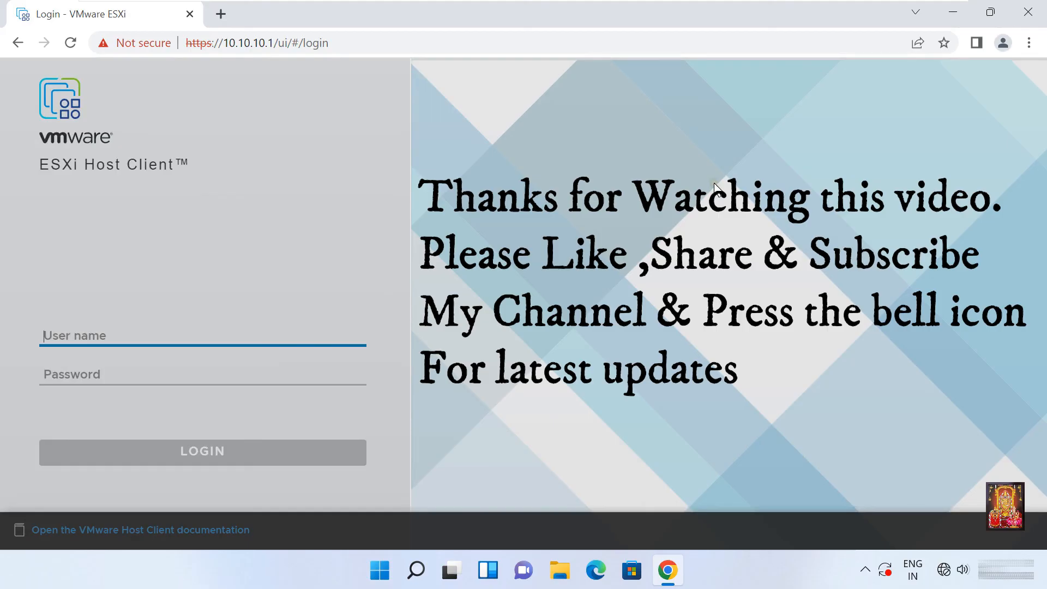
mouse_move(796, 353)
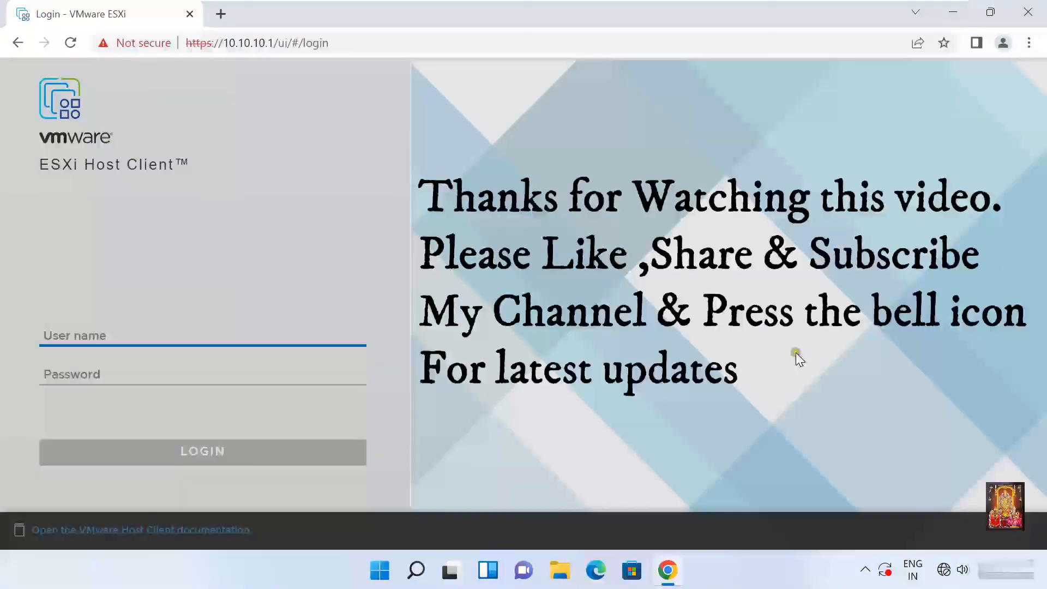